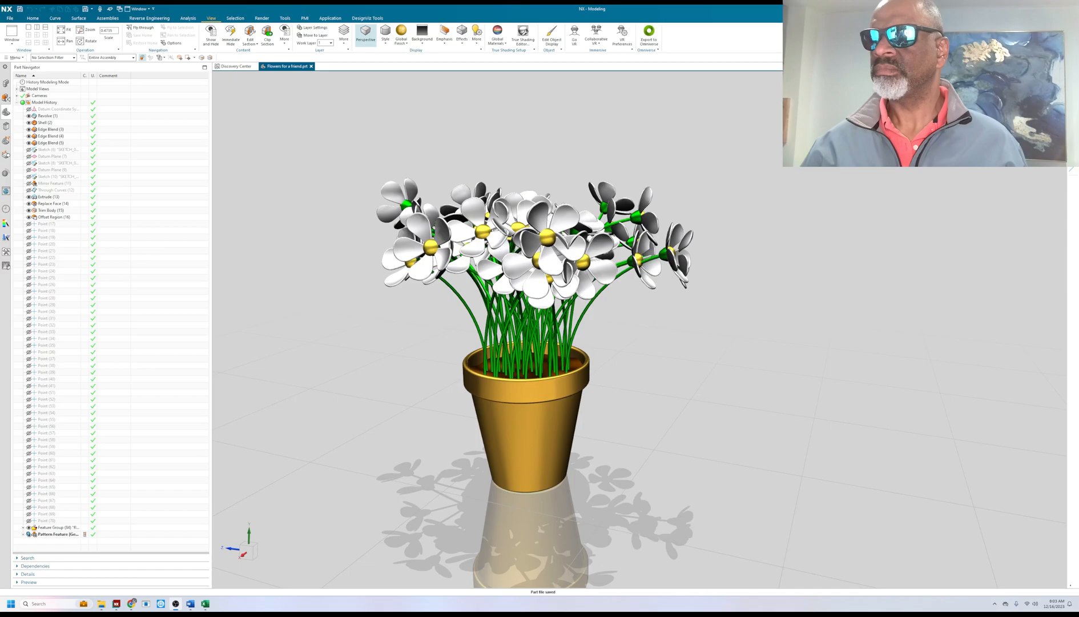
mouse_move(463, 452)
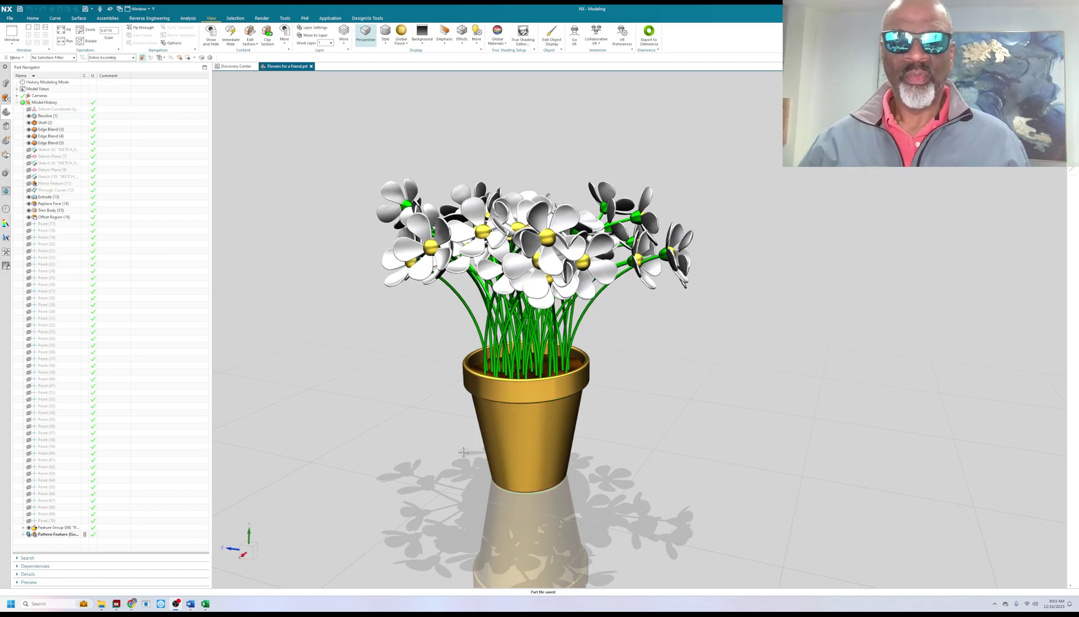
Step: Orbit the bouquet to inspect it from several sides and from above
left_click_drag(465, 452, 459, 442)
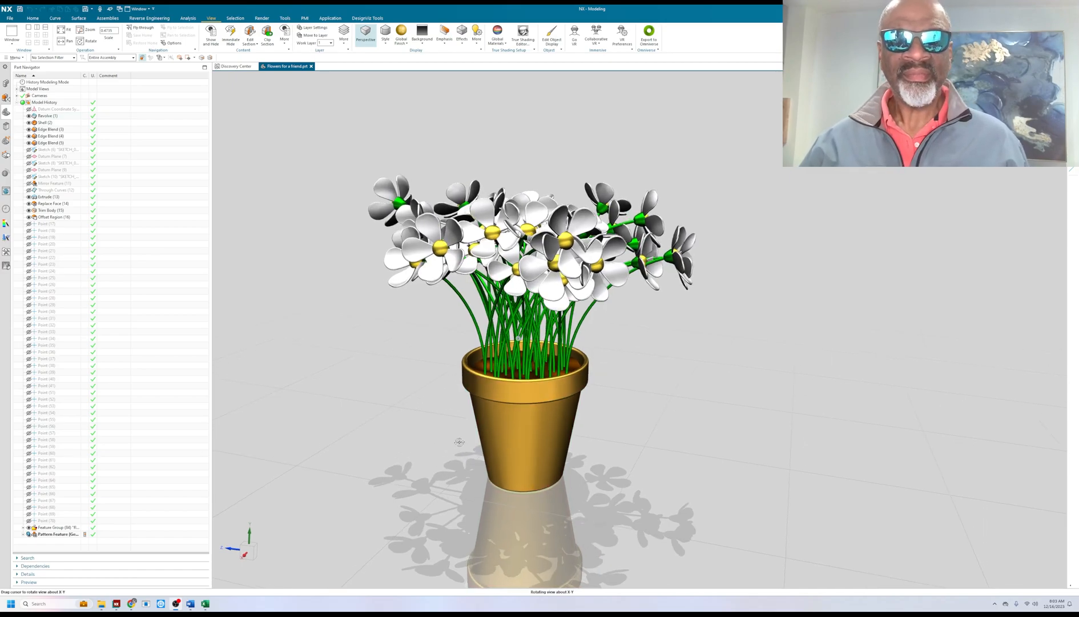
left_click_drag(459, 442, 411, 434)
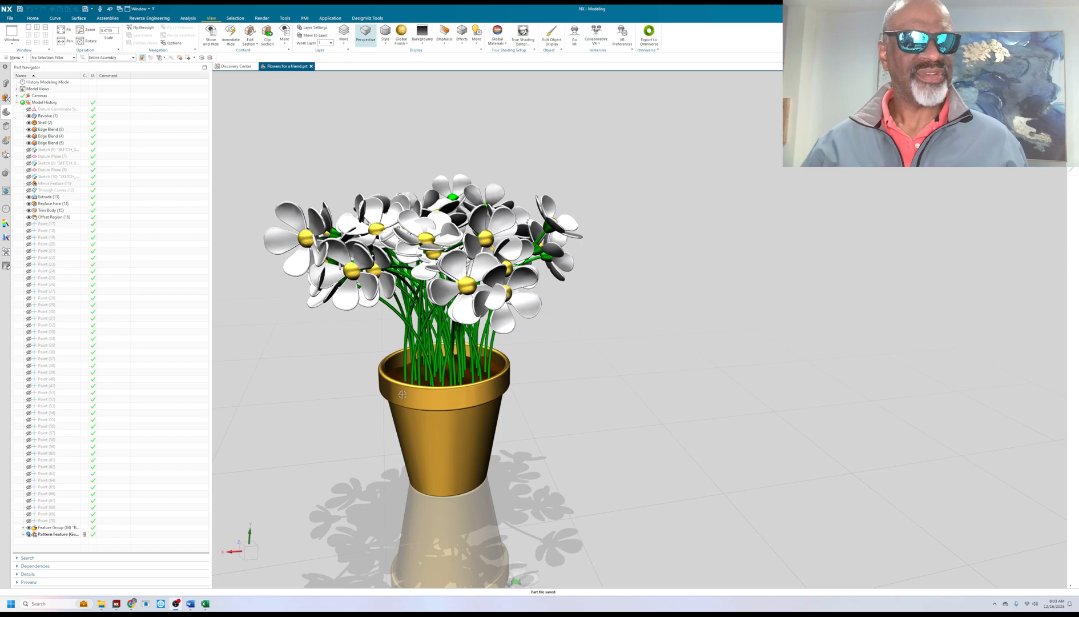
left_click_drag(403, 394, 477, 353)
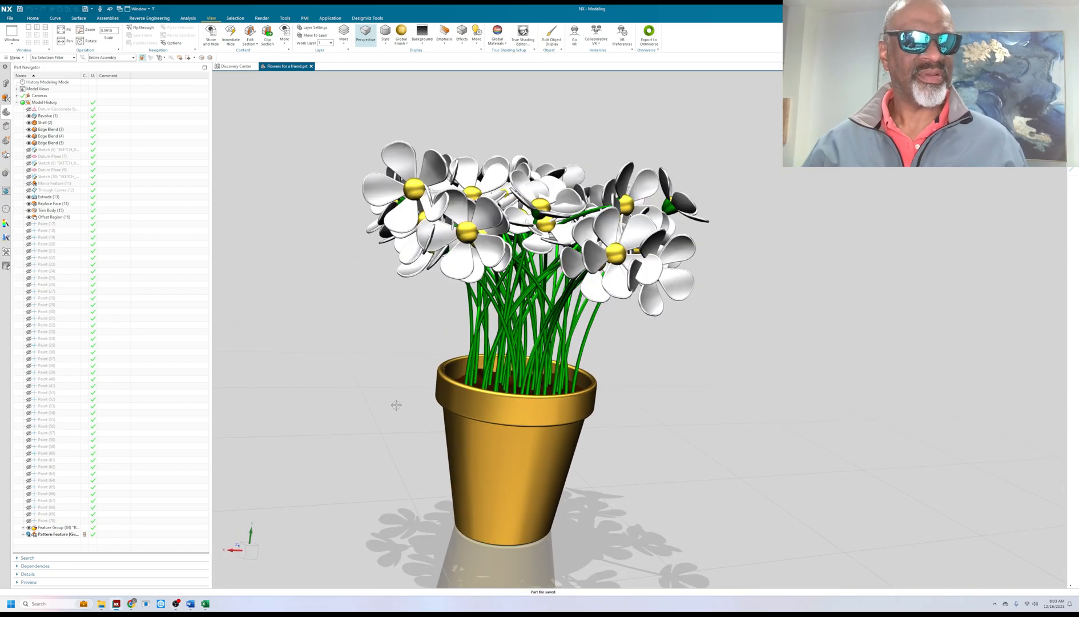
left_click_drag(395, 404, 356, 400)
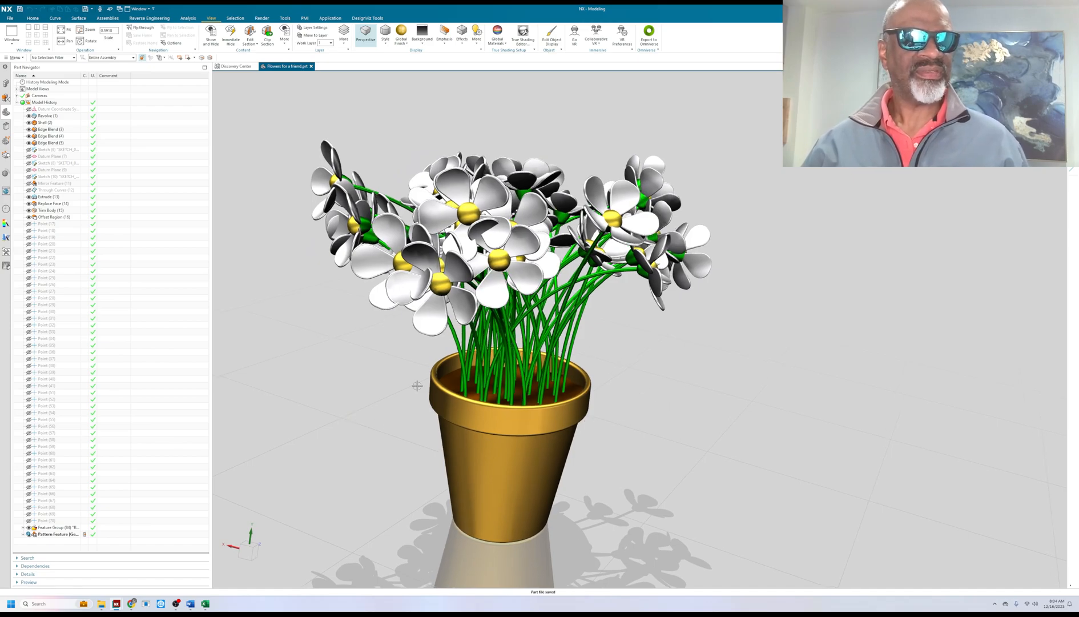
left_click_drag(418, 385, 379, 359)
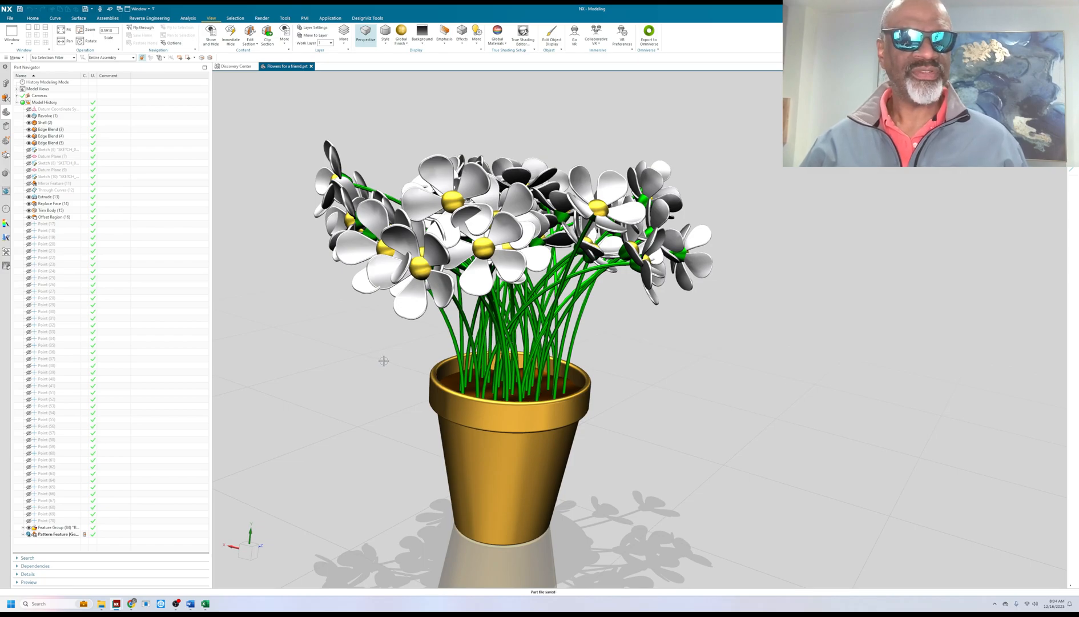
left_click_drag(384, 362, 353, 355)
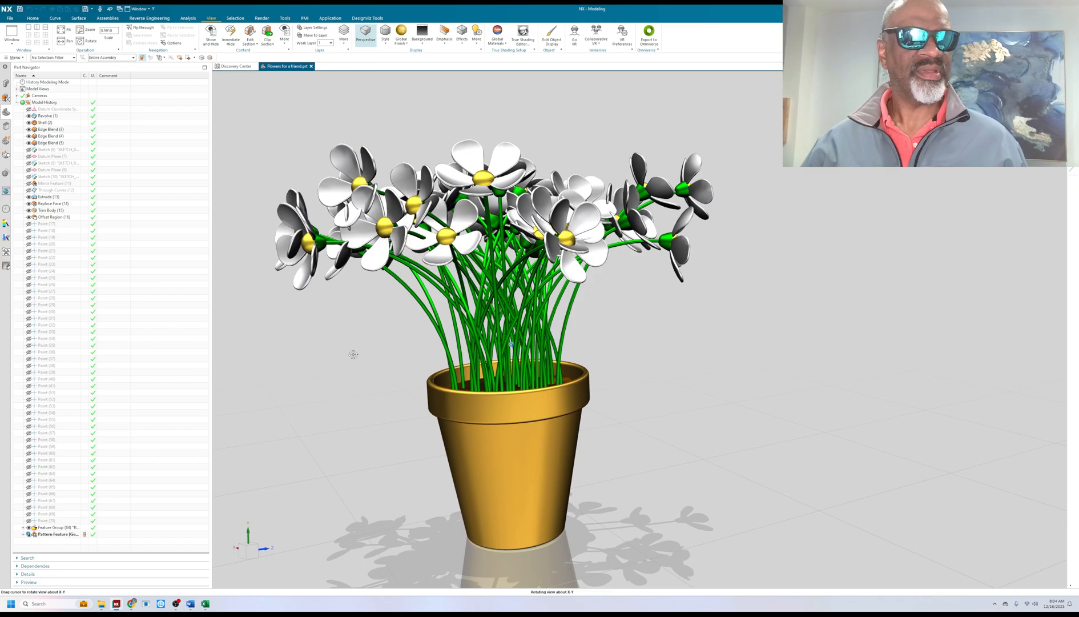
left_click_drag(509, 338, 344, 377)
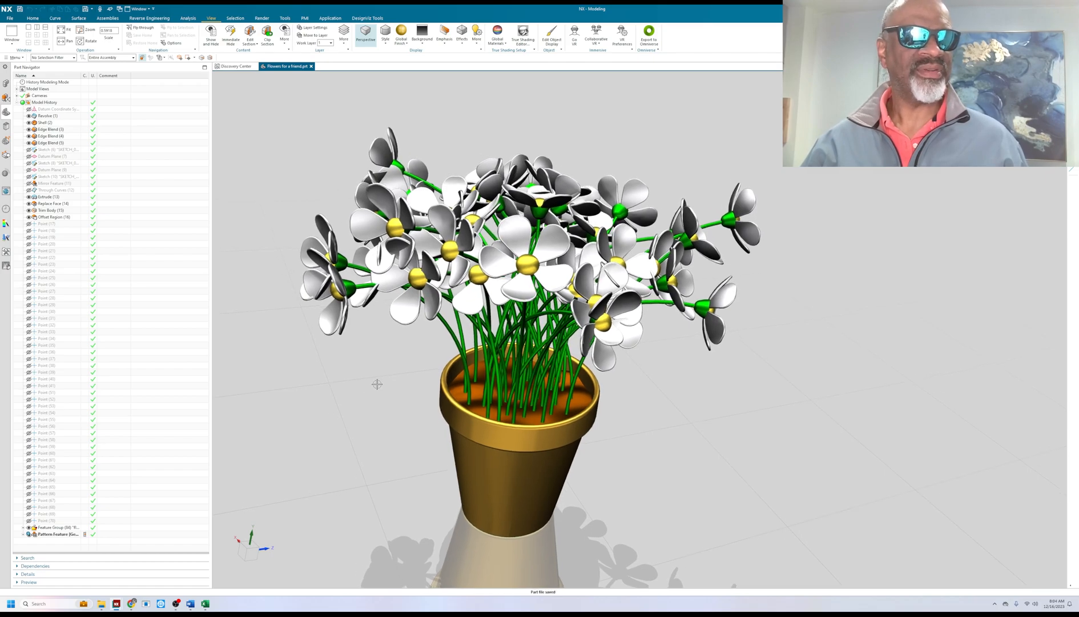
left_click_drag(377, 385, 369, 376)
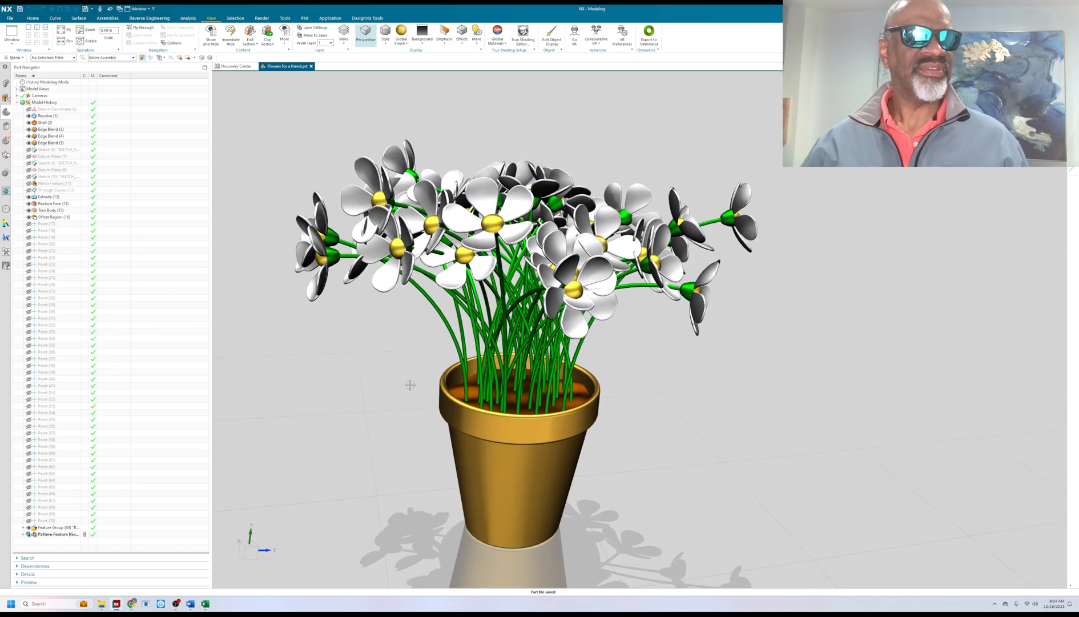
left_click_drag(410, 385, 392, 416)
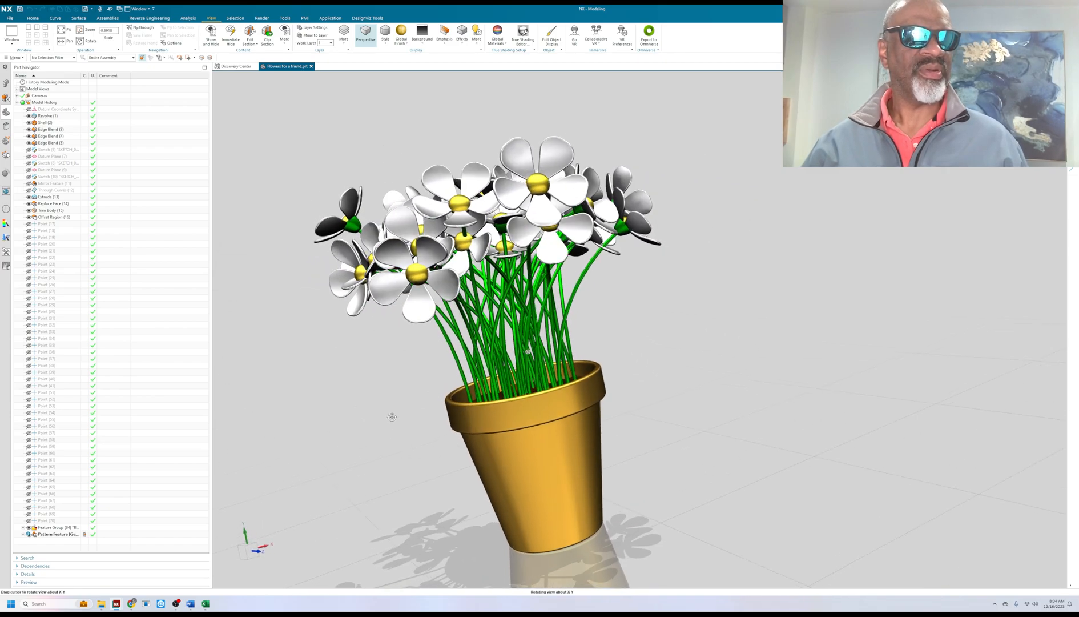
left_click_drag(391, 416, 436, 426)
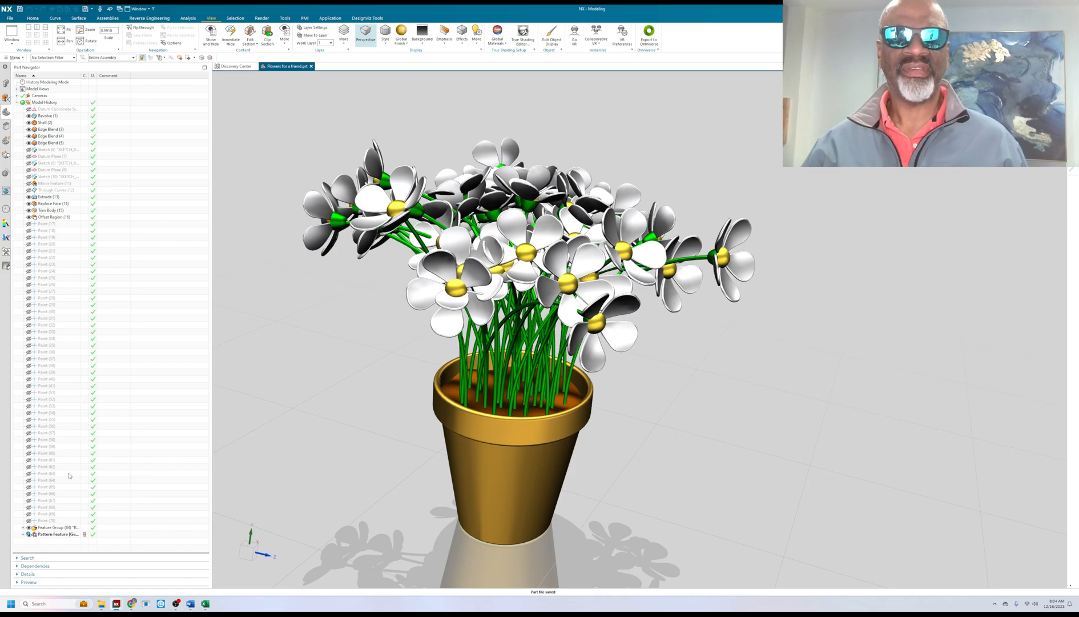
mouse_move(370, 337)
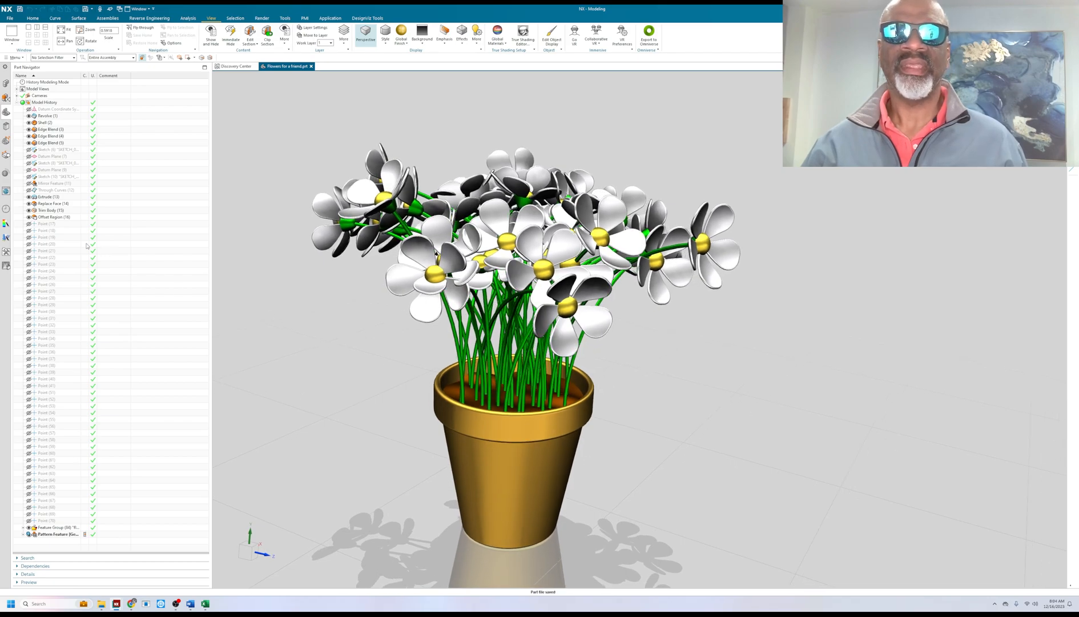
Step: Make Point (17) the current feature in the Part Navigator
left_click(54, 217)
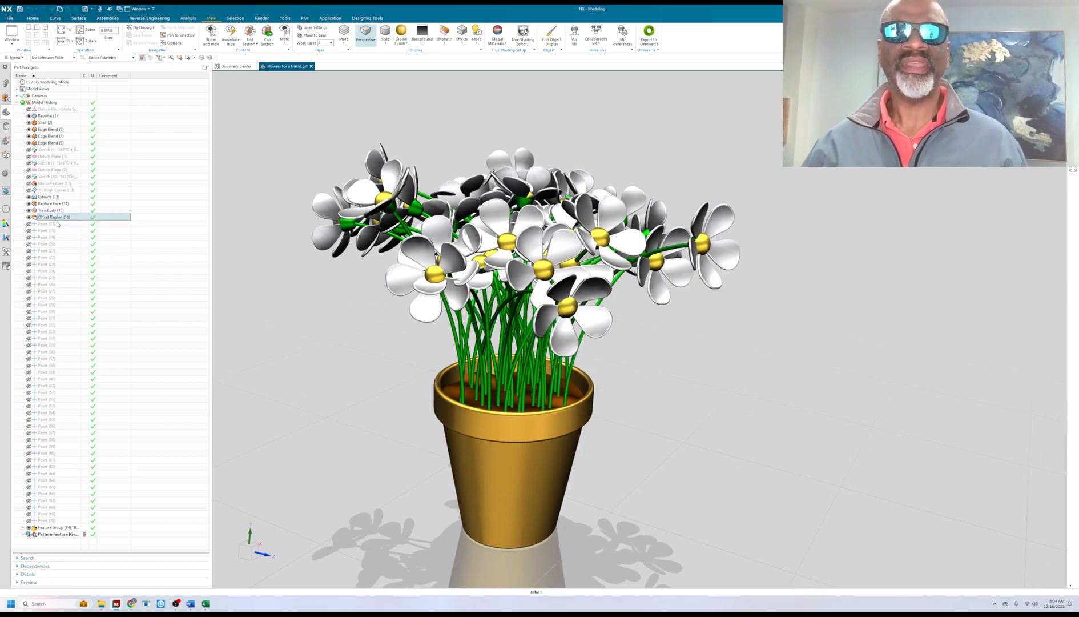
left_click(46, 223)
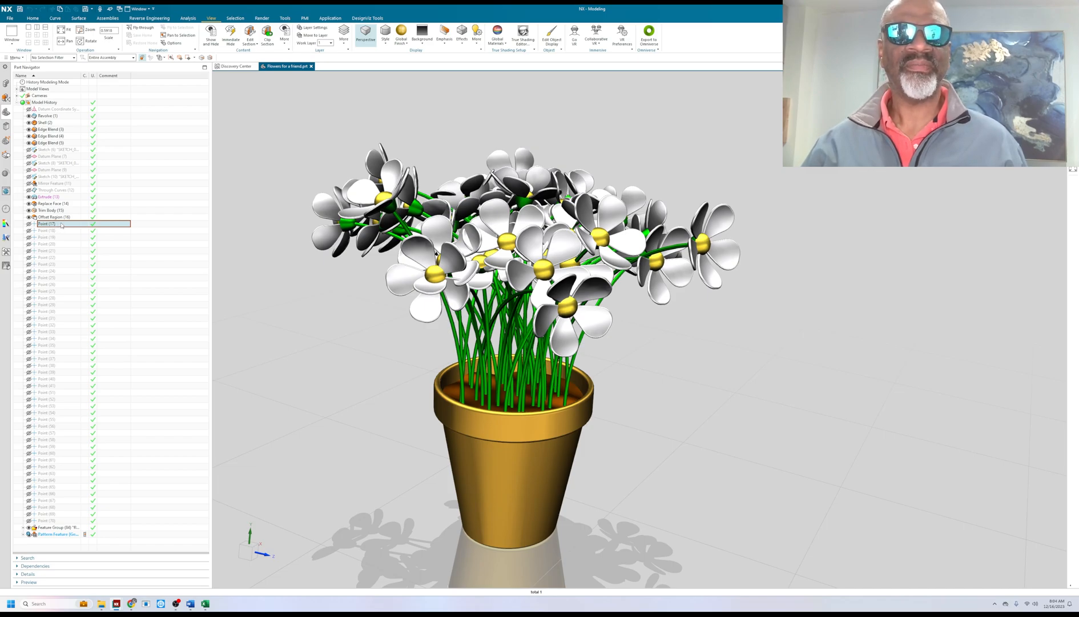
right_click(44, 224)
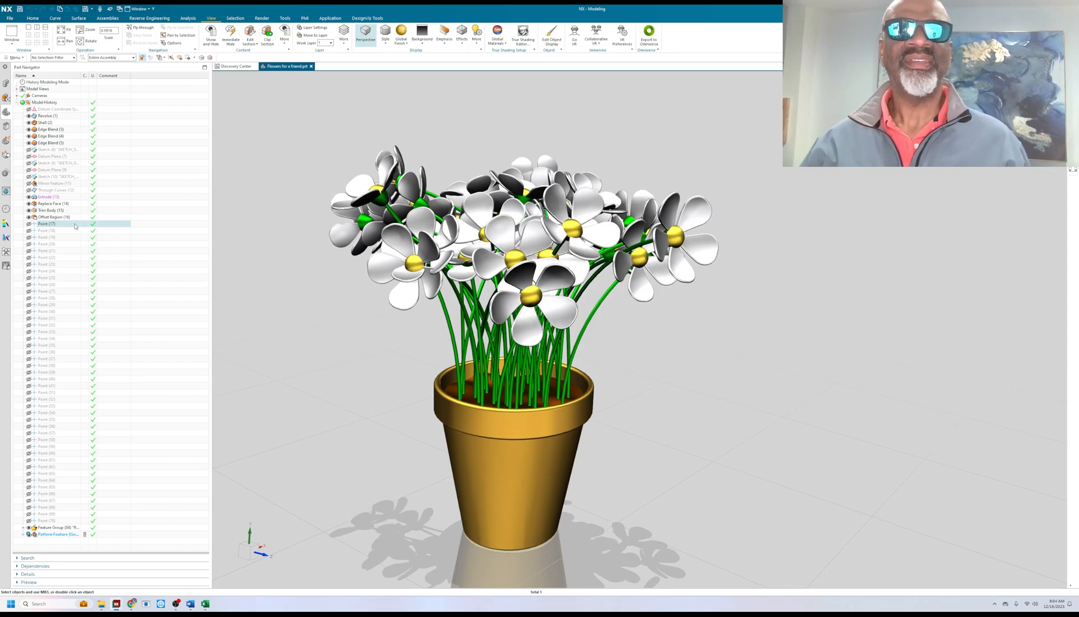
right_click(45, 224)
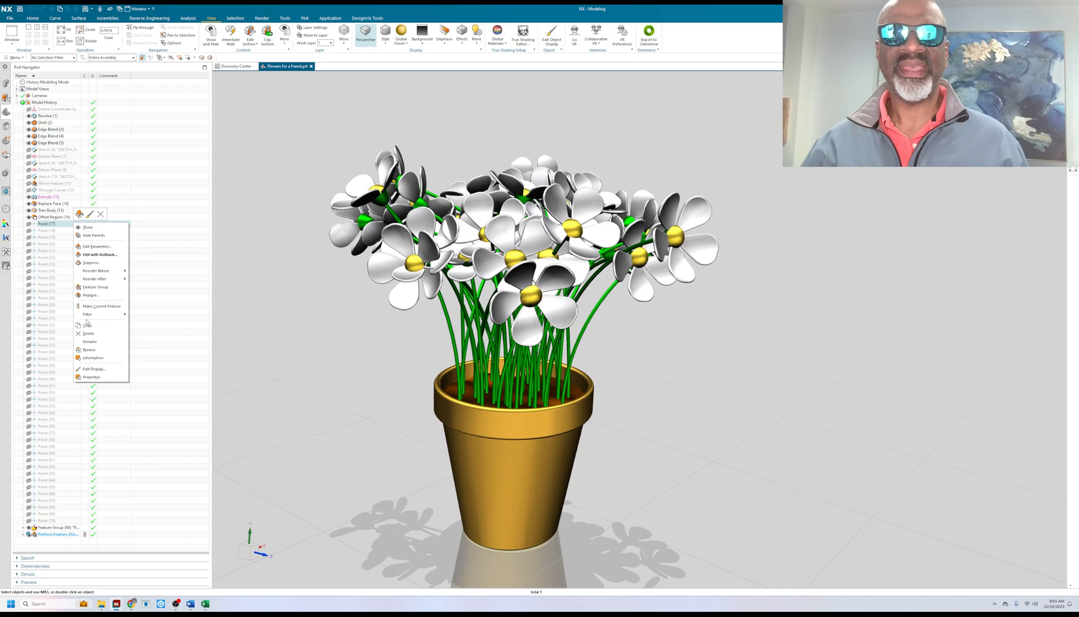
left_click(101, 306)
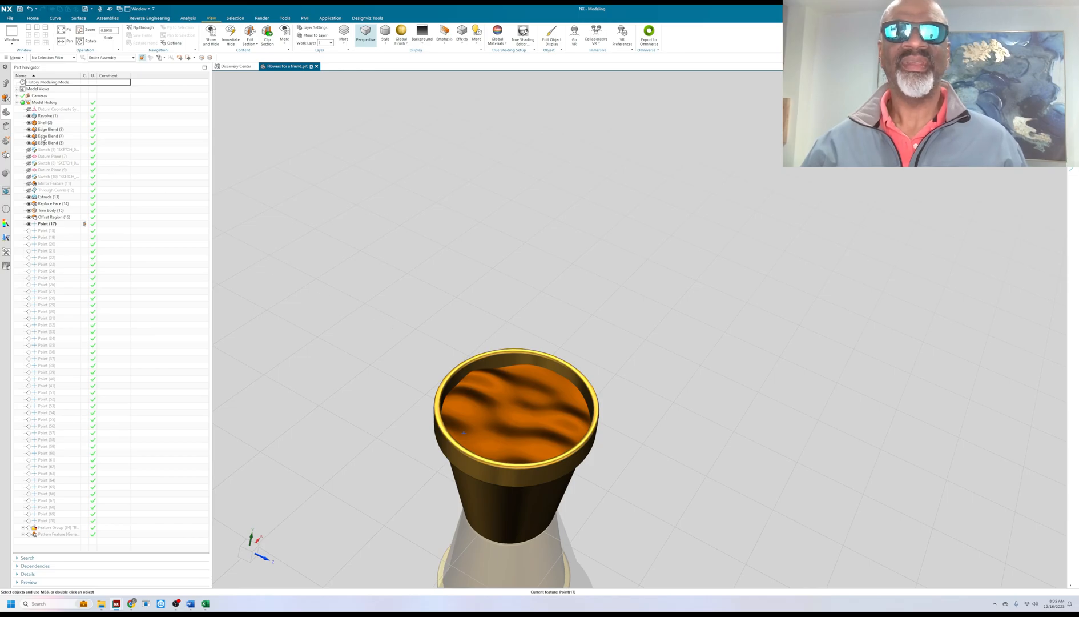
Step: Make Edge Blend (3) current to show the empty pot, then target Sketch (6)
right_click(40, 116)
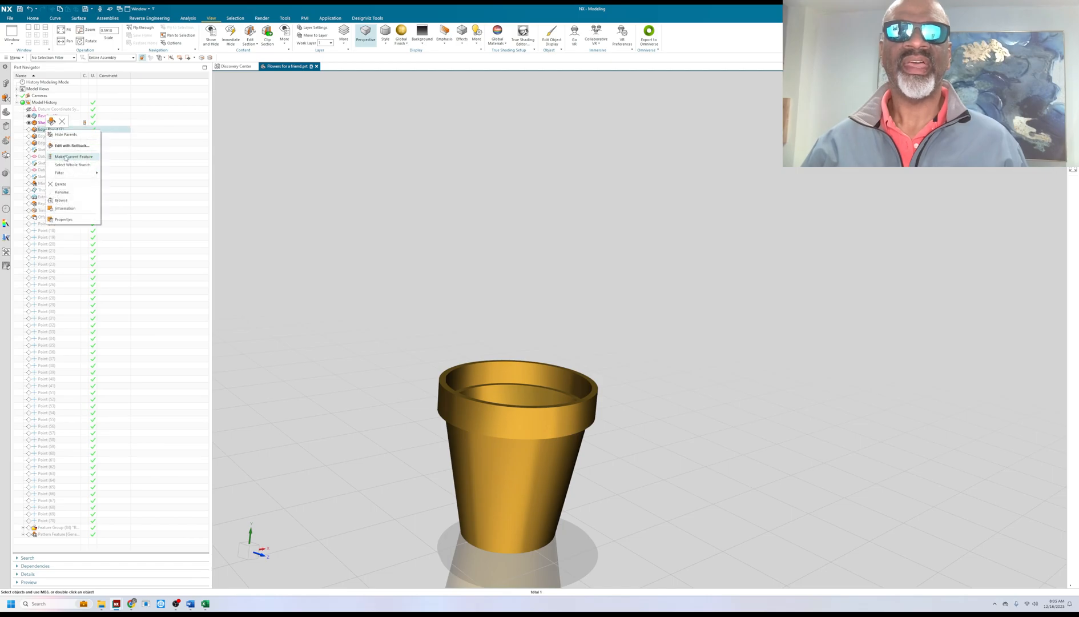
left_click(69, 155)
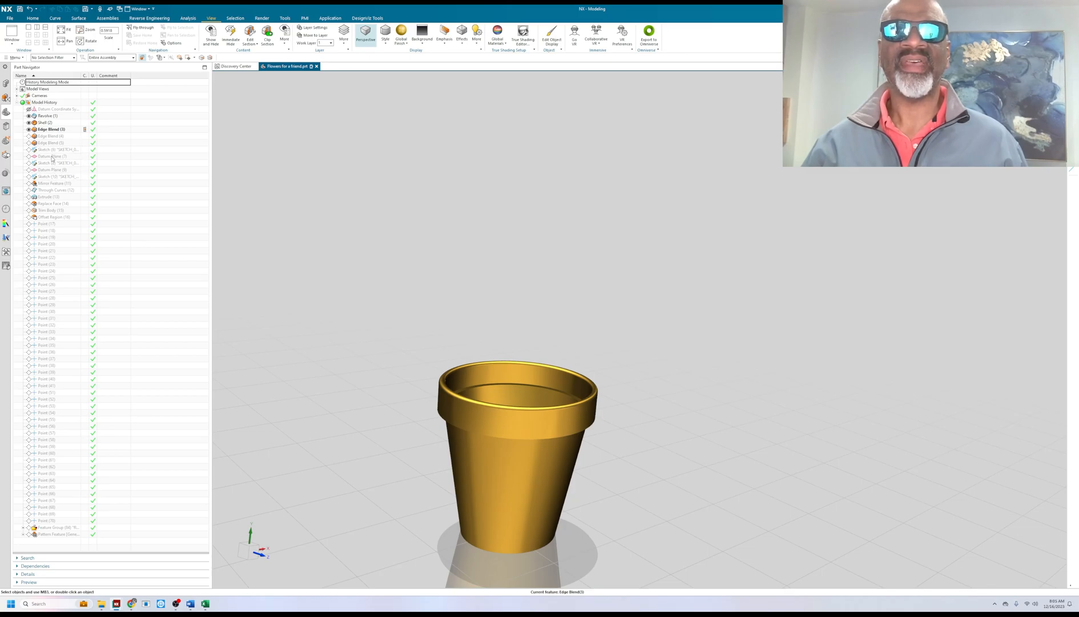
right_click(54, 150)
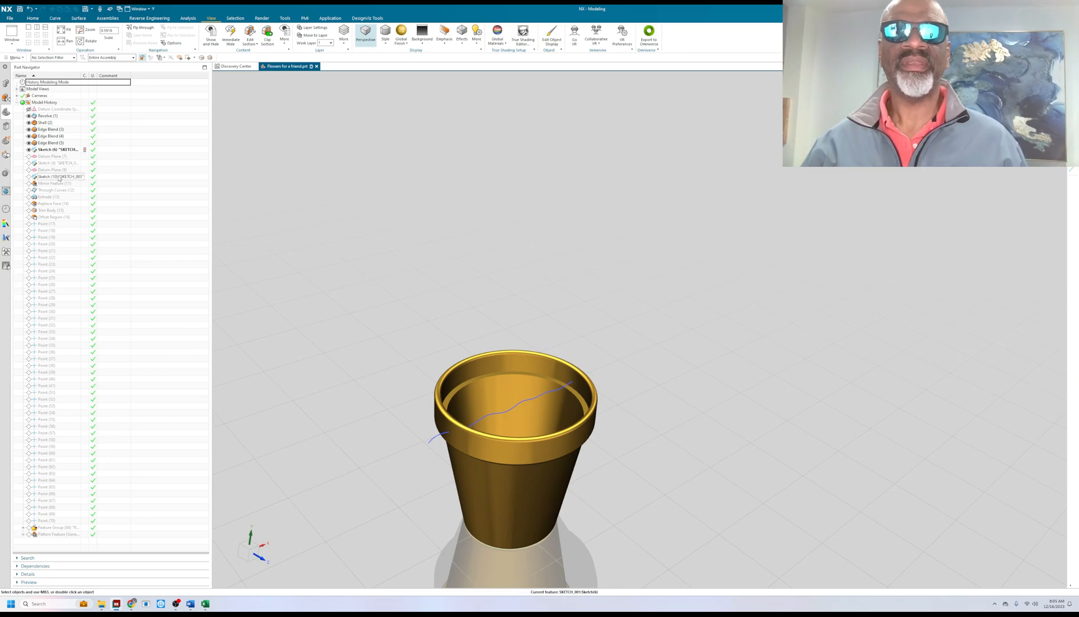
Step: Step the history forward through Sketch (8), Mirror Feature (11) and Through Curves (12)
right_click(54, 167)
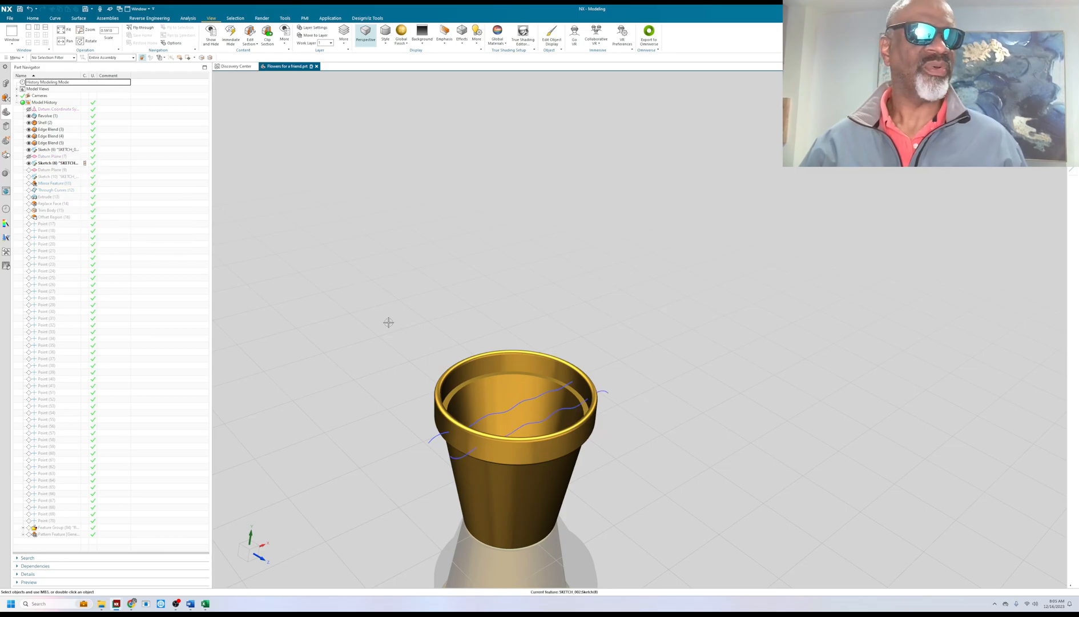
left_click(57, 176)
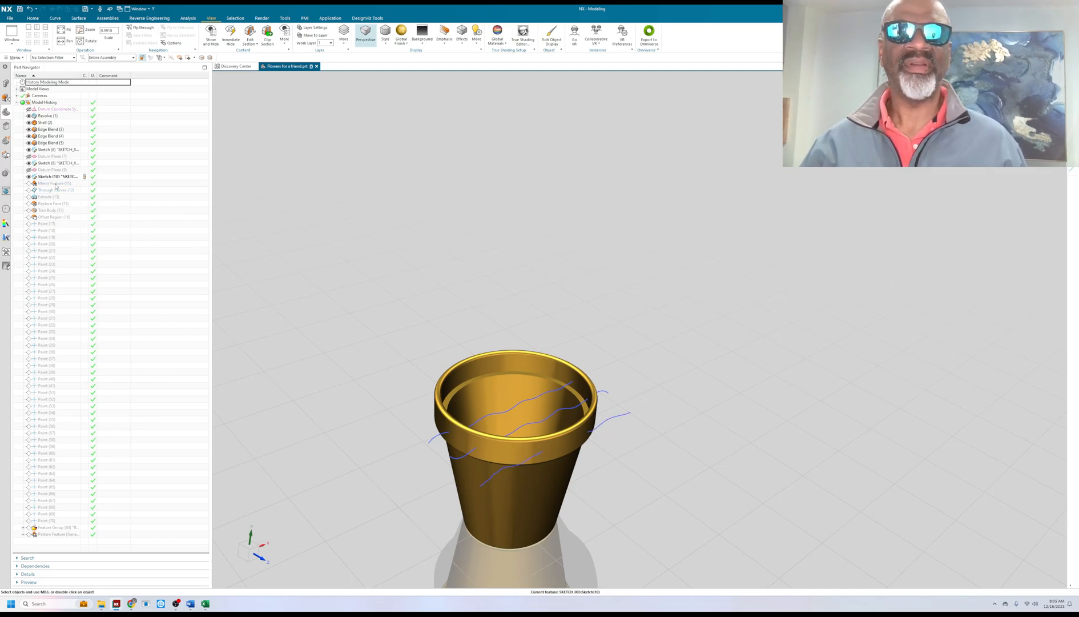
right_click(51, 184)
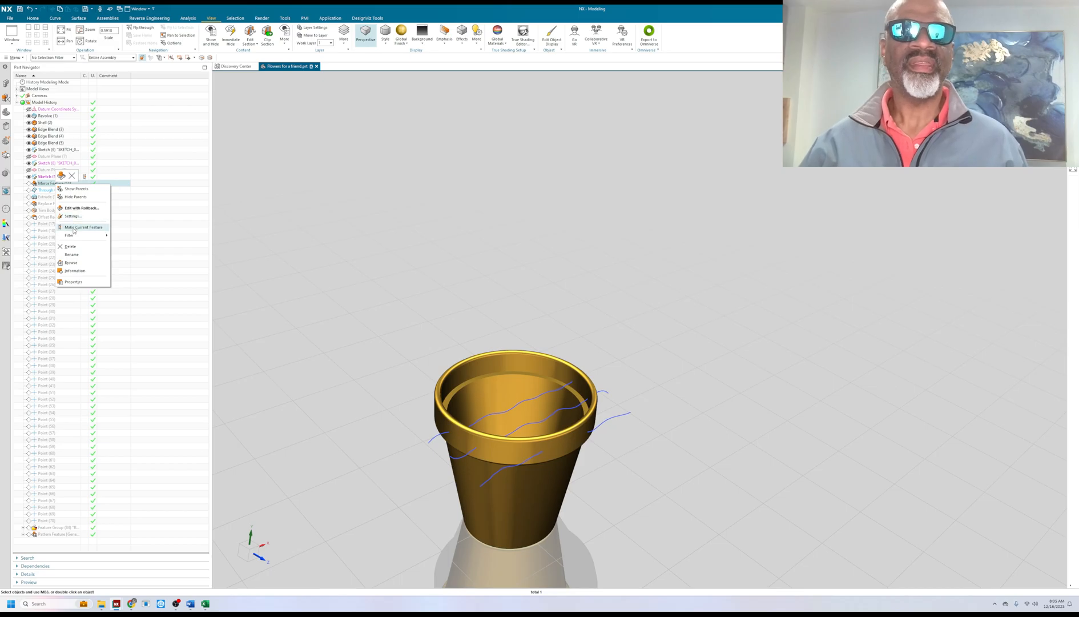
left_click(82, 226)
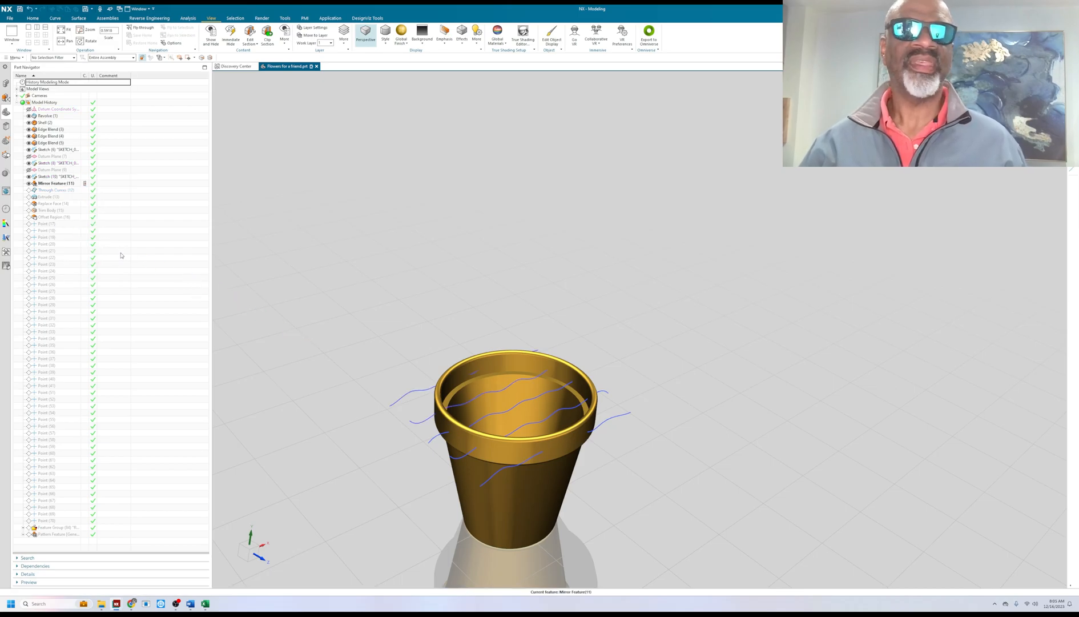
right_click(51, 190)
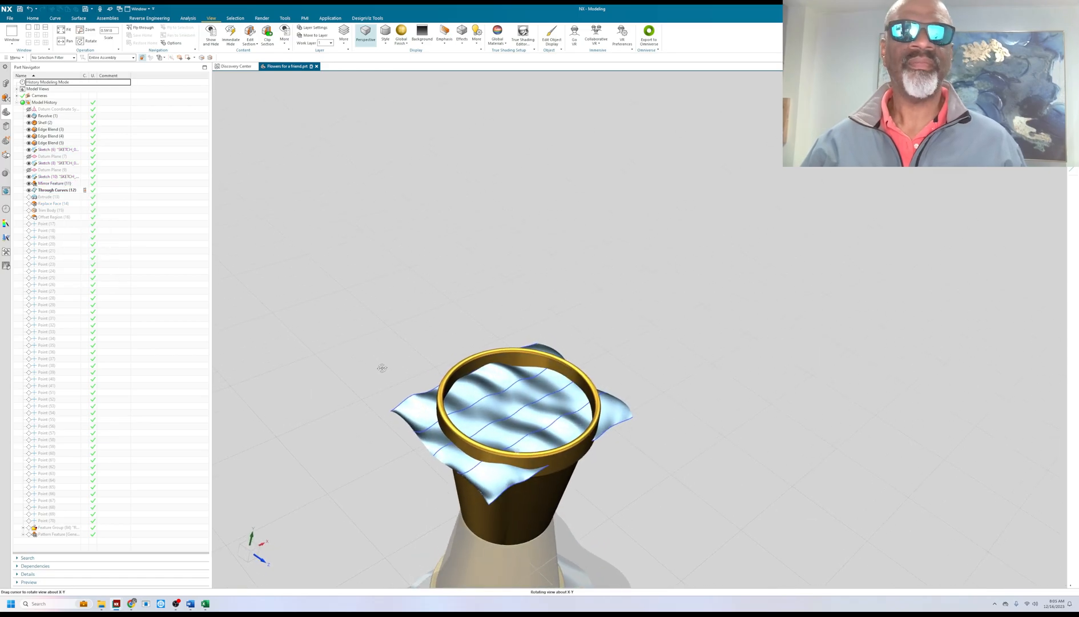
Step: Advance the history past the extruded block to Trim Body (15)
left_click(43, 197)
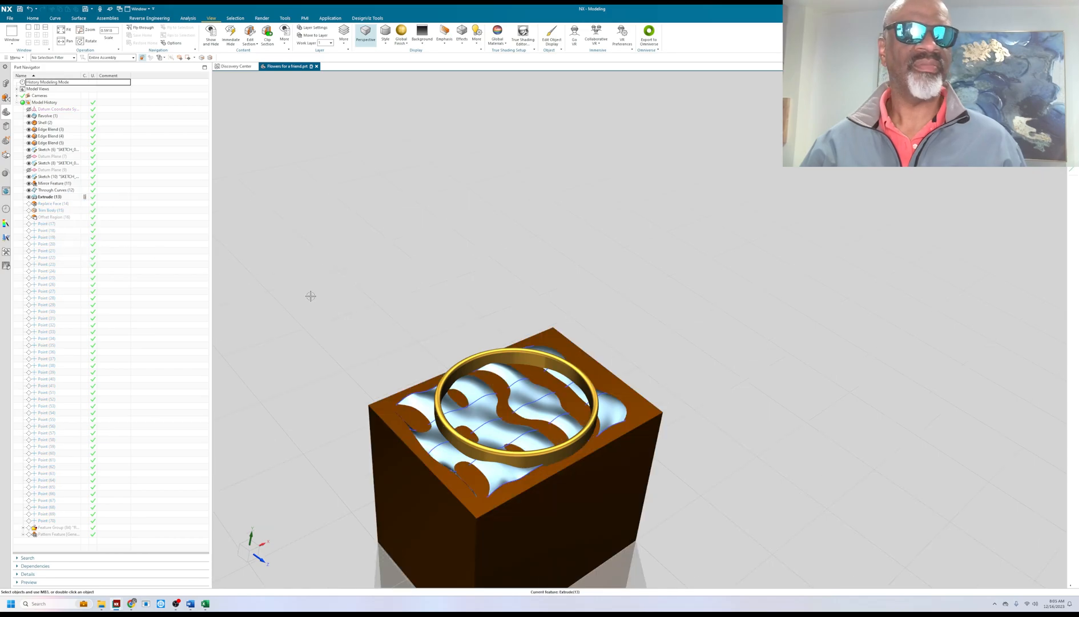
left_click(50, 210)
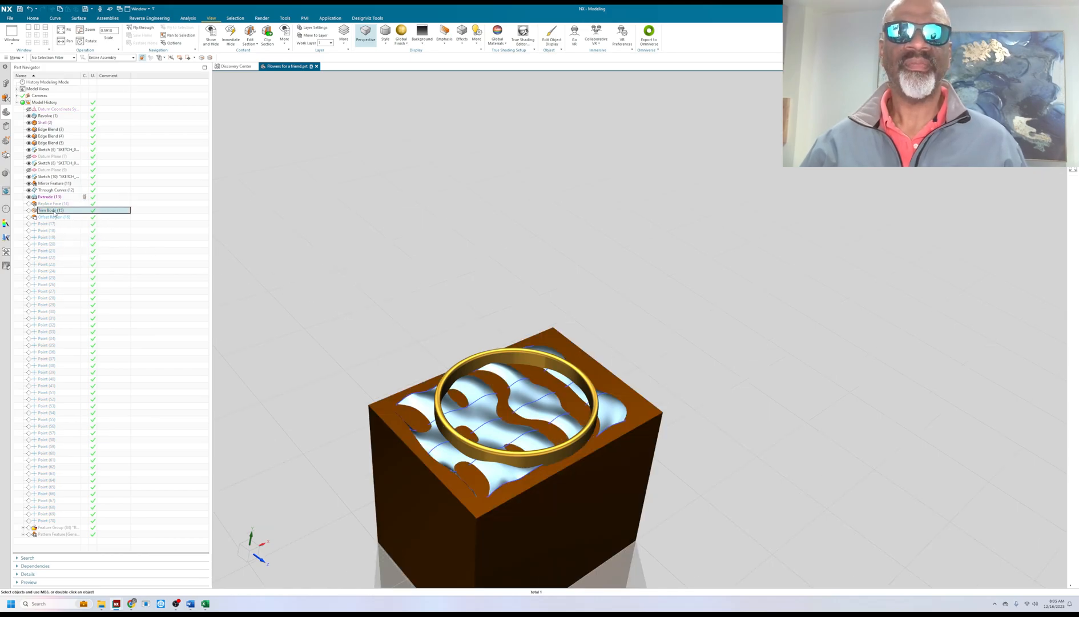
right_click(45, 211)
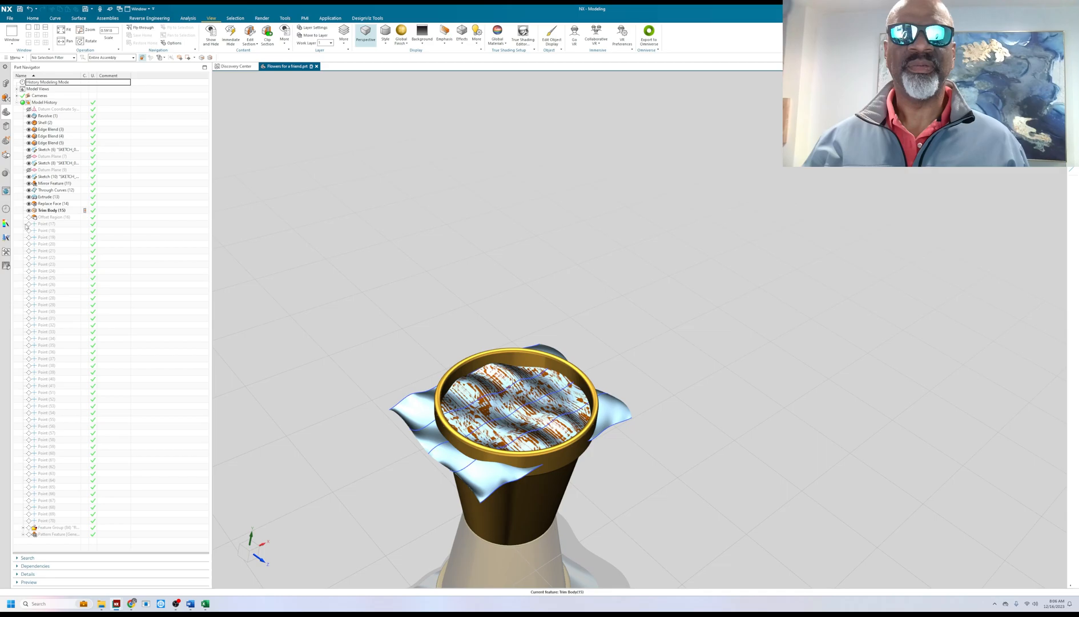
left_click(52, 216)
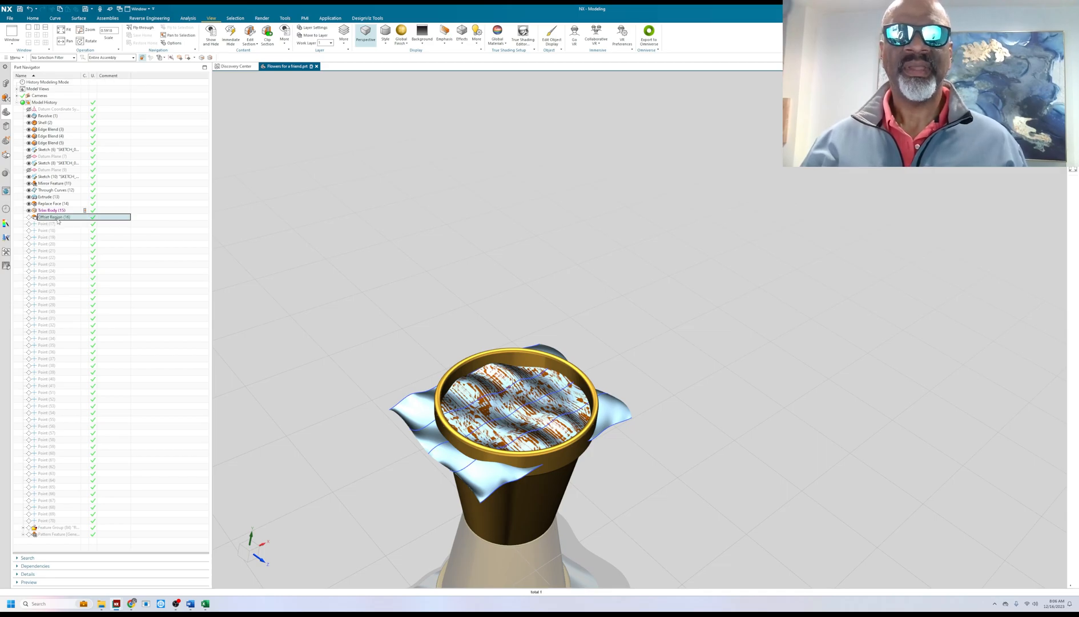
Step: Make Point (17) current and hide the sheet bodies and leftover curves
right_click(45, 224)
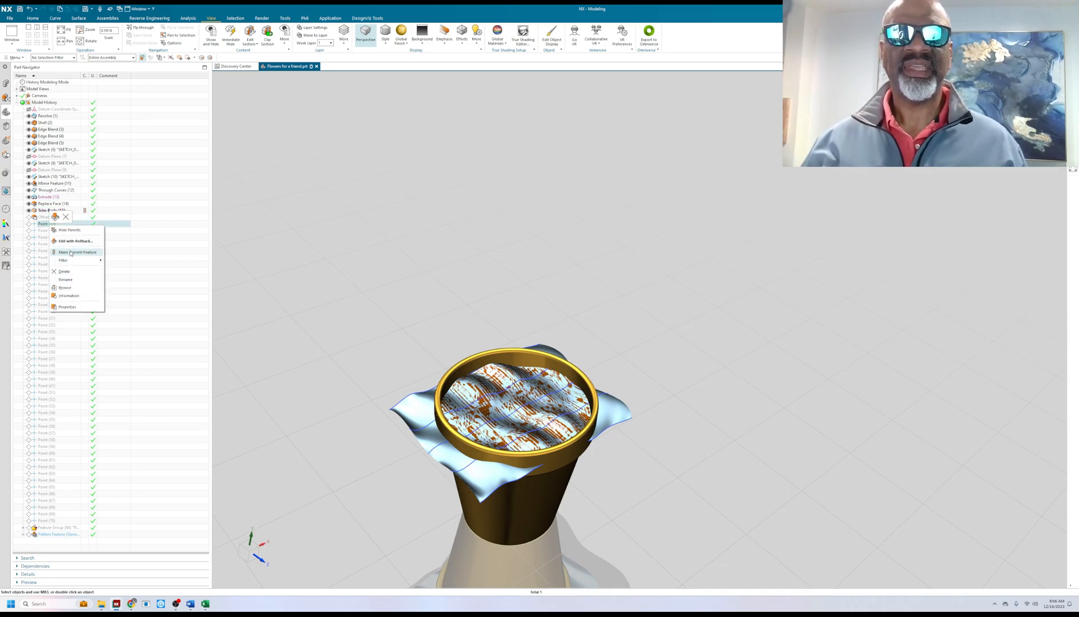
left_click(78, 252)
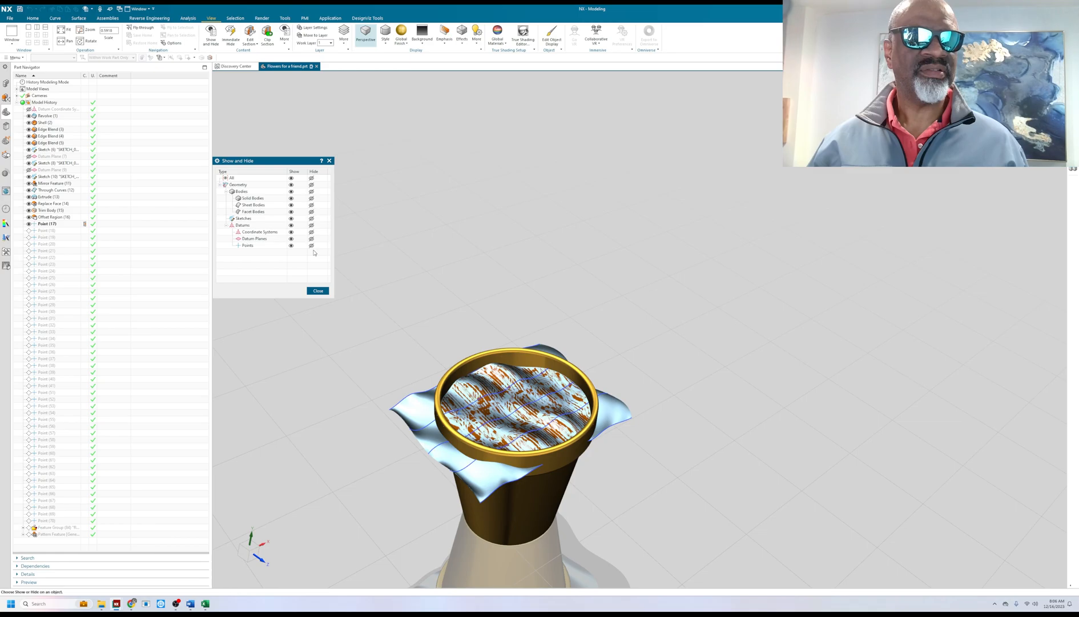
left_click(312, 205)
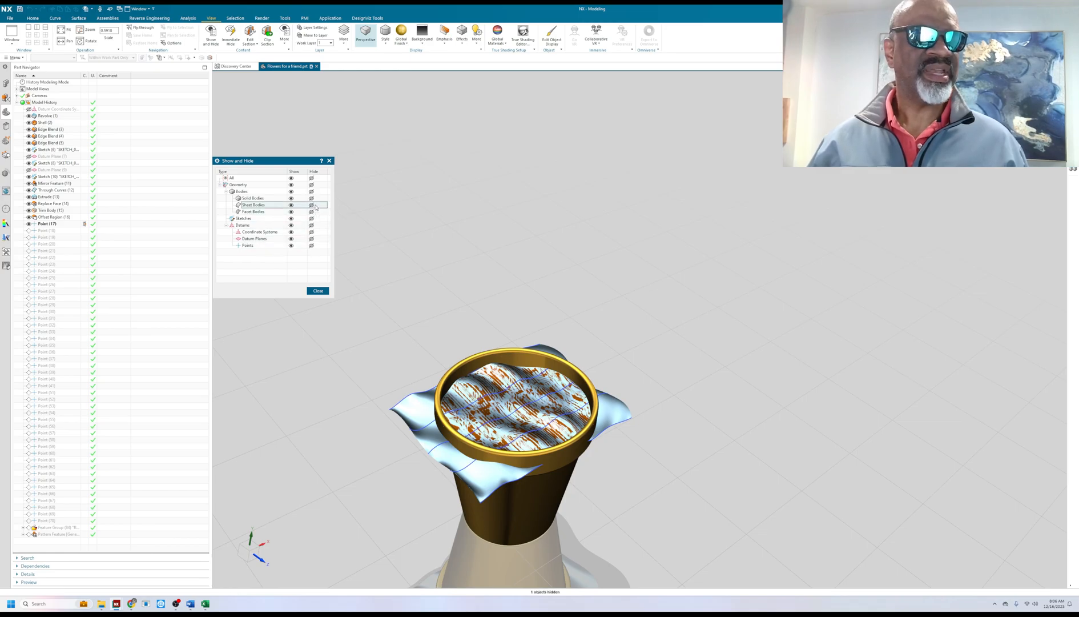
left_click(311, 205)
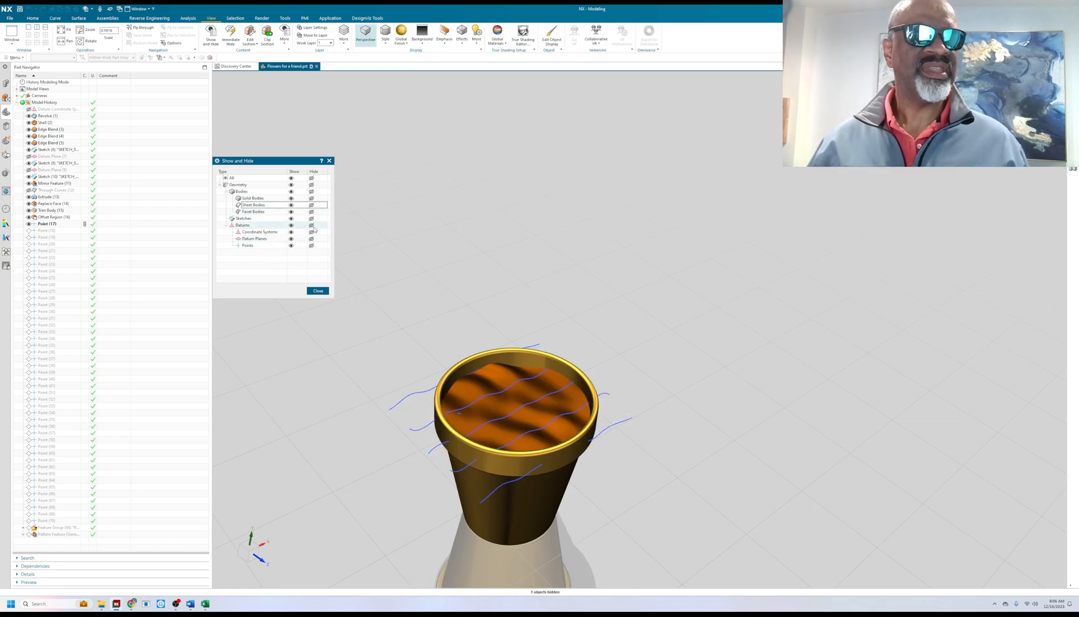
left_click(312, 218)
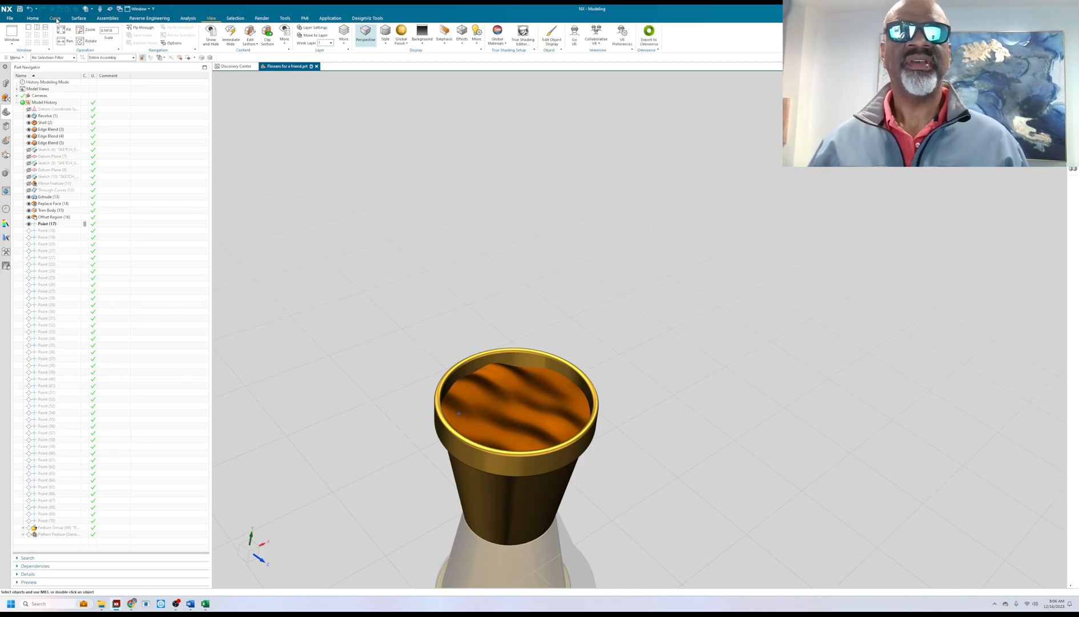
Step: Start a Point on Face, cancel it, then call up Show and Hide
left_click(51, 19)
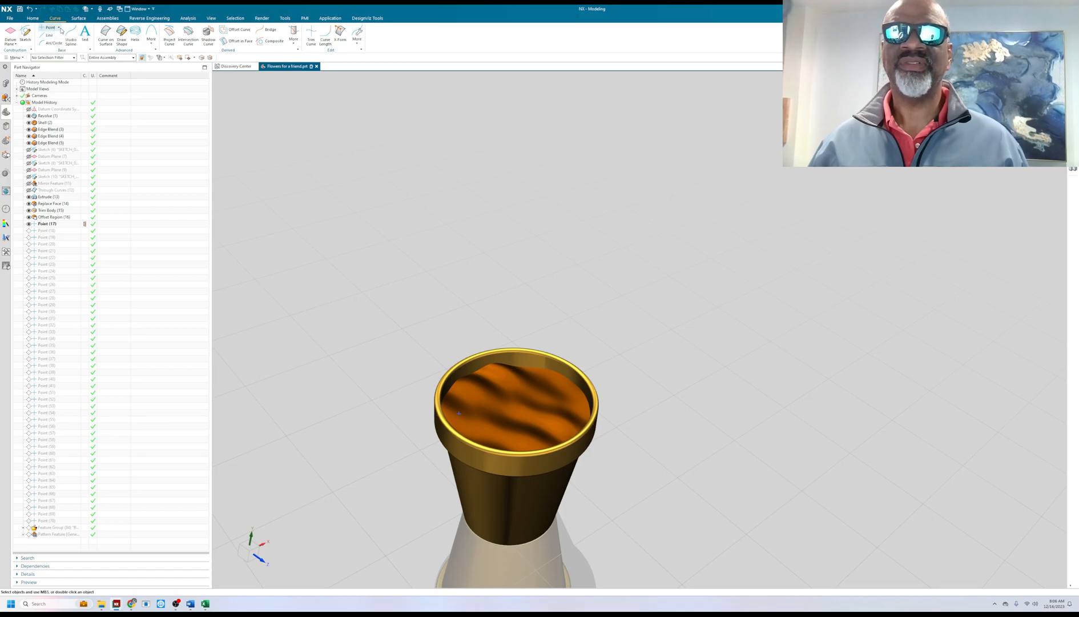
left_click(60, 32)
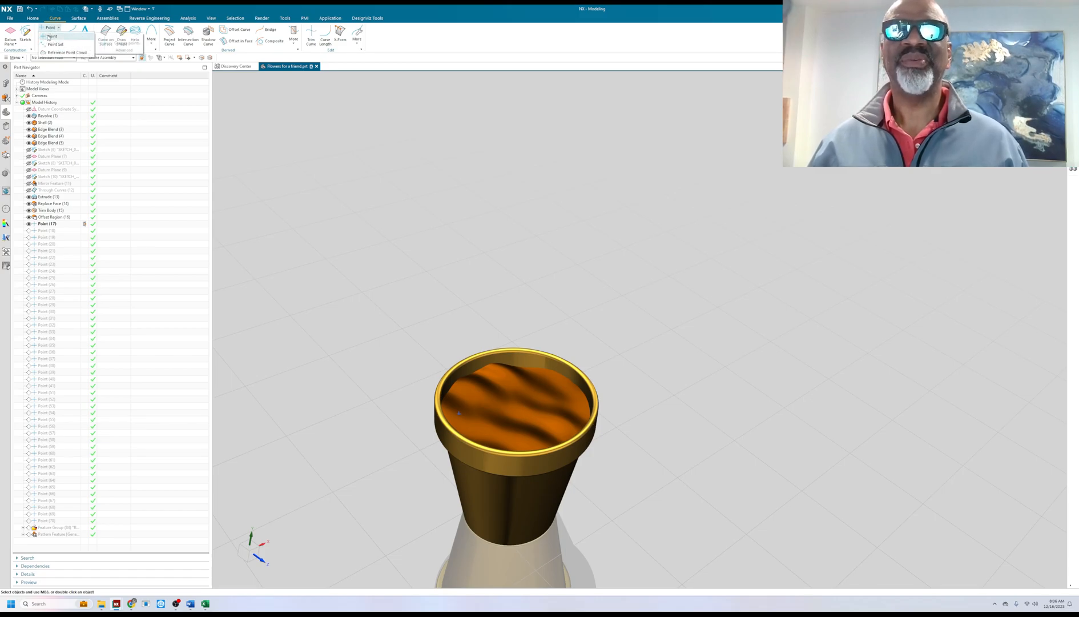
left_click(55, 37)
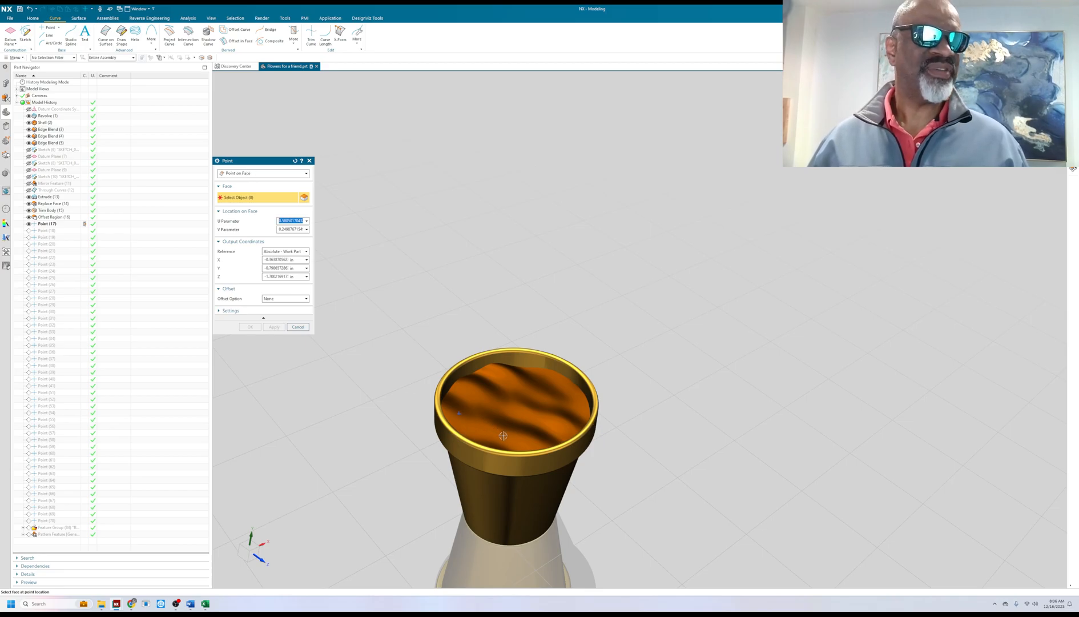
left_click(298, 327)
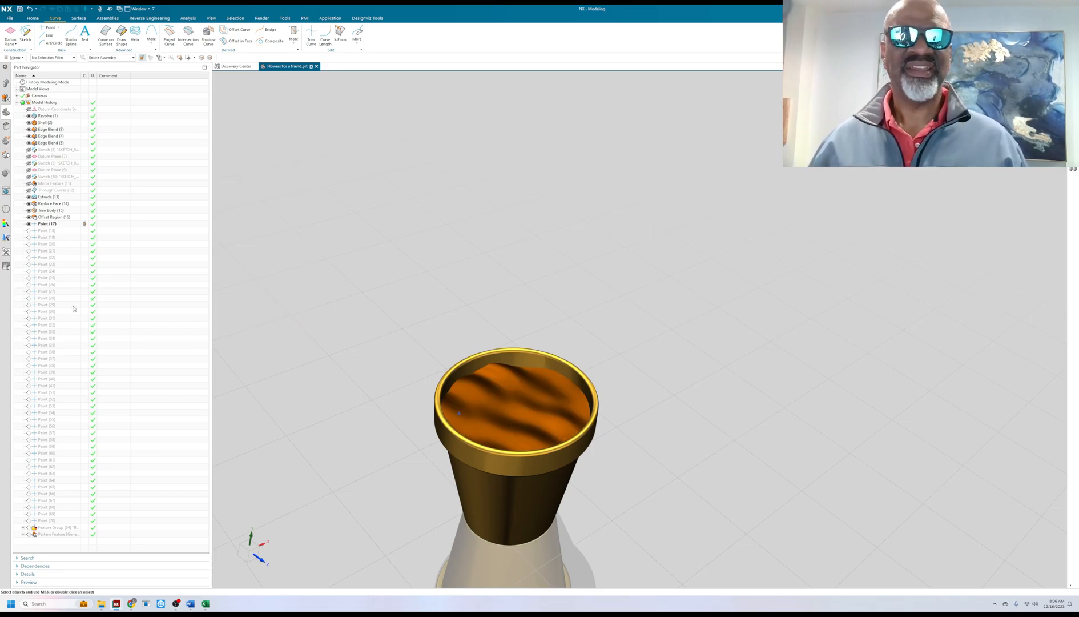
right_click(43, 520)
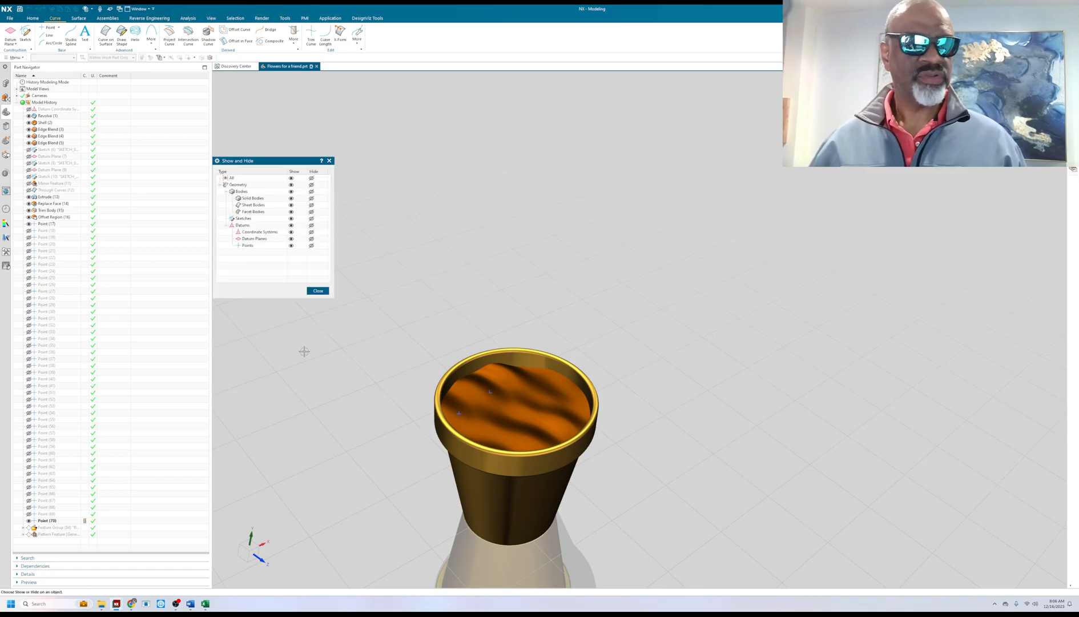
Step: Show all Points on the soil and close the Show and Hide dialog
left_click(291, 245)
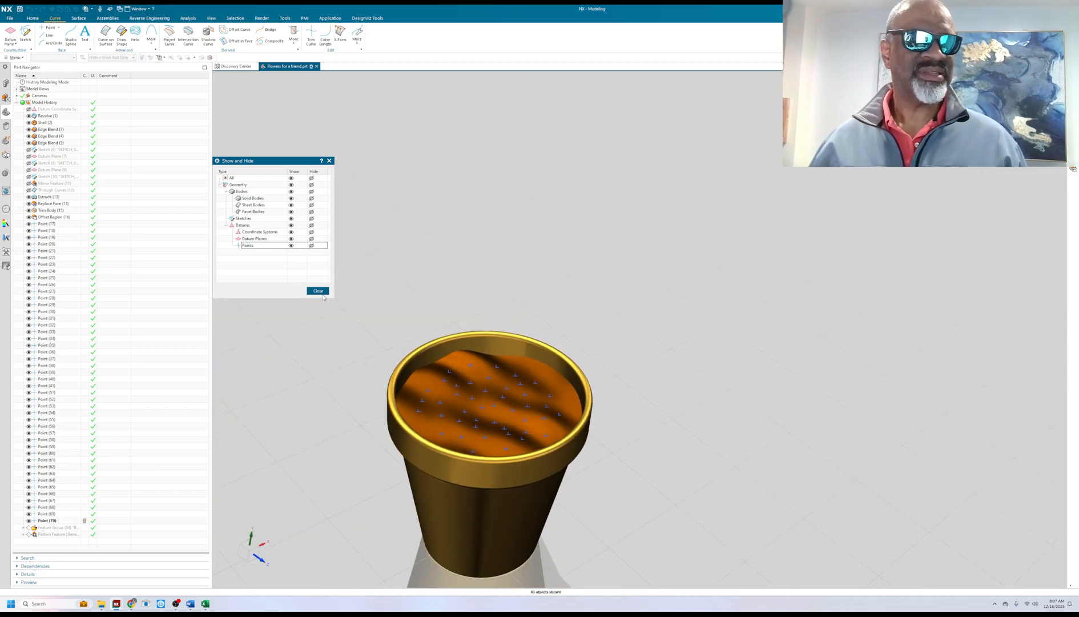
left_click(318, 291)
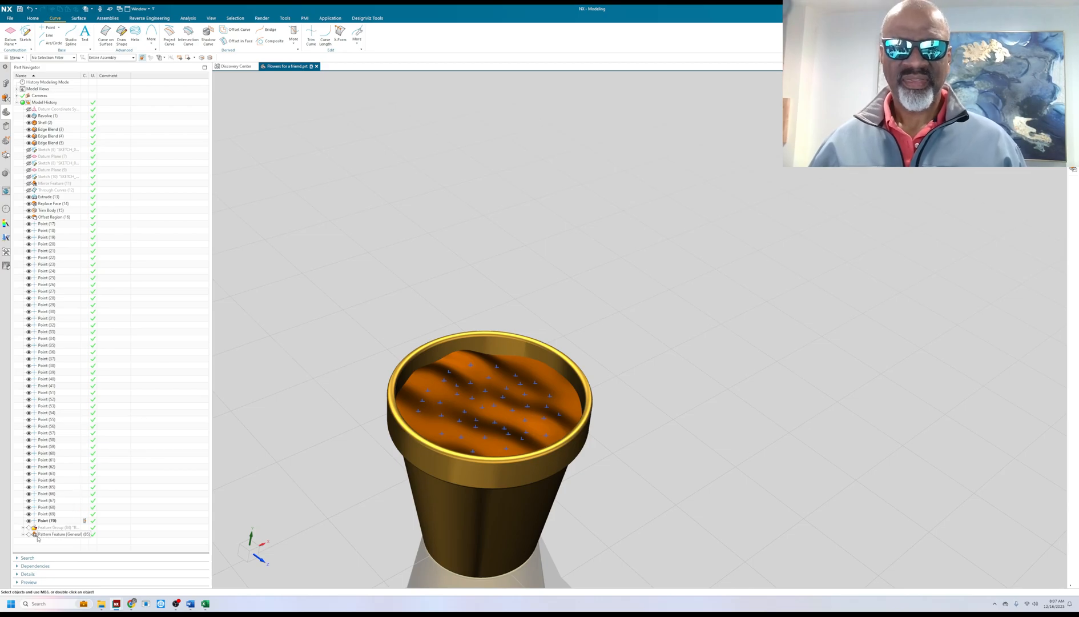
right_click(52, 534)
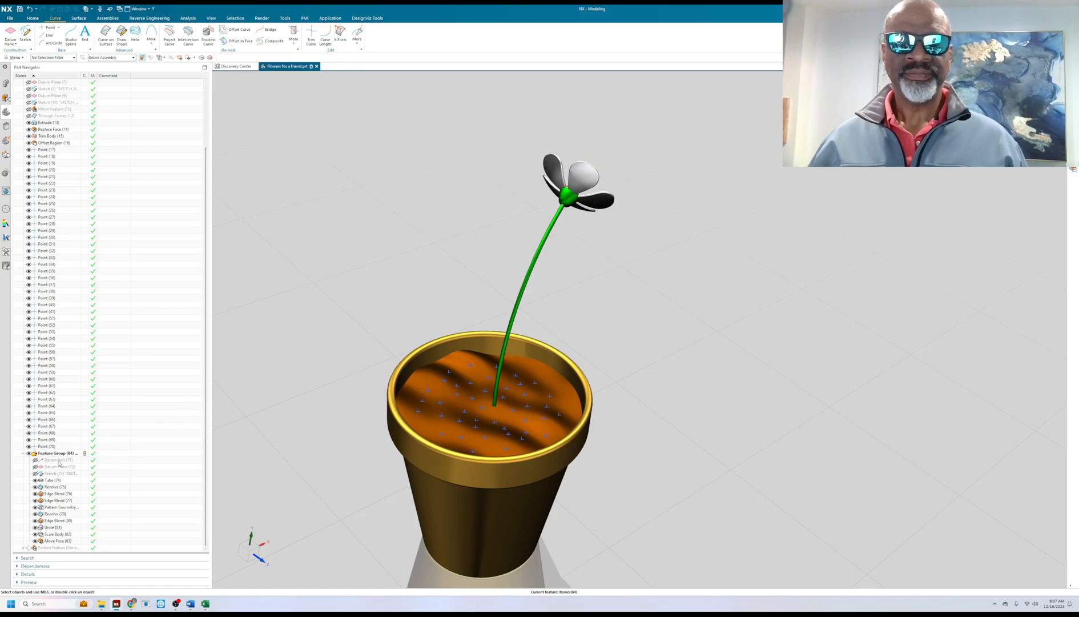
Step: Make the flower group's Datum Axis current and acknowledge the notice
right_click(48, 460)
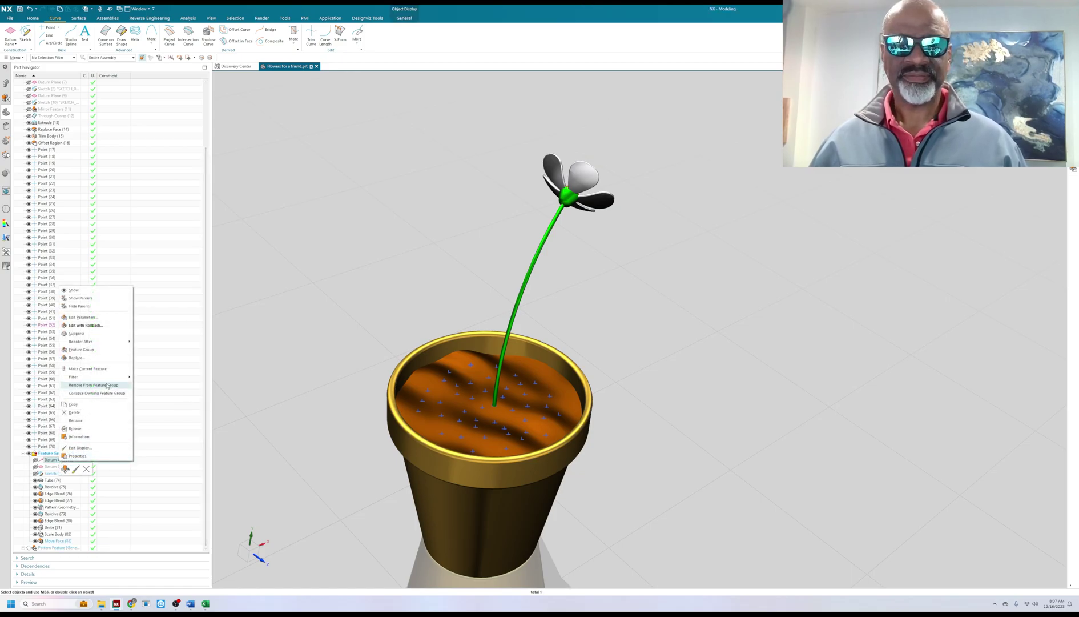
left_click(87, 368)
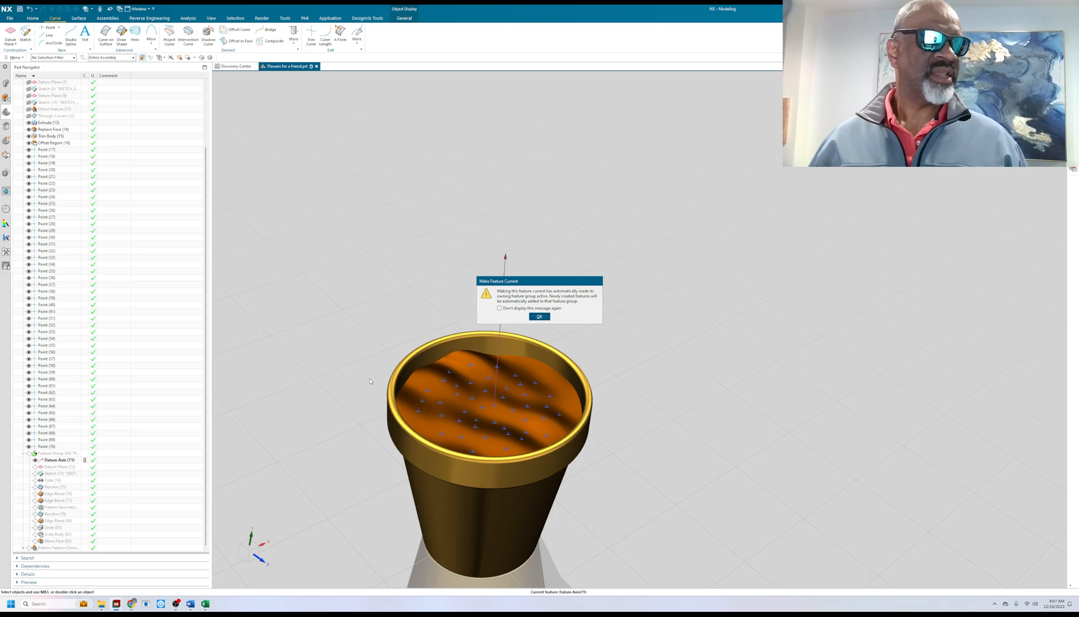
left_click(540, 317)
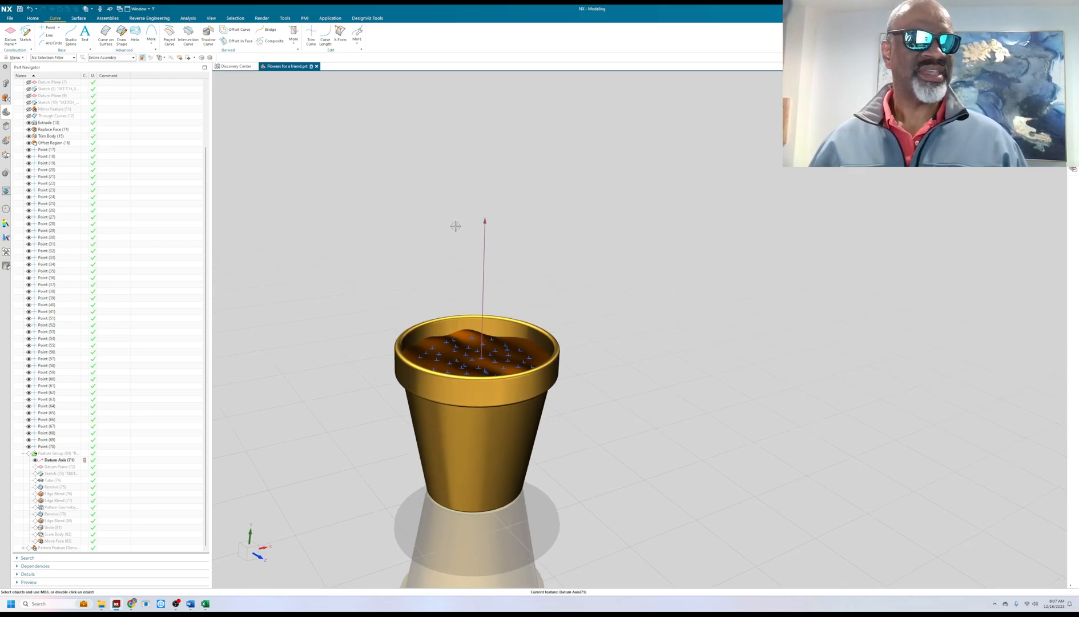
mouse_move(307, 332)
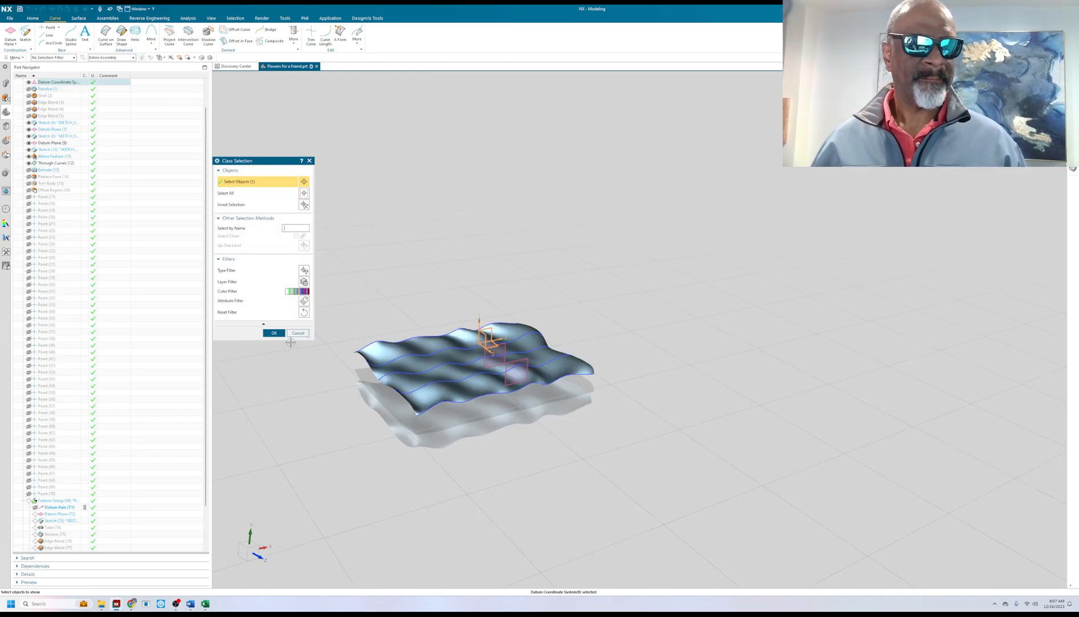
Step: Make the Datum Plane and then the curved stem Sketch current
left_click(274, 332)
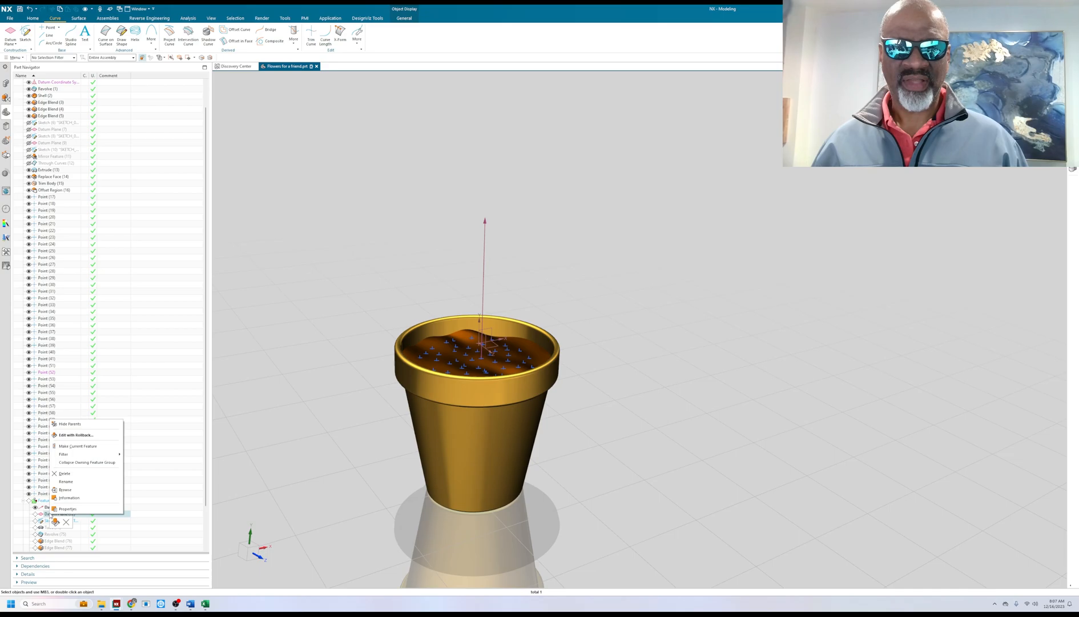
left_click(79, 445)
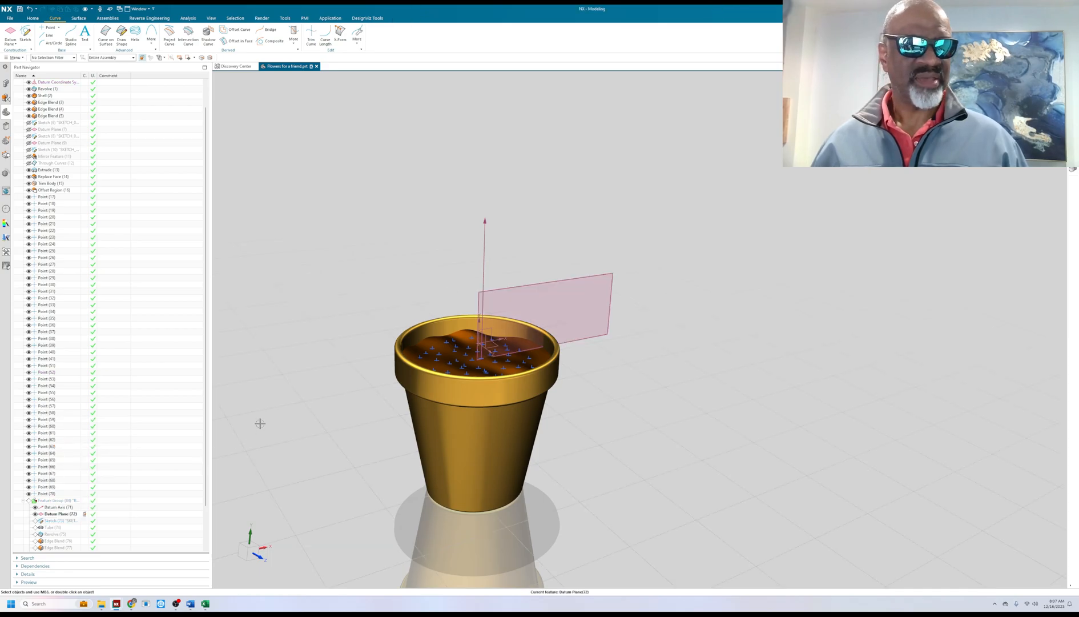
left_click(51, 521)
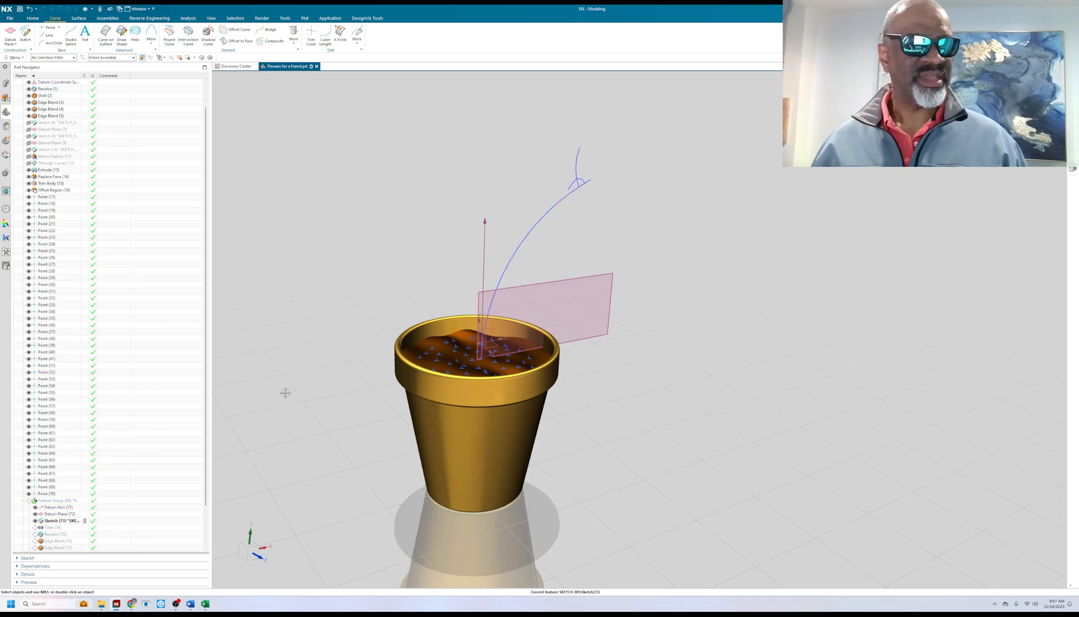
left_click(53, 520)
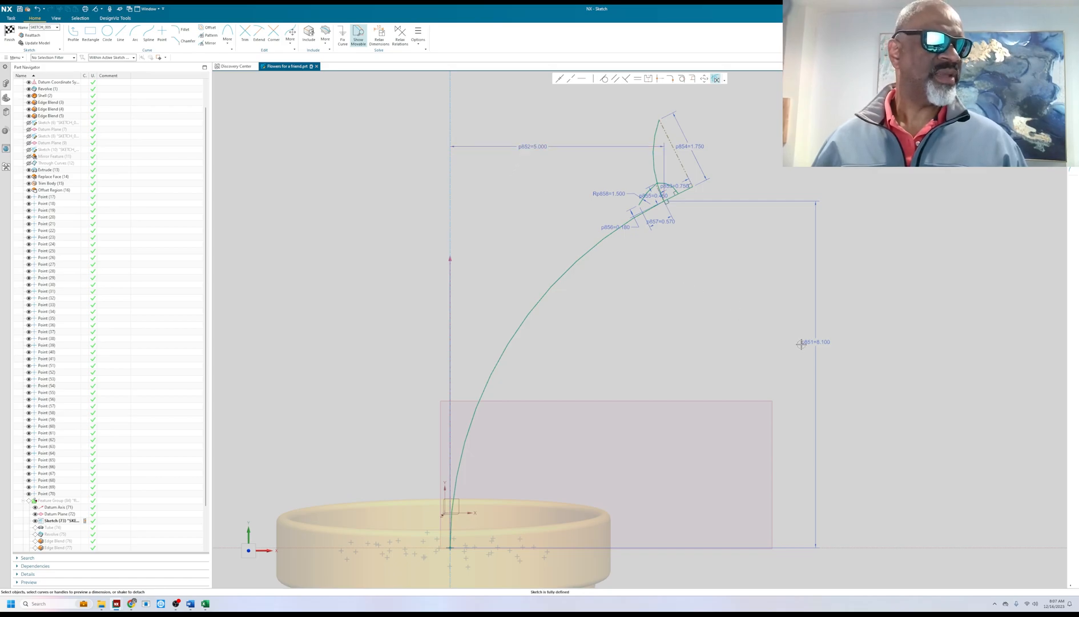
mouse_move(808, 360)
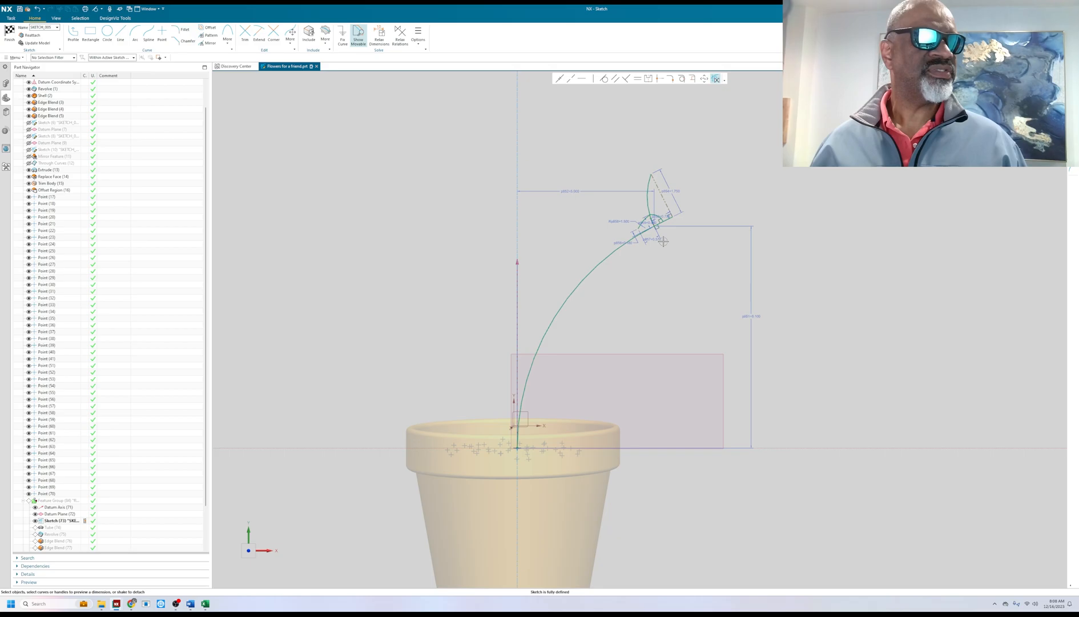
mouse_move(619, 282)
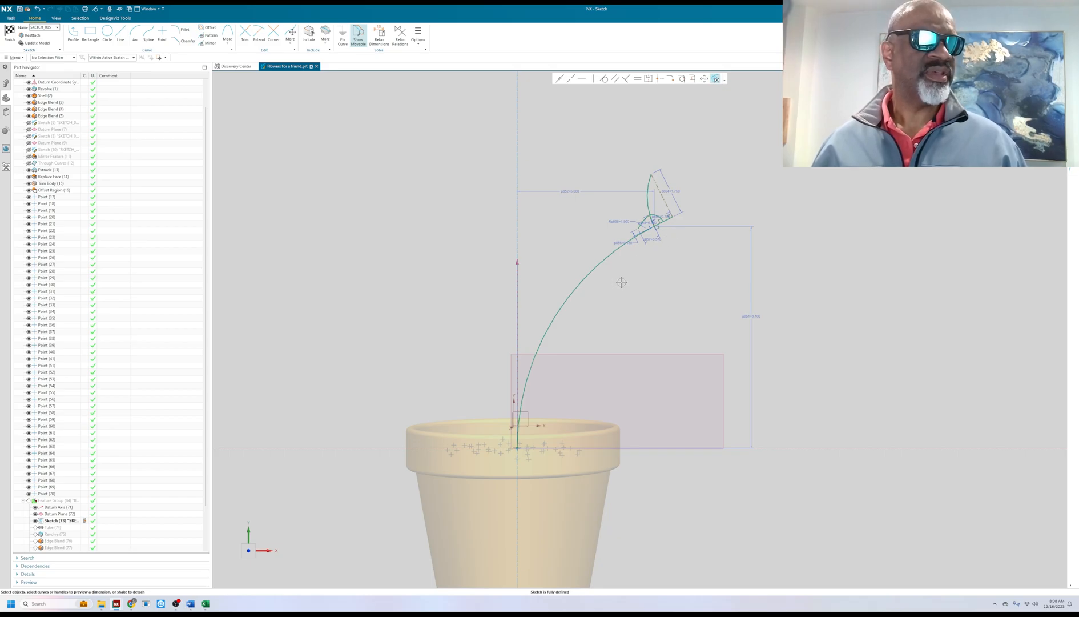
left_click_drag(620, 282, 449, 300)
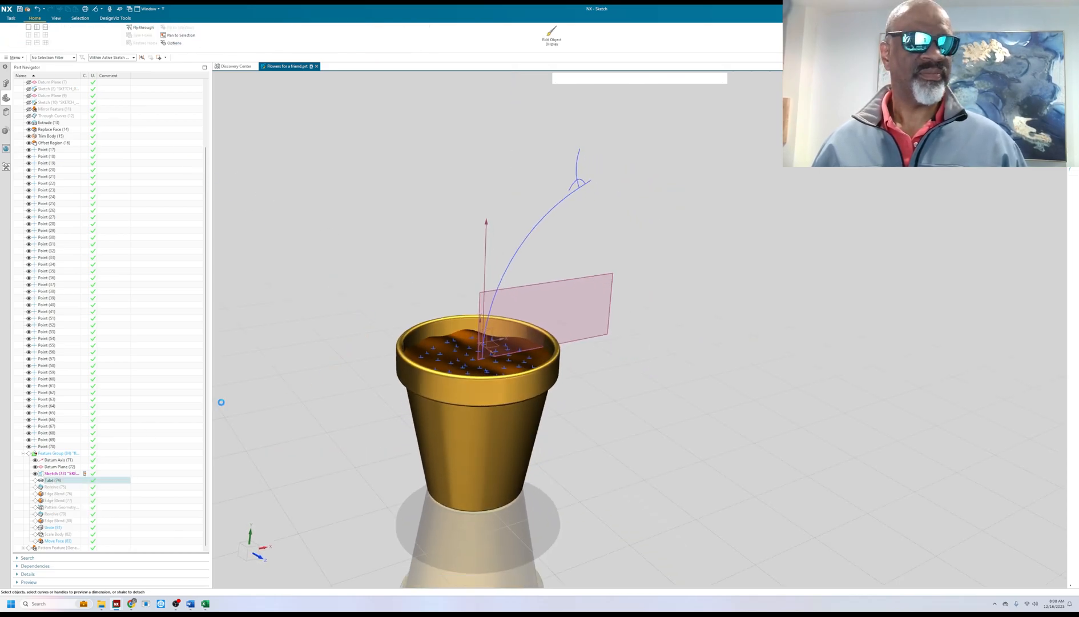
Step: Make Revolve, Edge Blend, Pattern Geometry and Unite current in turn
right_click(46, 479)
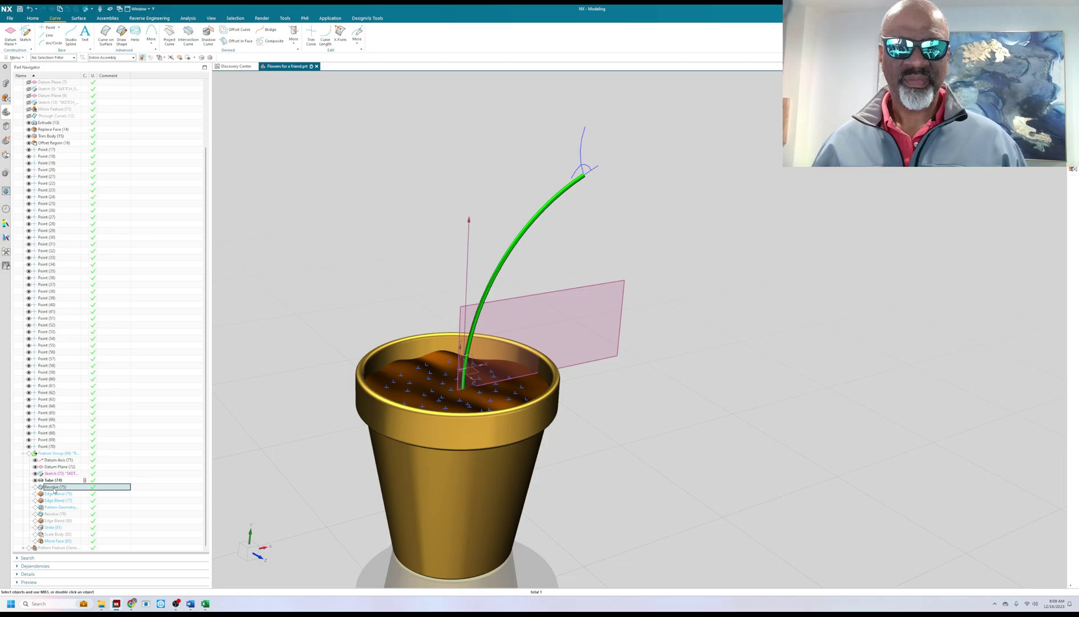
right_click(51, 486)
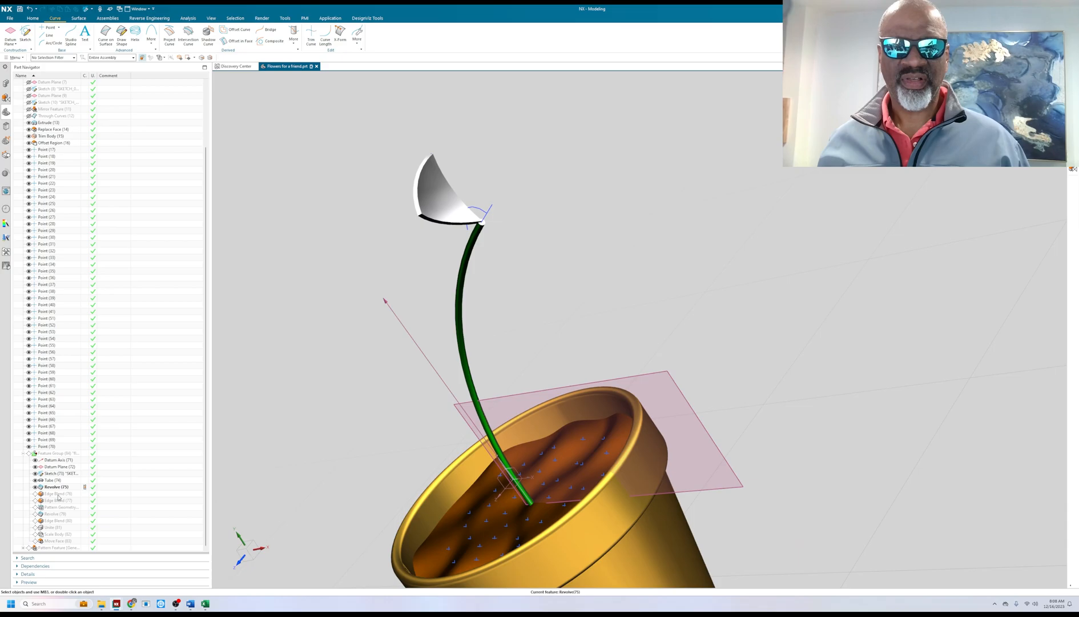
right_click(51, 493)
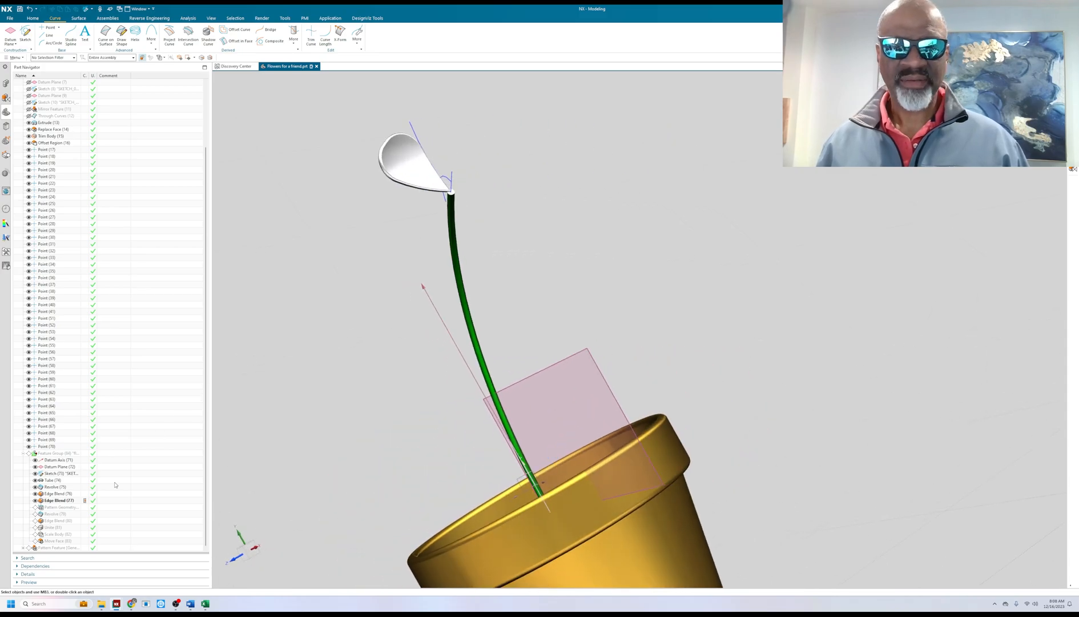
right_click(51, 507)
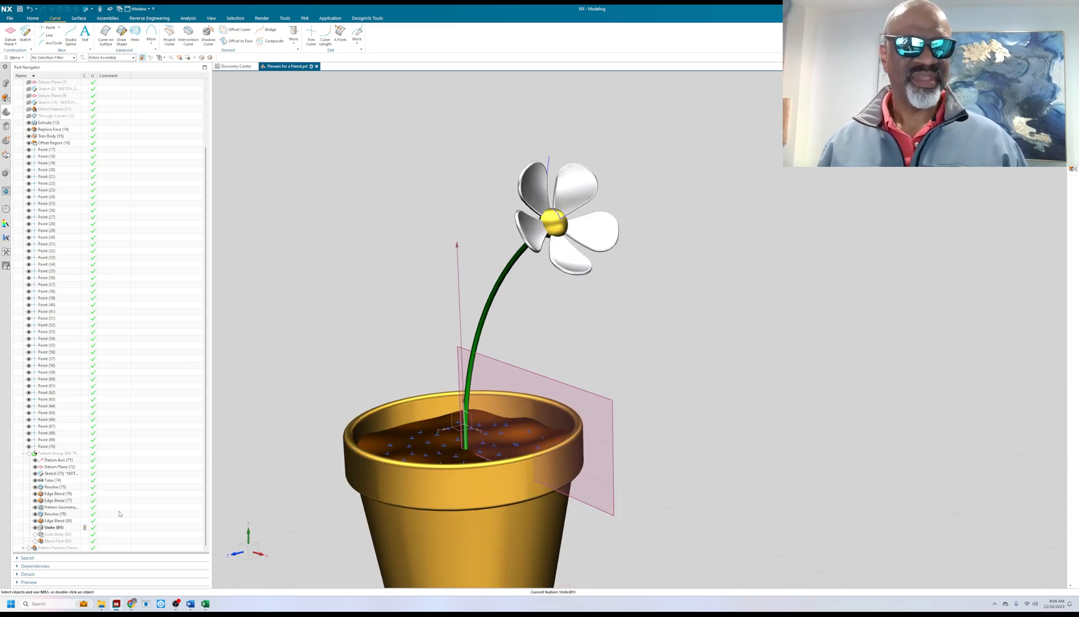
Step: Make Scale Body current to shrink the daisy, then select Move Face
left_click(50, 534)
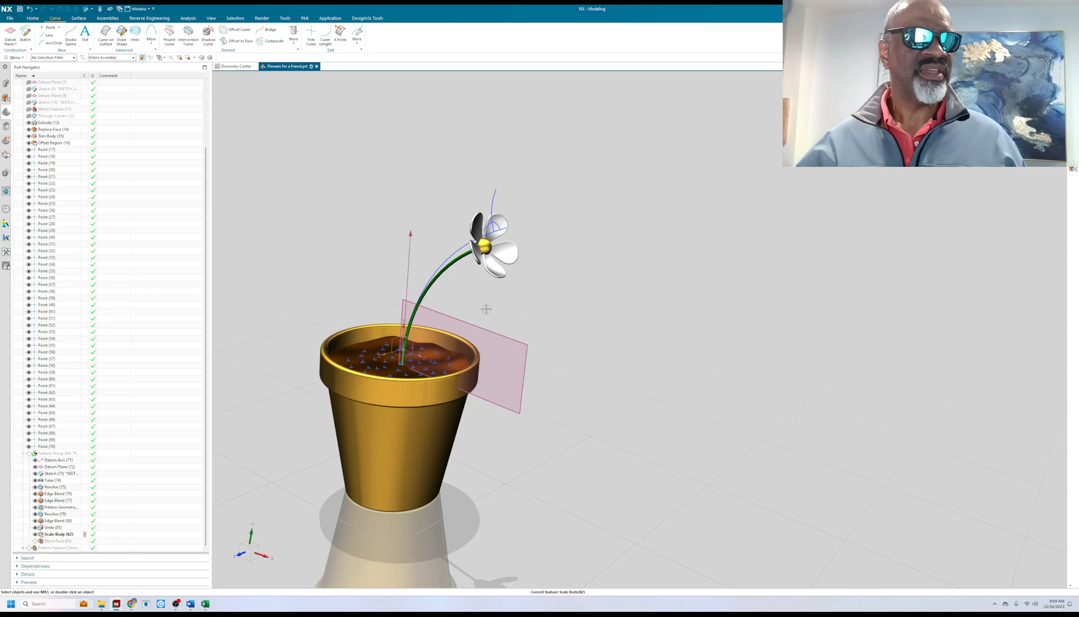
double_click(56, 473)
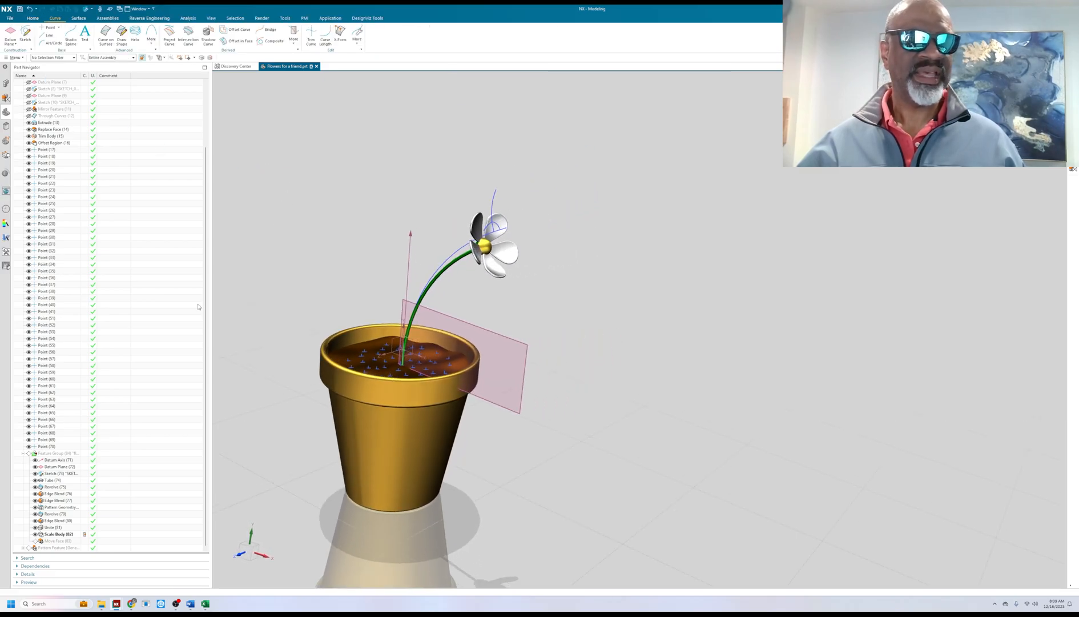
left_click(54, 540)
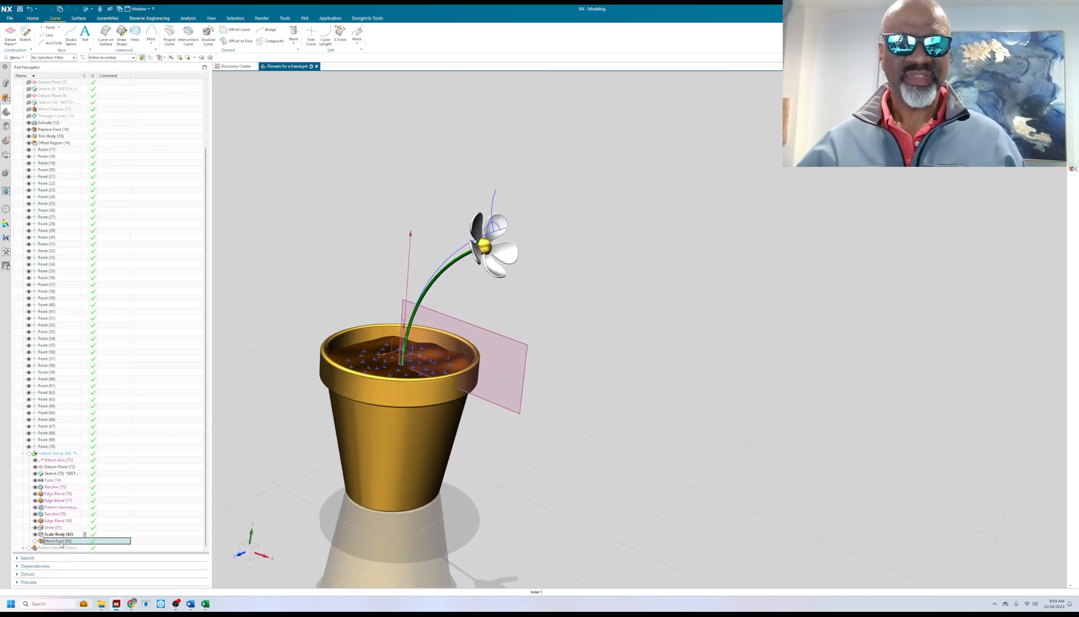
Step: Make Move Face the current feature so the daisy head tilts sideways
right_click(54, 541)
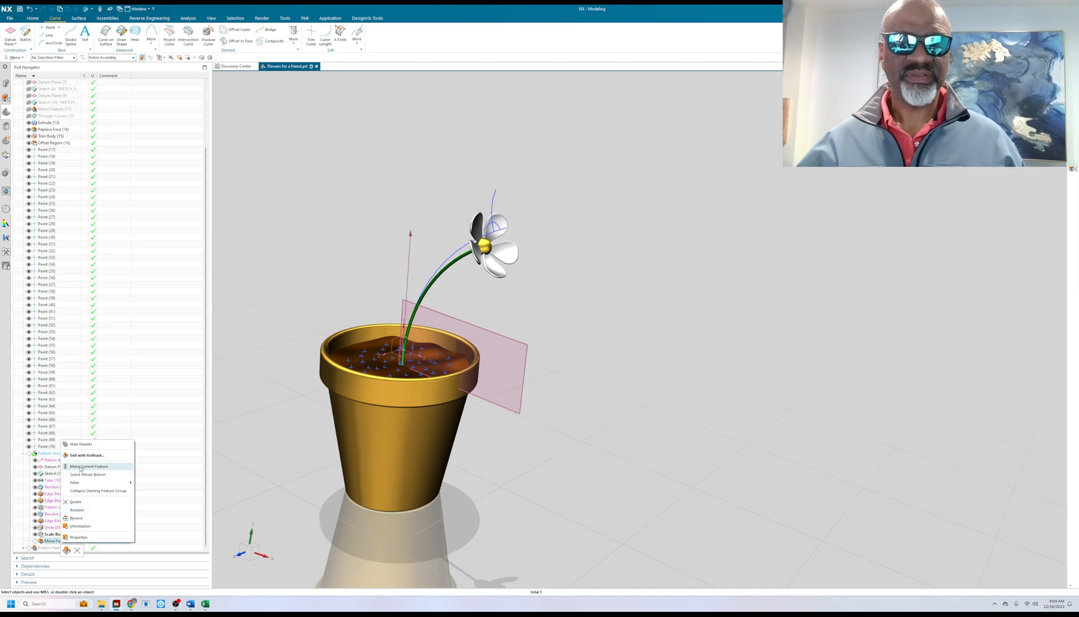
left_click(88, 466)
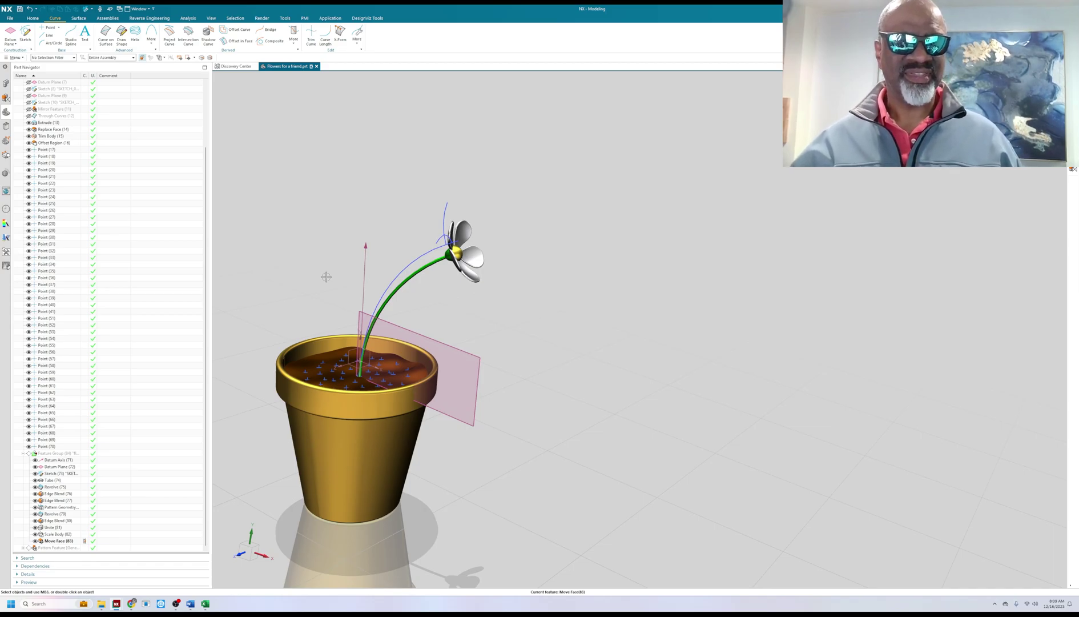
mouse_move(333, 253)
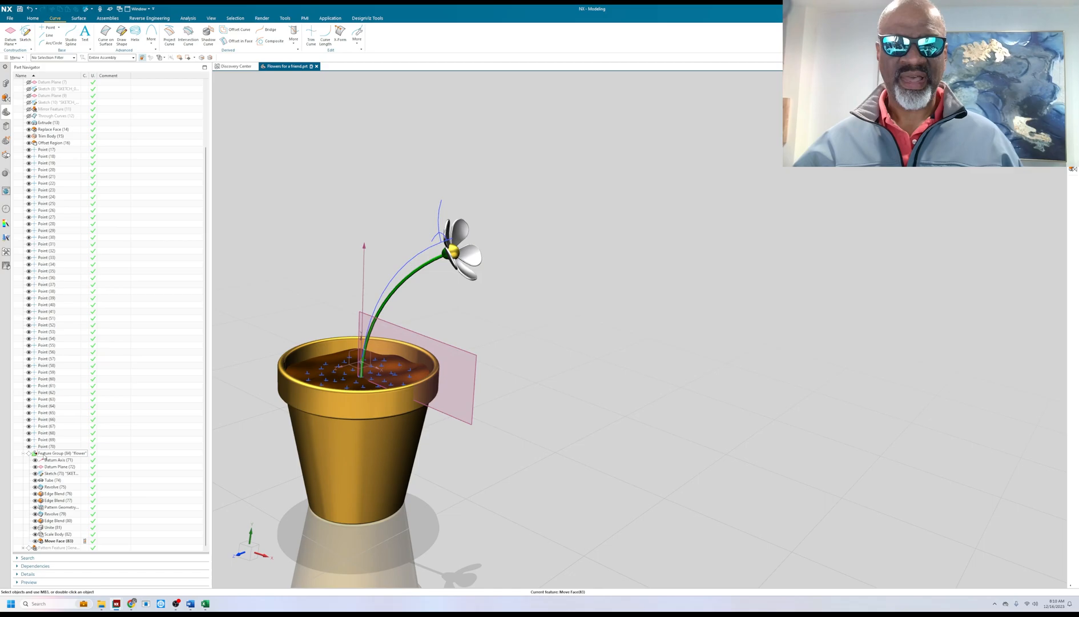
Step: Make the feature group current and hide points, datum planes and datum axes
right_click(57, 452)
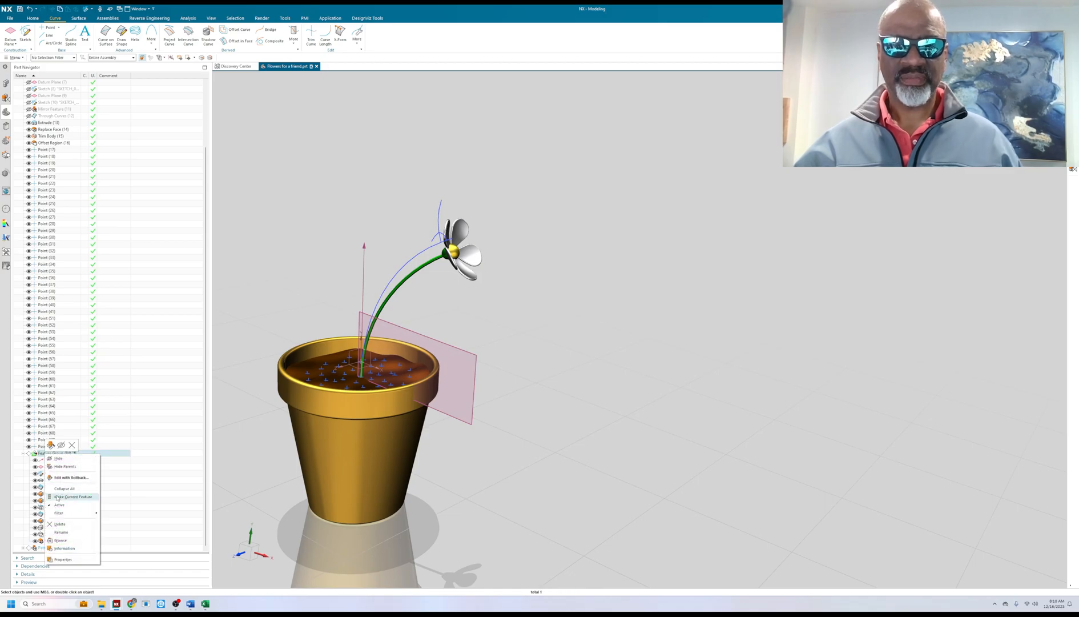
left_click(73, 497)
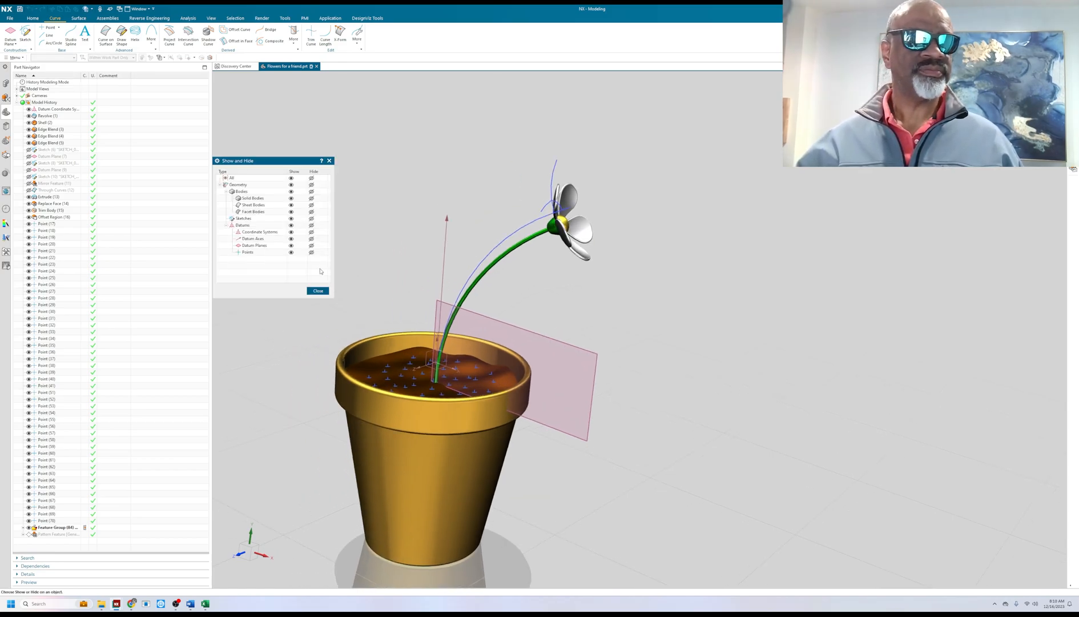
left_click(312, 252)
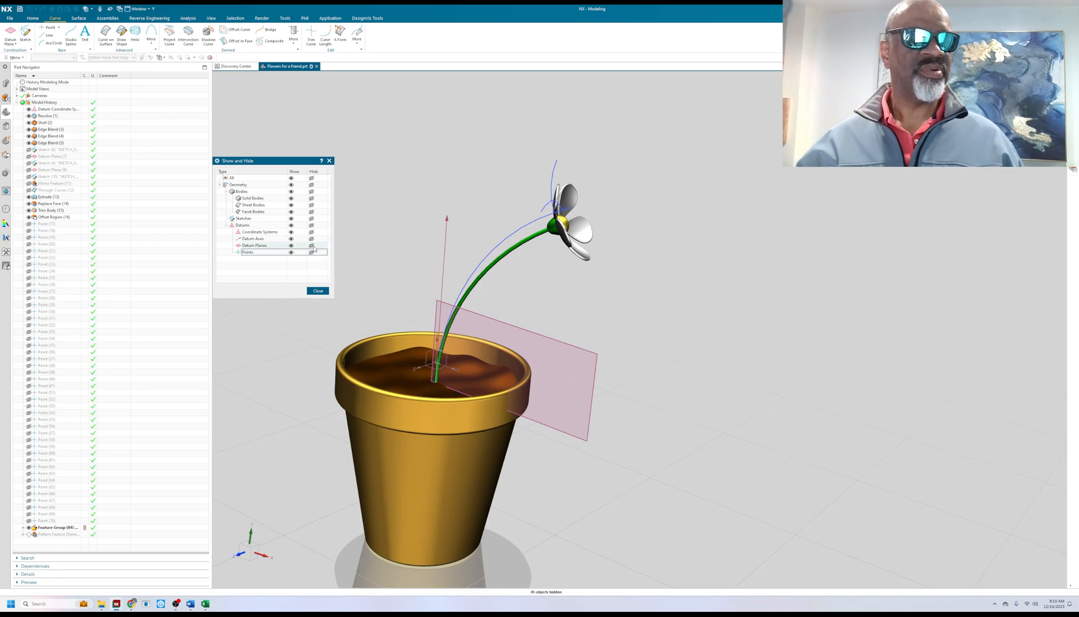
left_click(312, 245)
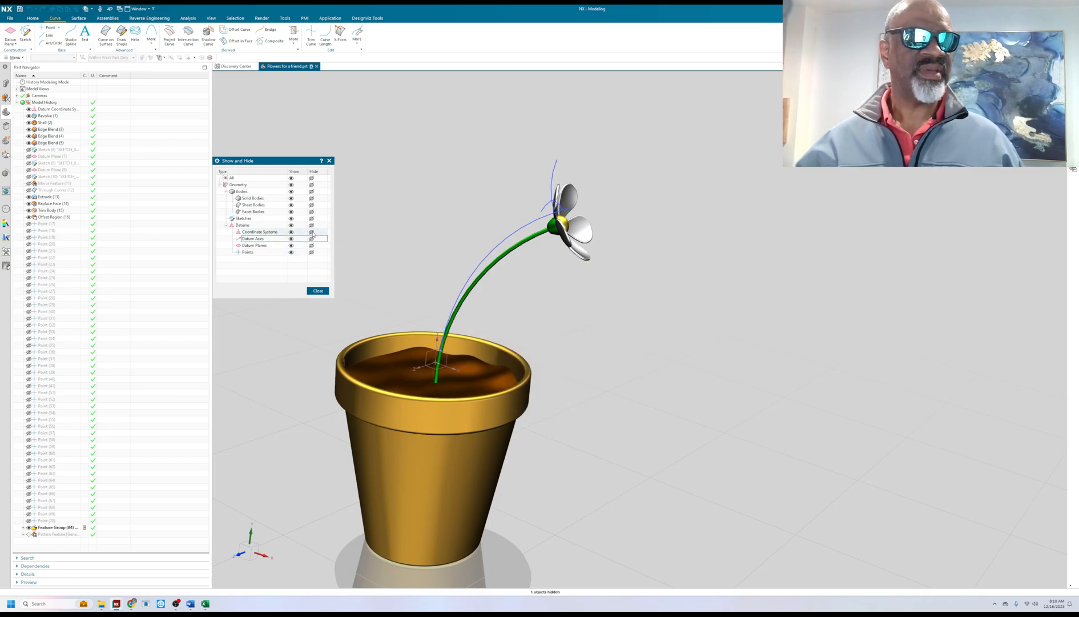
left_click(311, 218)
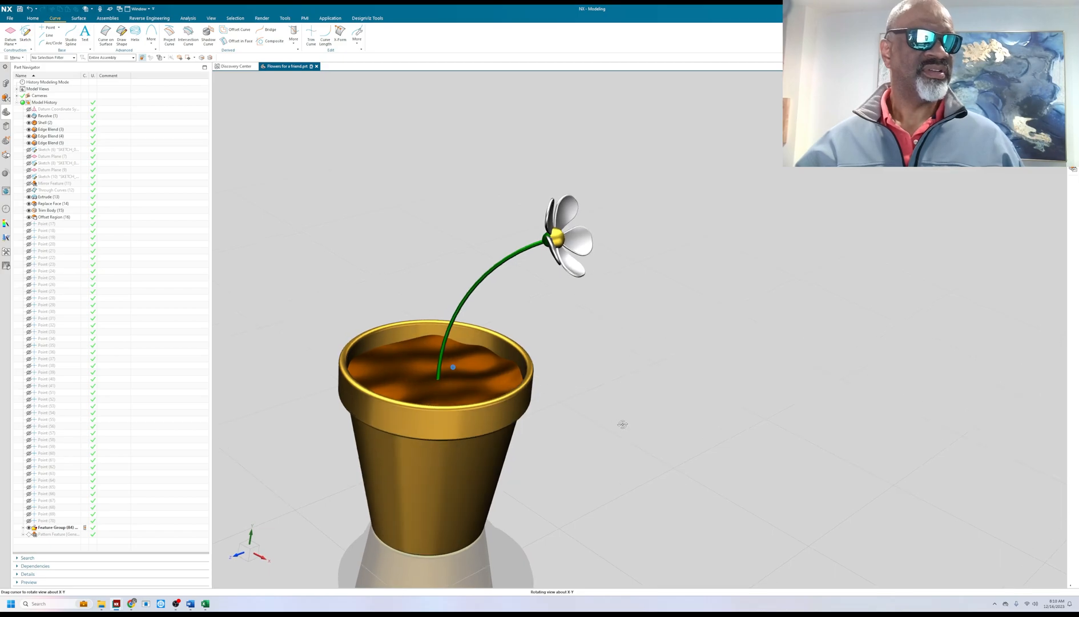
left_click_drag(622, 423, 620, 419)
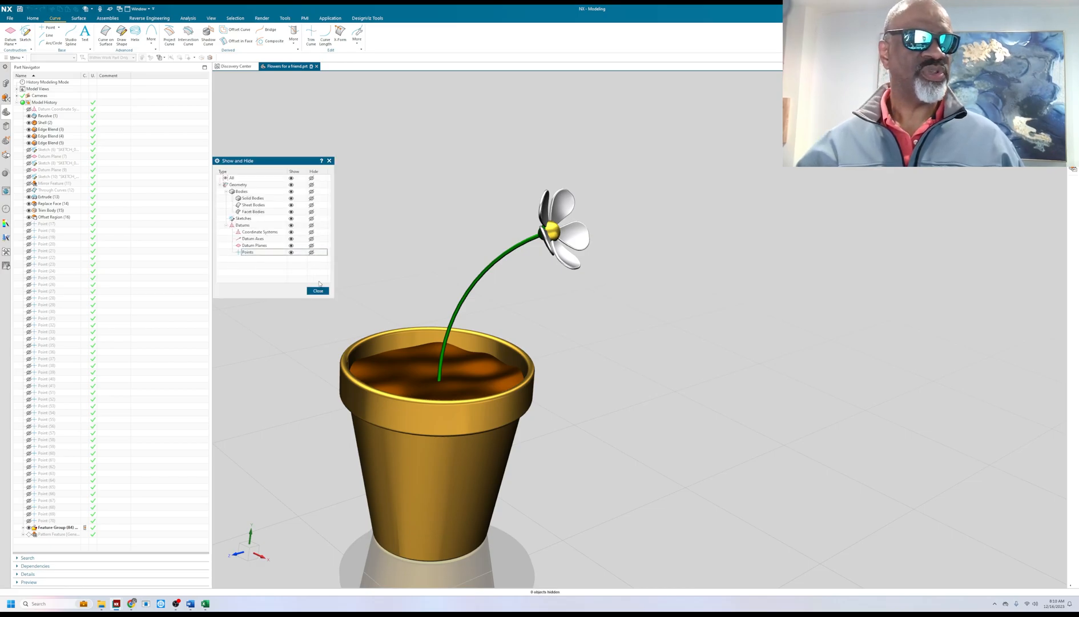
Step: Show the soil points again and close the Show and Hide settings
left_click(291, 251)
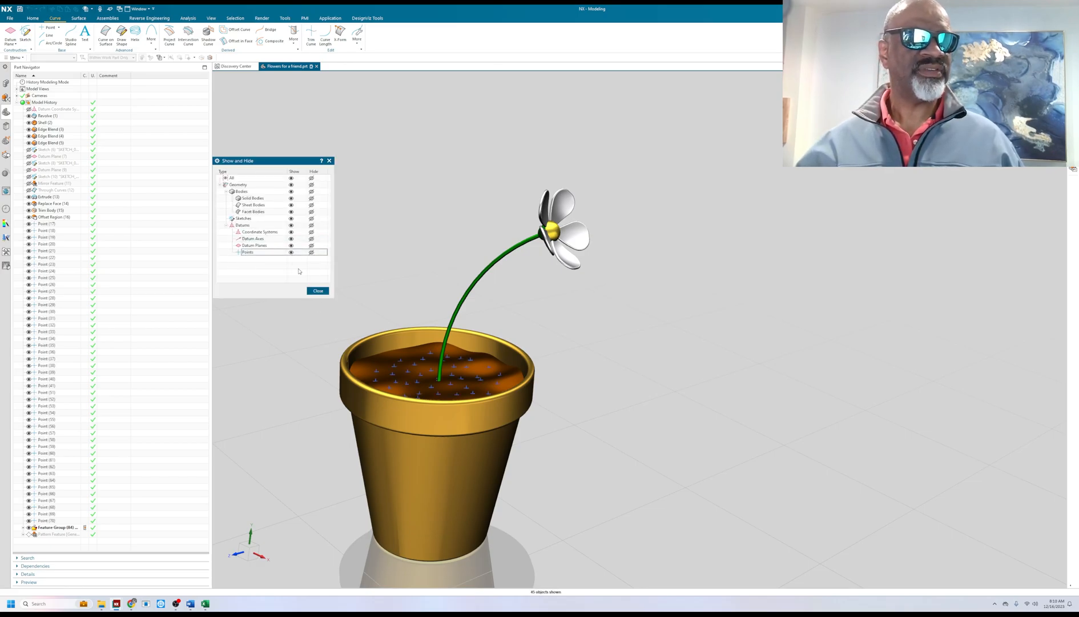
left_click(317, 290)
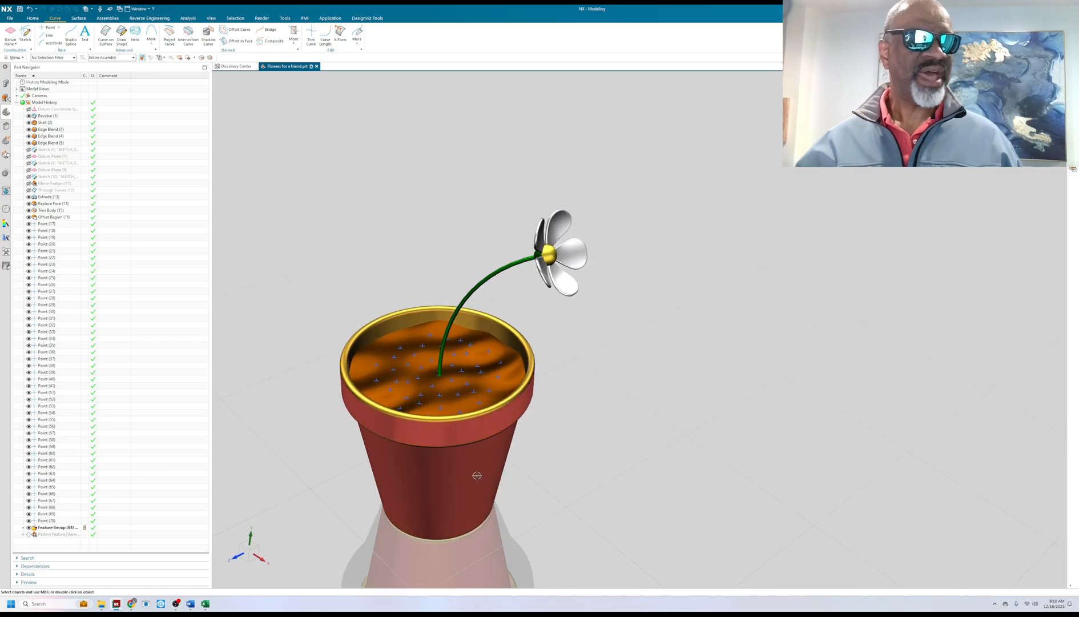
left_click_drag(476, 475, 516, 308)
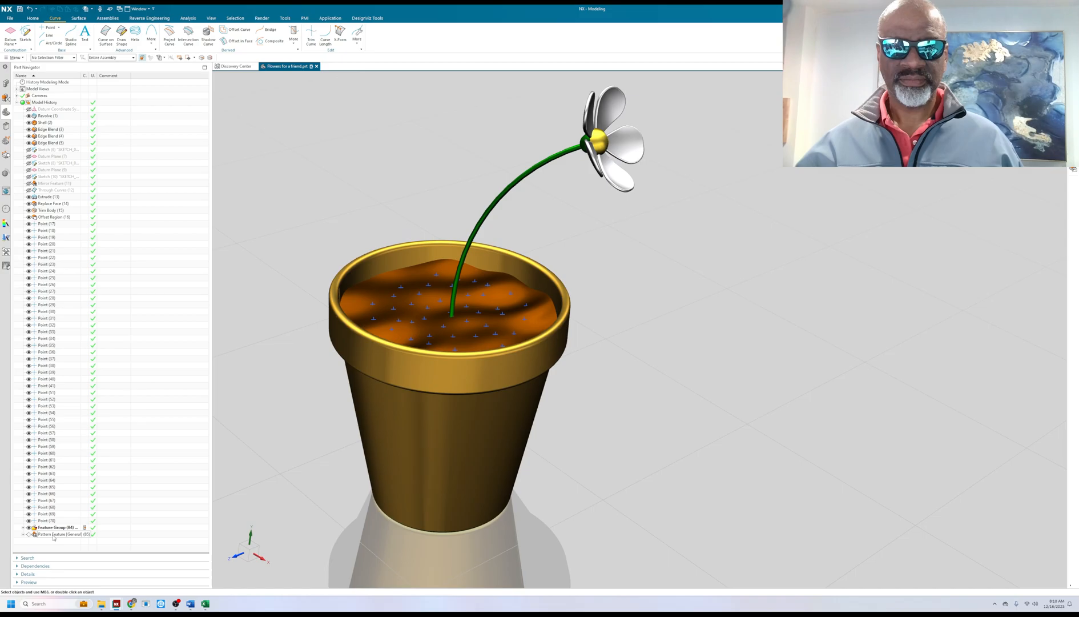
right_click(43, 534)
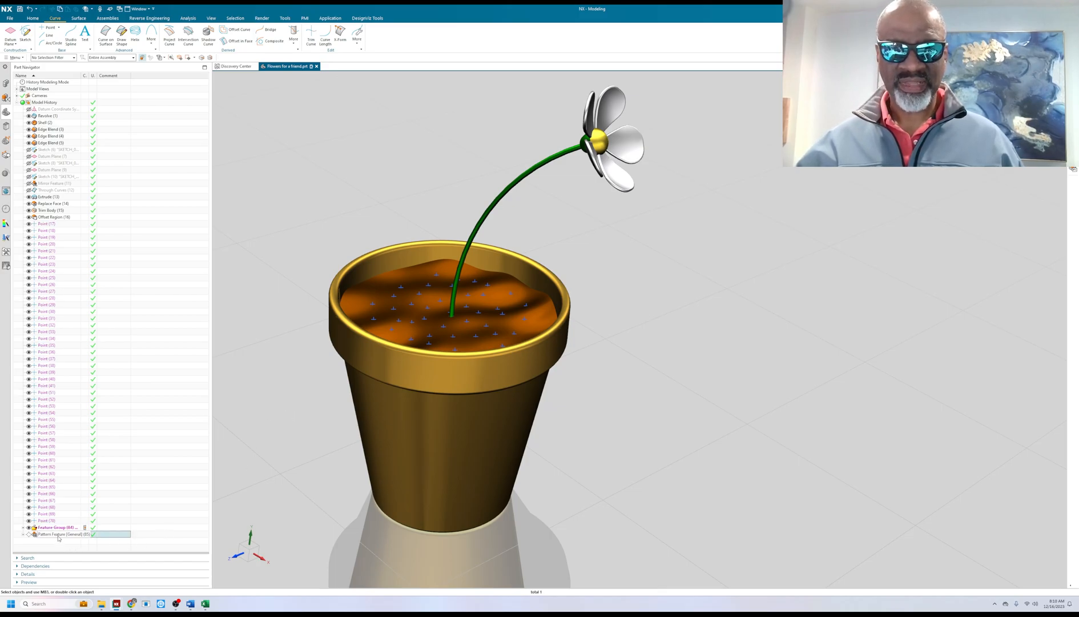
Step: Delete the flower Pattern Feature and confirm the notification
right_click(57, 534)
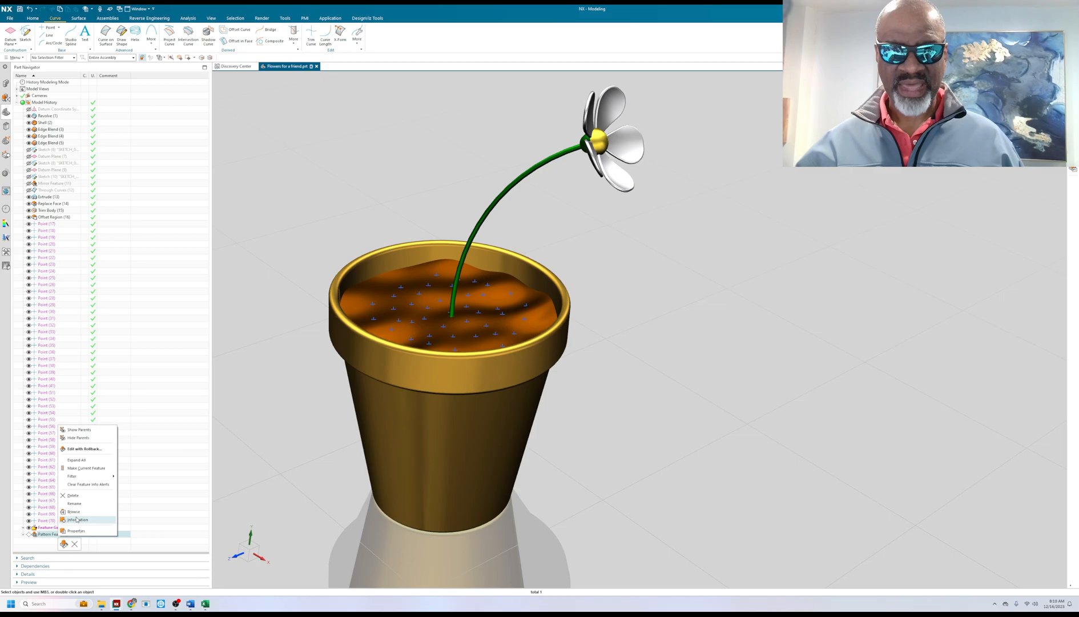
left_click(67, 495)
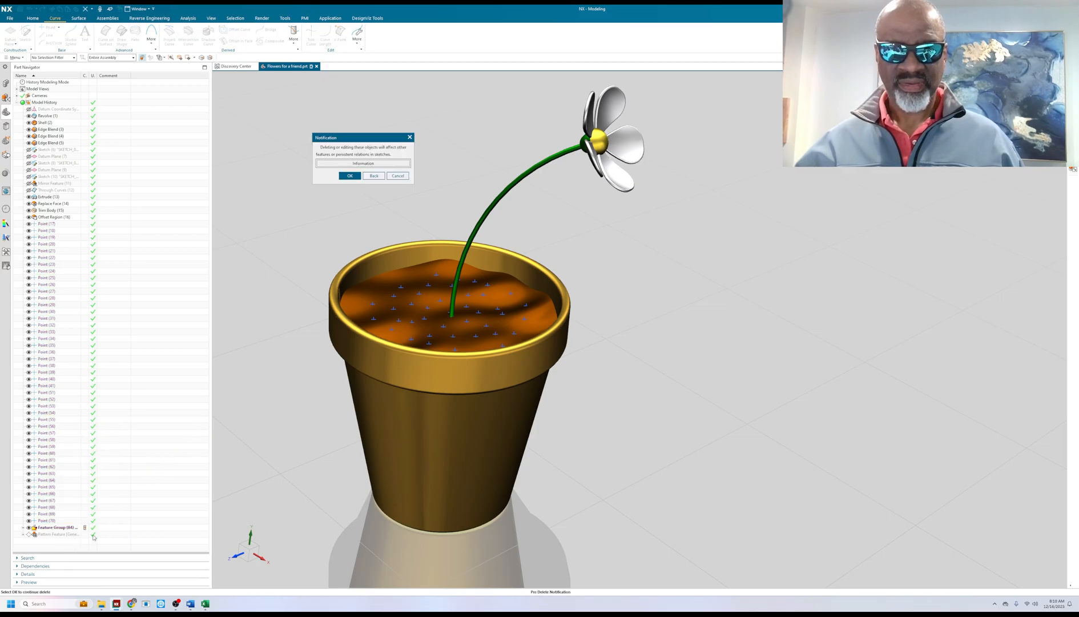
left_click(349, 175)
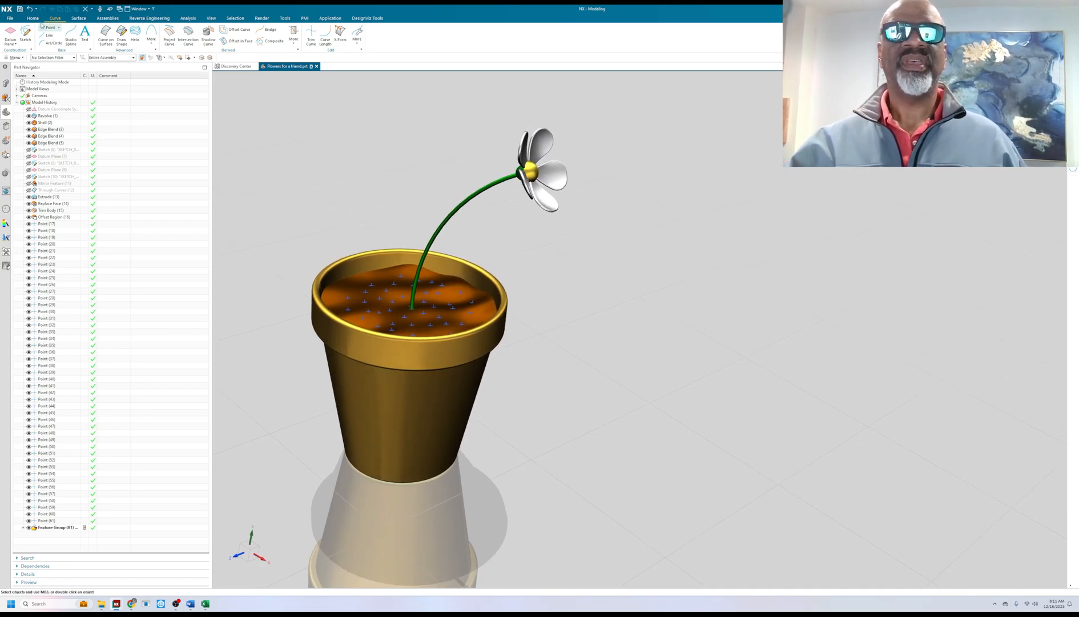
Step: Start a new Pattern Feature from the feature modelling commands
left_click(27, 18)
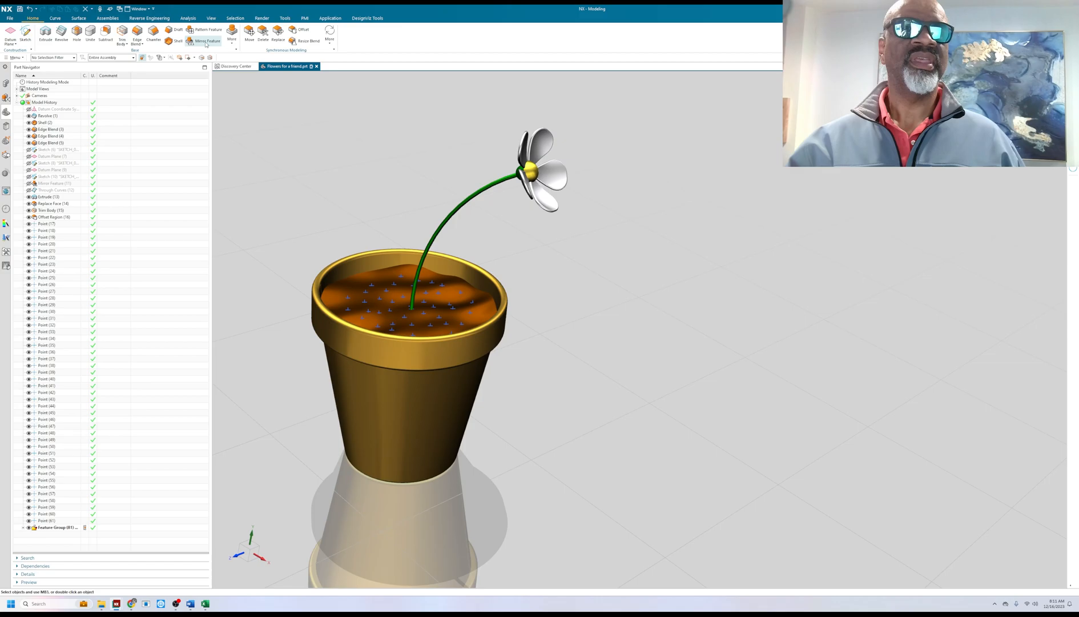
mouse_move(202, 32)
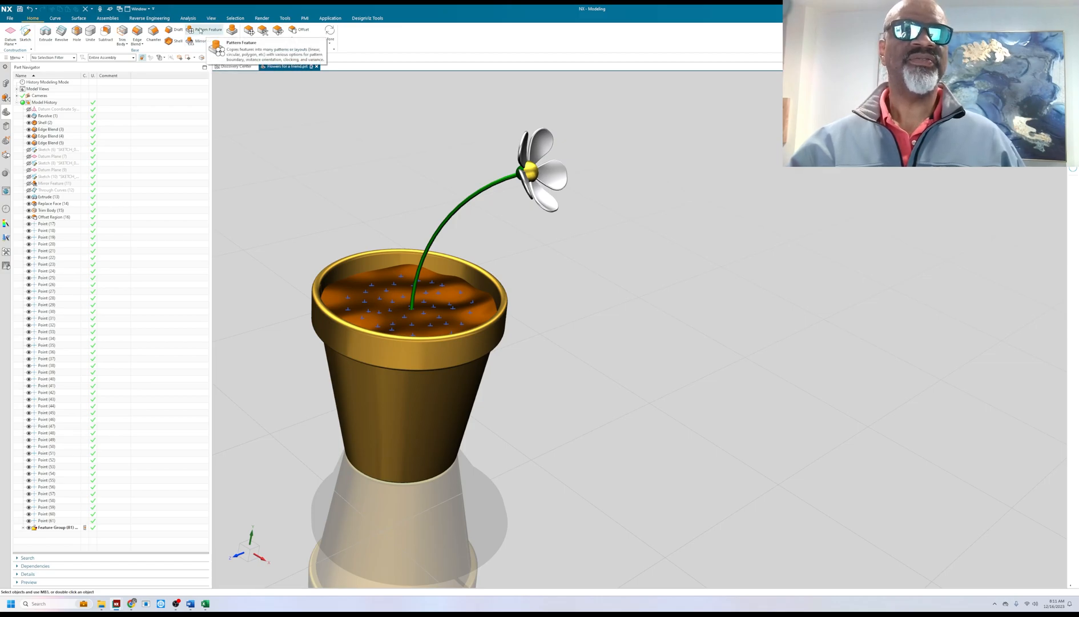
left_click(207, 33)
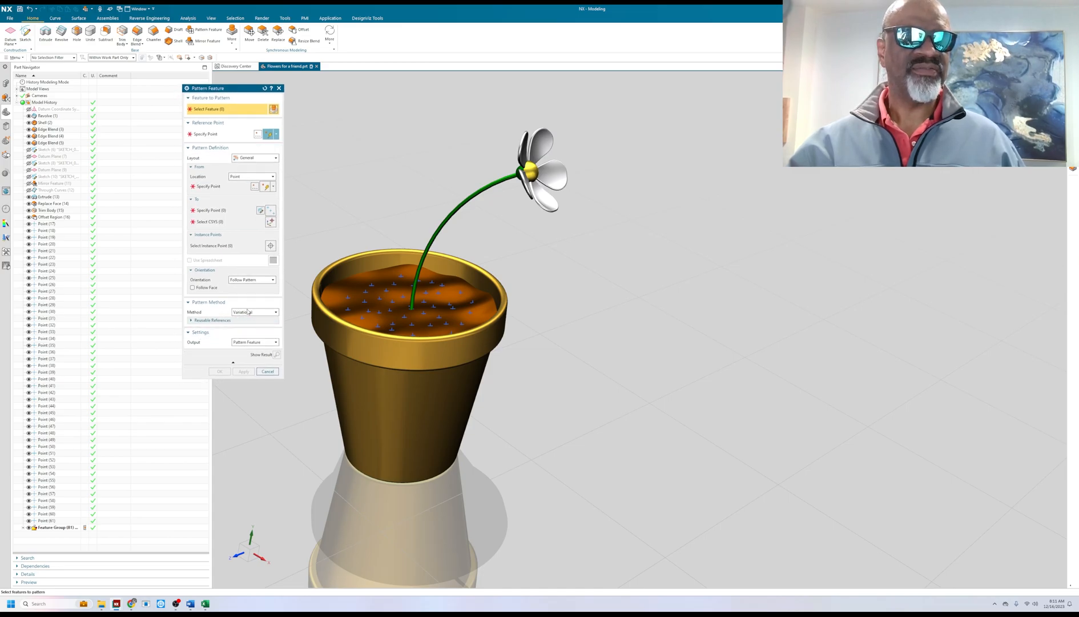
mouse_move(255, 312)
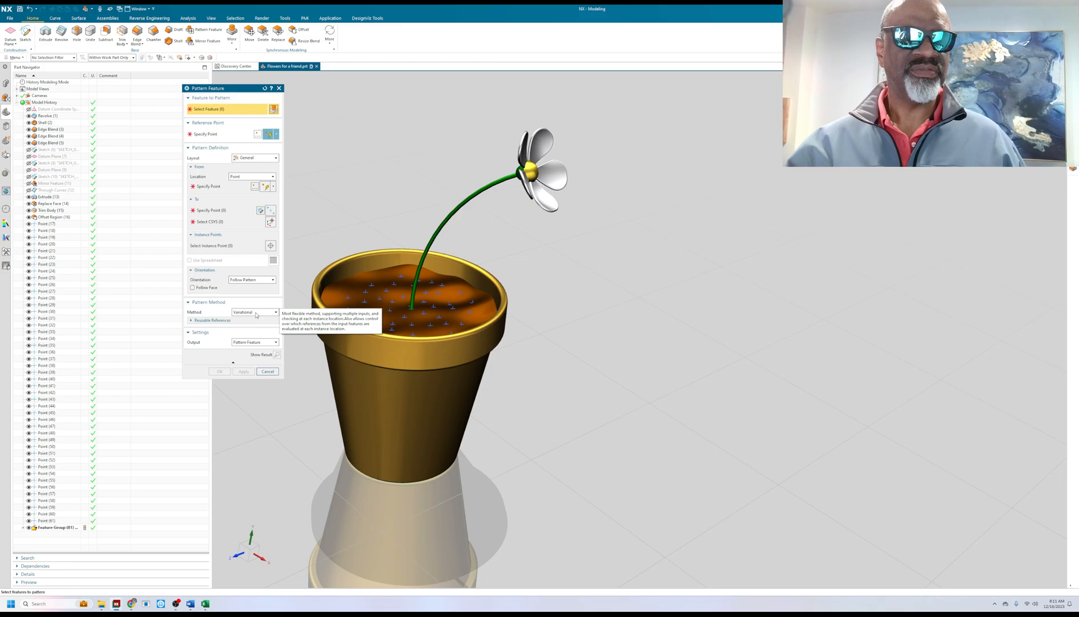
mouse_move(362, 185)
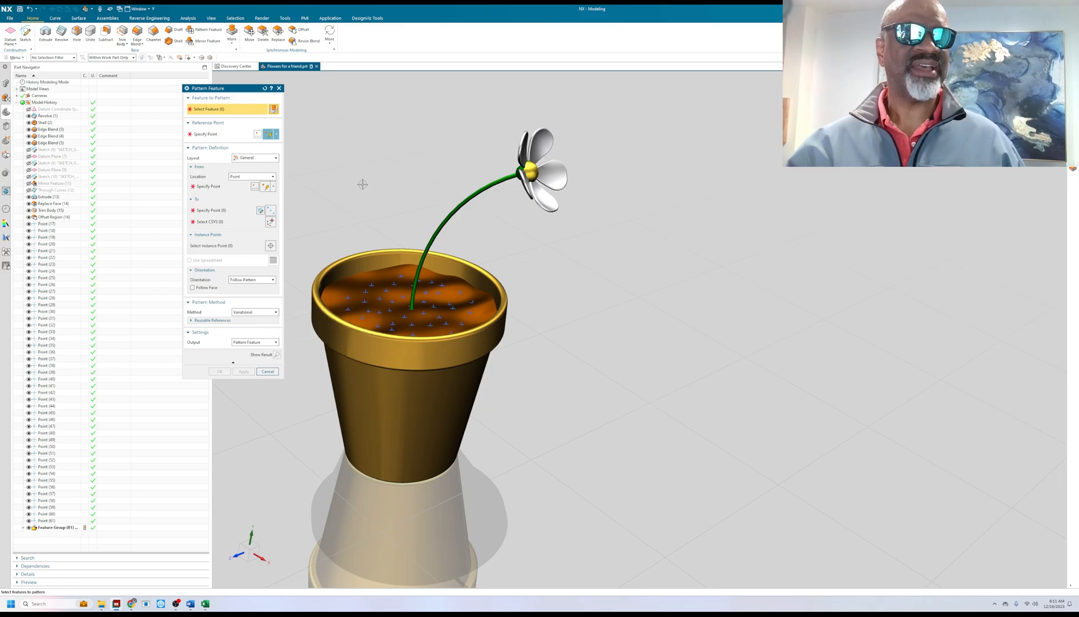
mouse_move(344, 148)
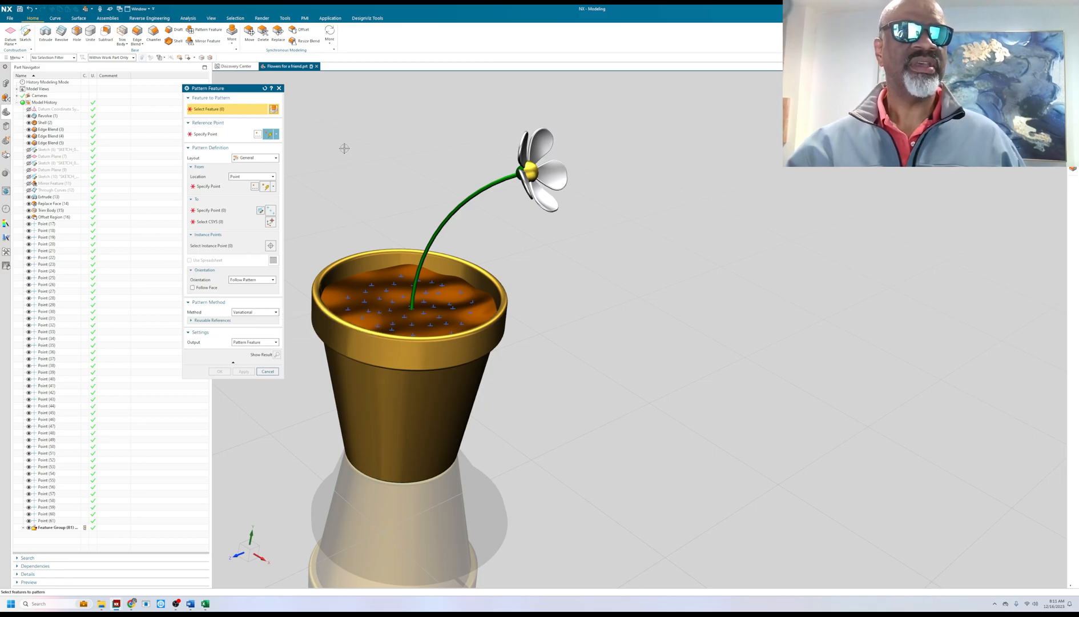
mouse_move(399, 198)
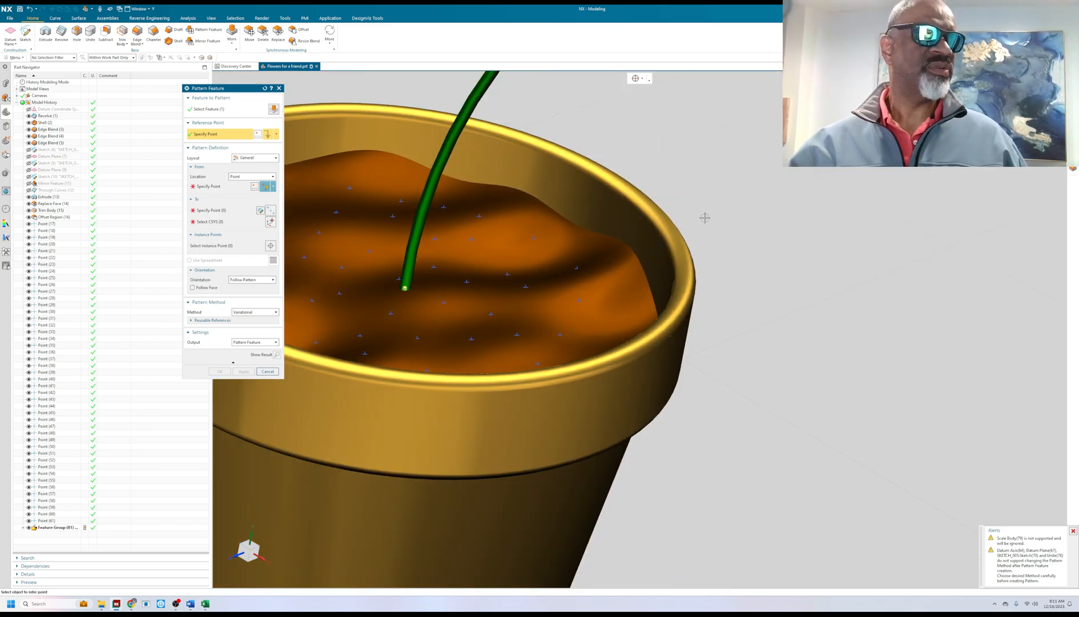
Step: Switch the view to wireframe and pick the stem's end point as reference
right_click(704, 217)
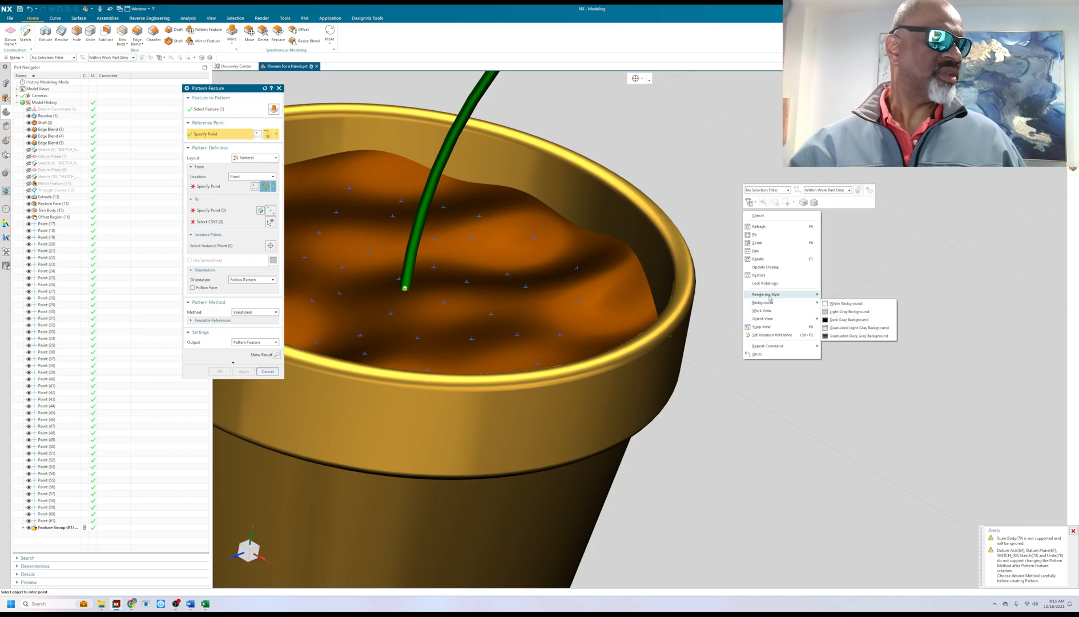
left_click(845, 304)
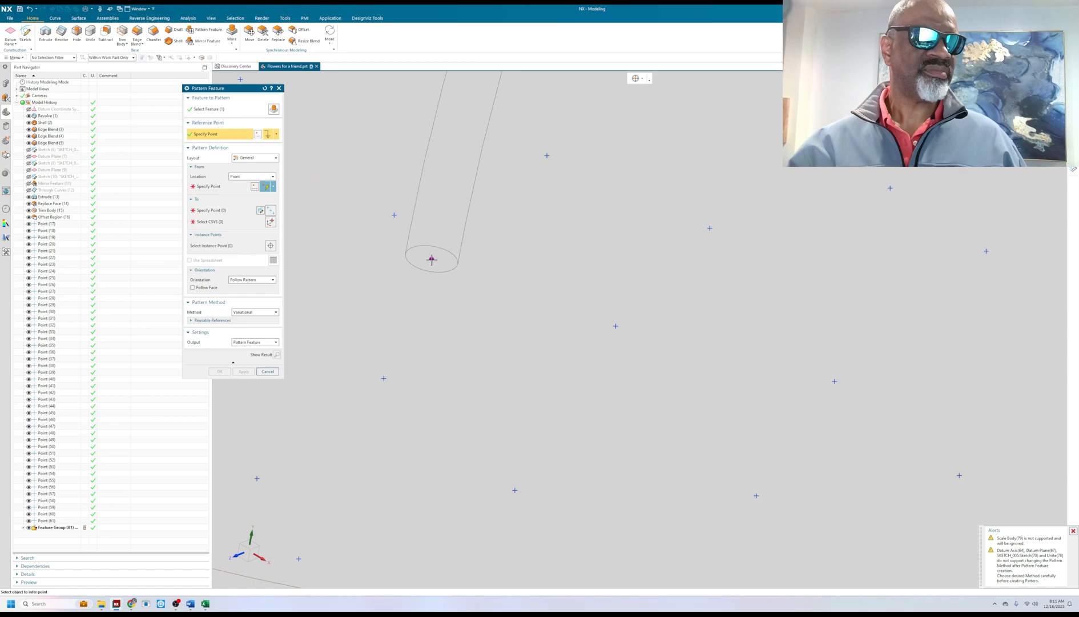
mouse_move(431, 260)
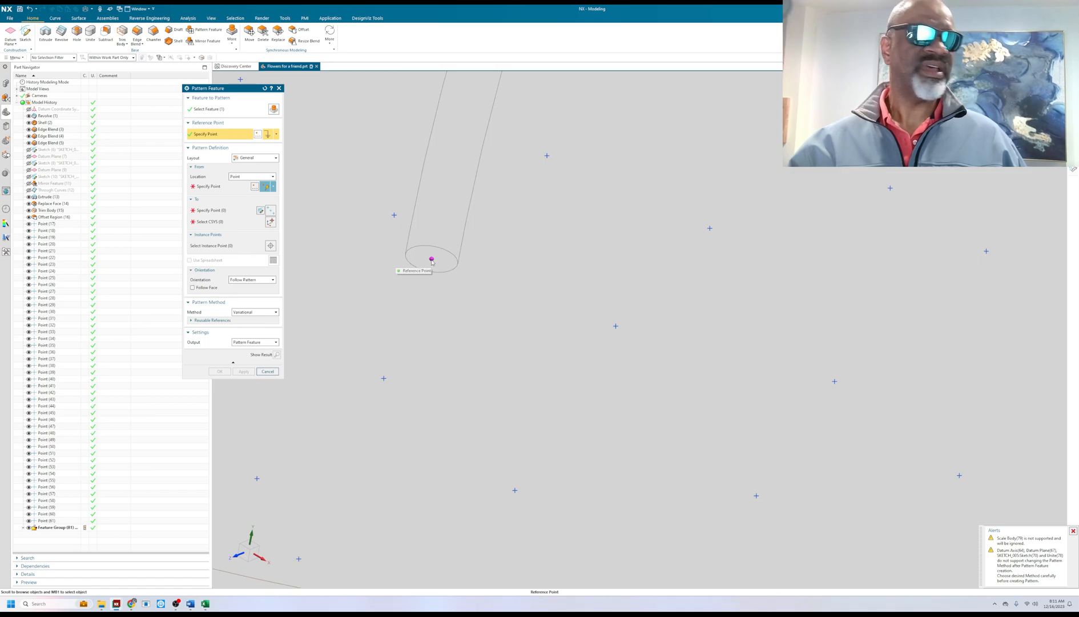
mouse_move(1053, 489)
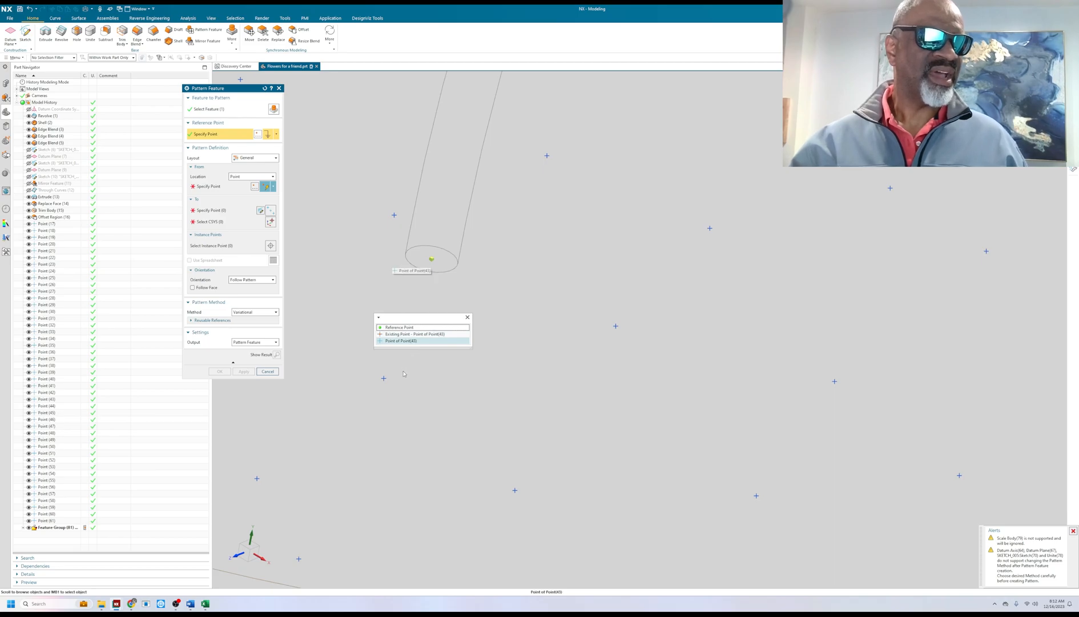
mouse_move(401, 362)
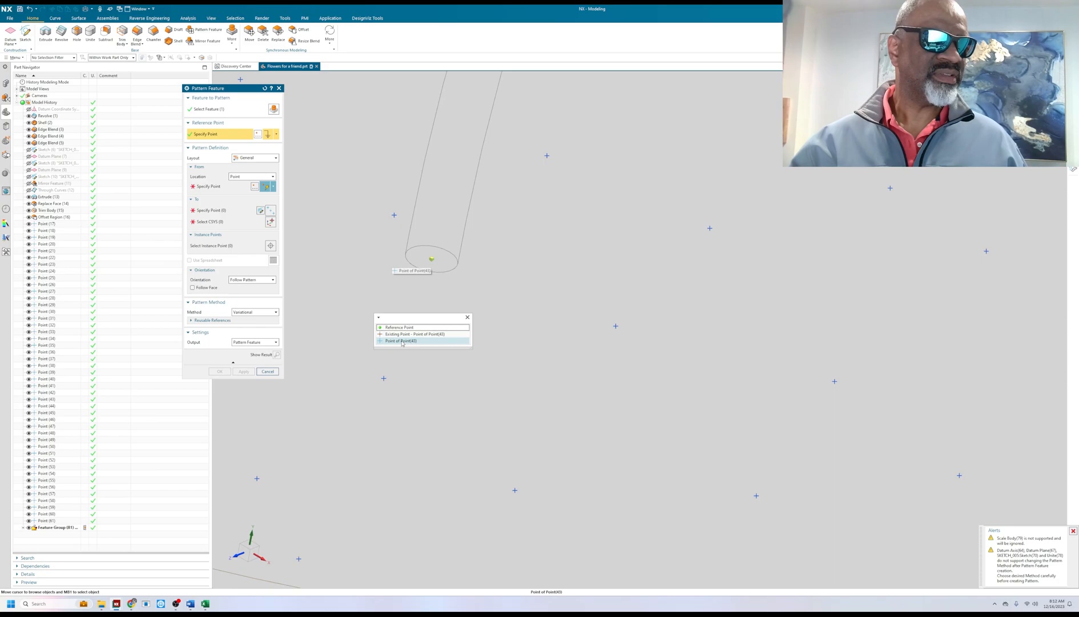
left_click(400, 340)
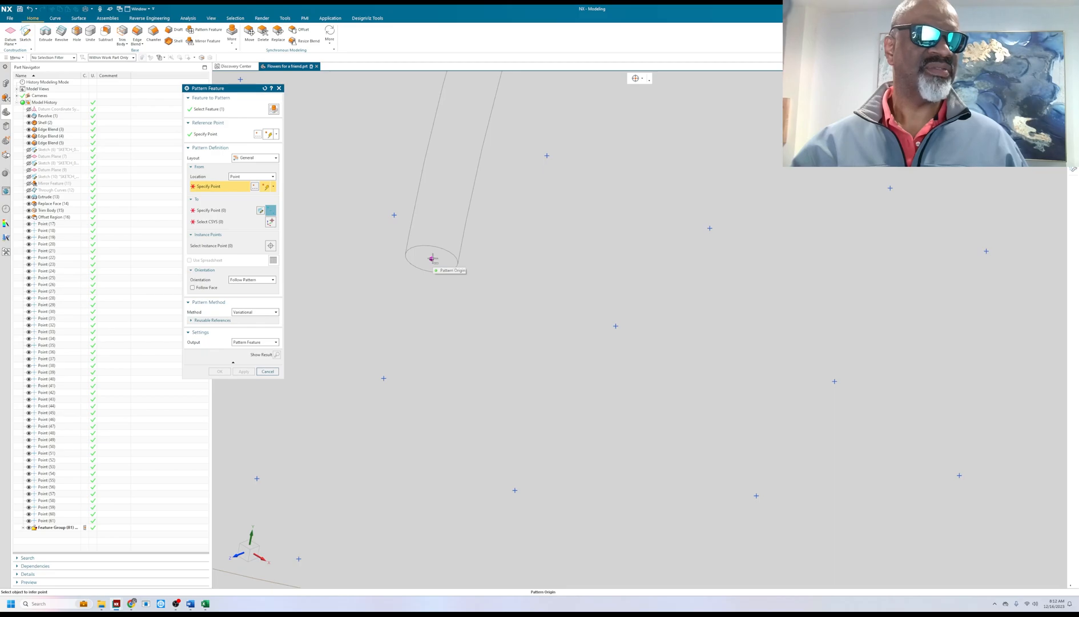
Step: Set the stem's end point as the pattern's From location
left_click(431, 259)
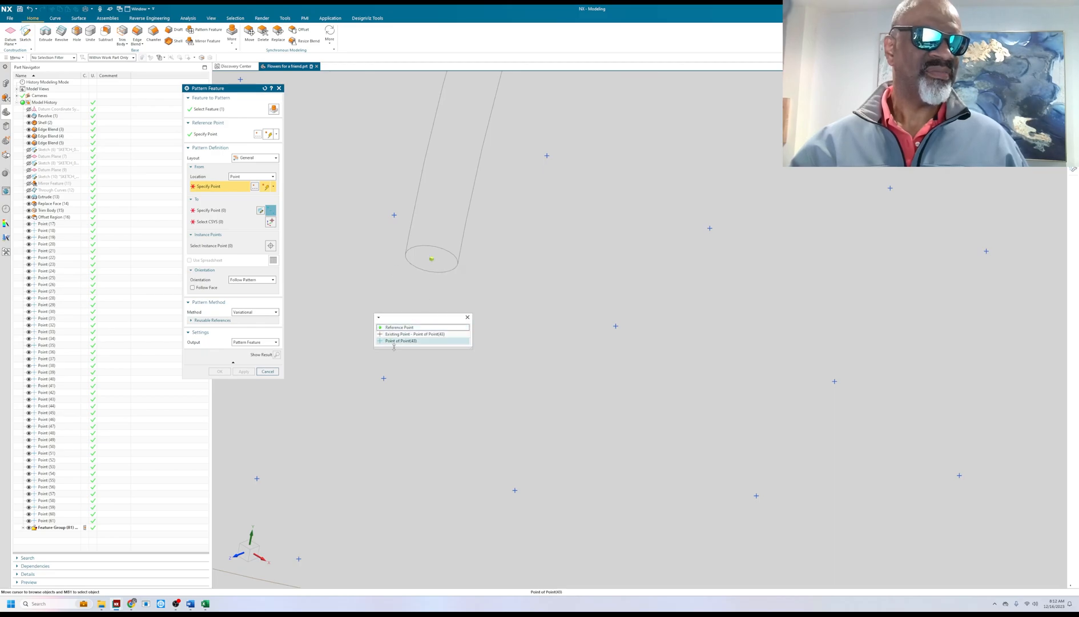
left_click(400, 341)
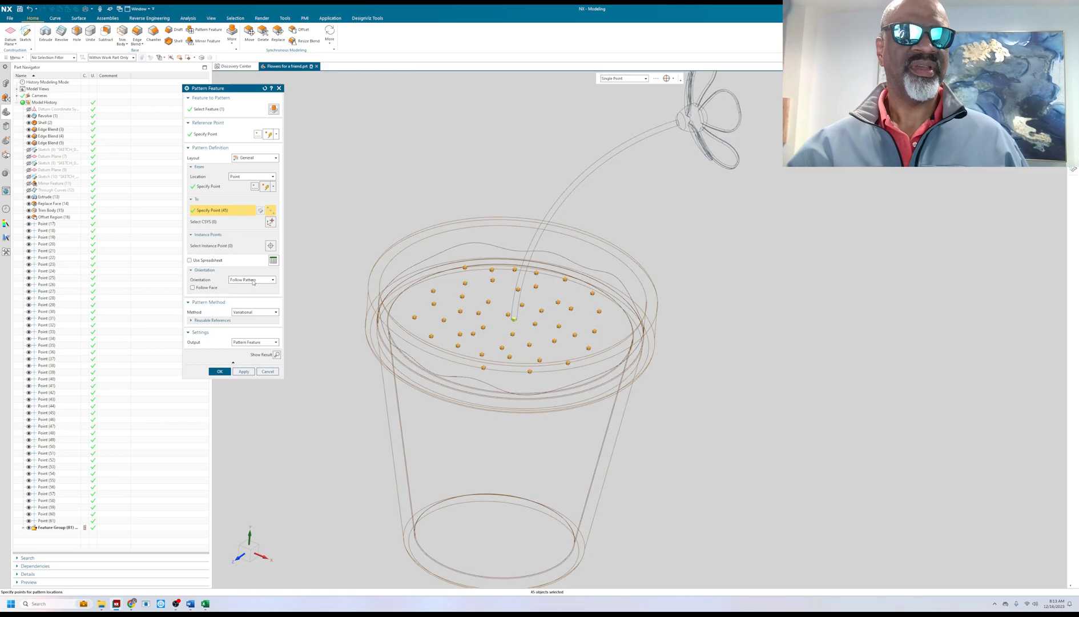
Step: Set Orientation to Follow Pattern and edit instance parameters in a spreadsheet
left_click(272, 280)
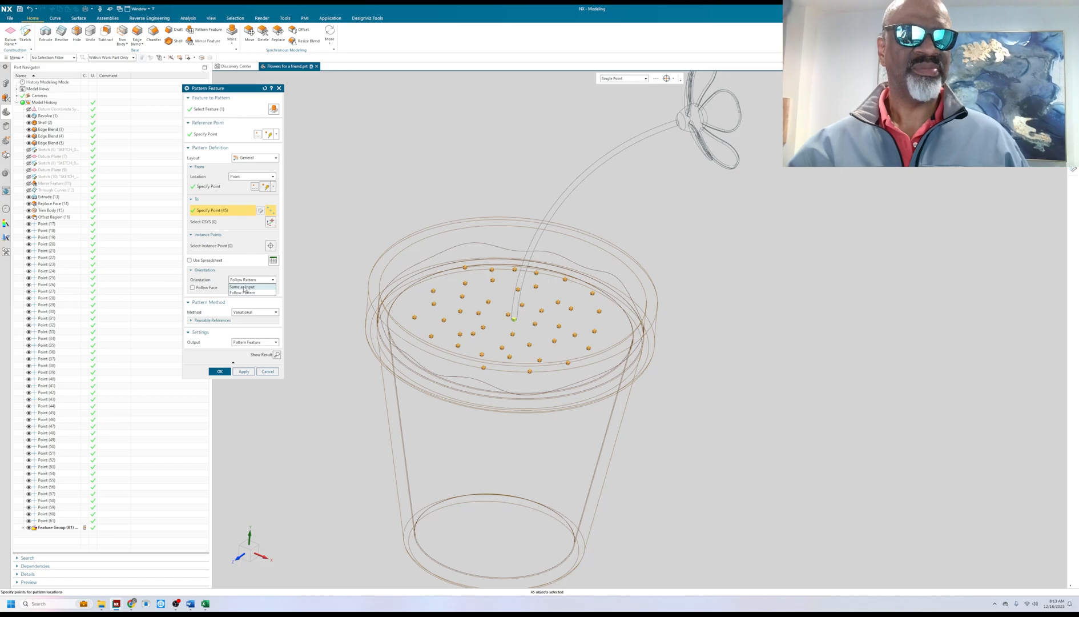
left_click(245, 291)
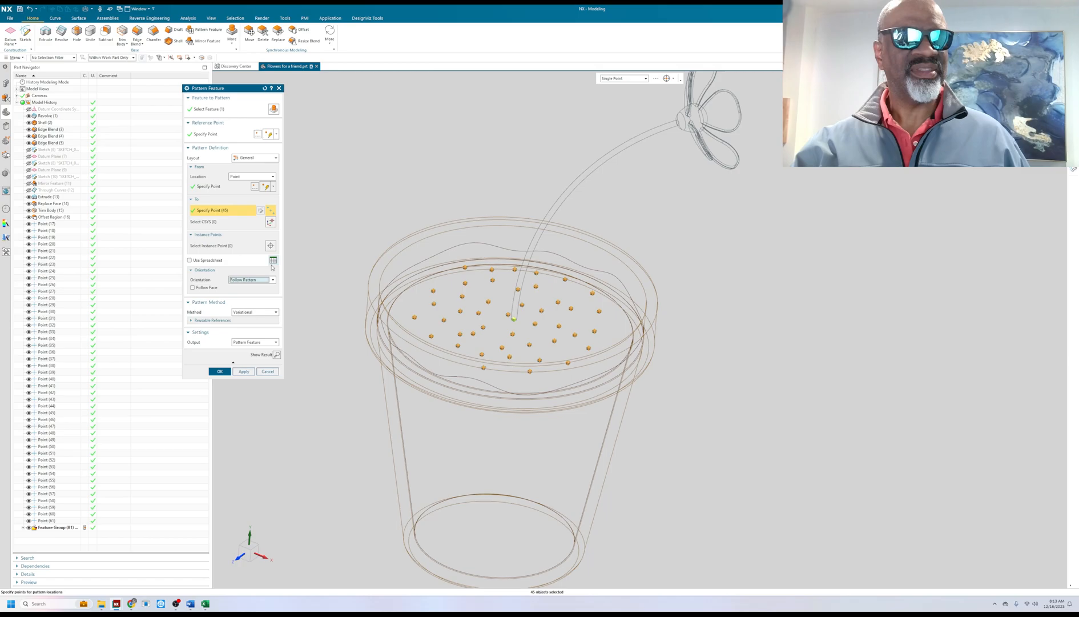
mouse_move(273, 260)
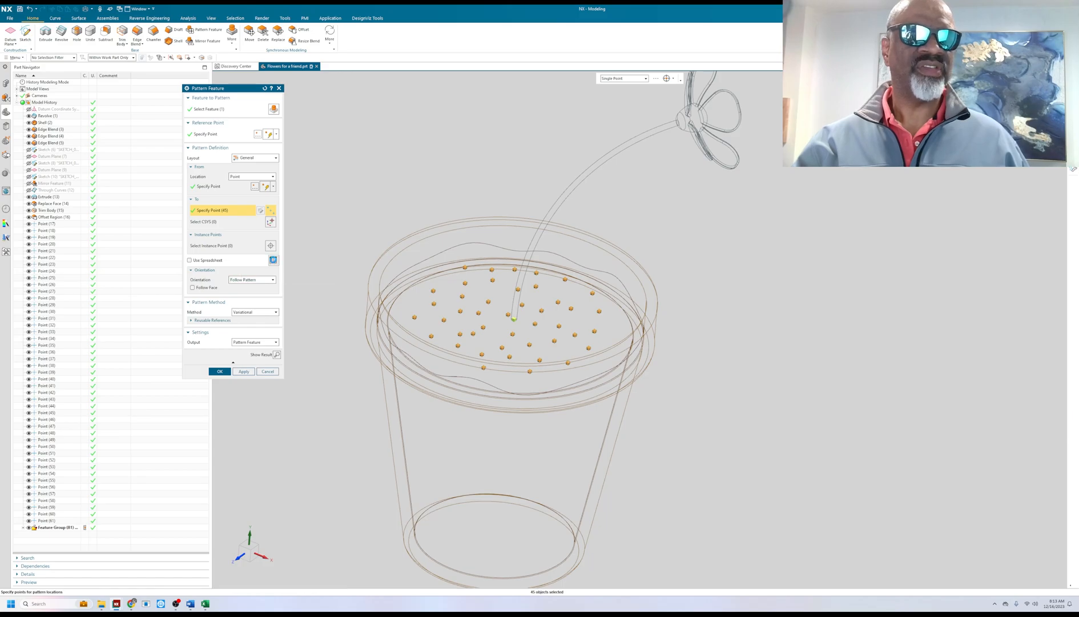
left_click(273, 260)
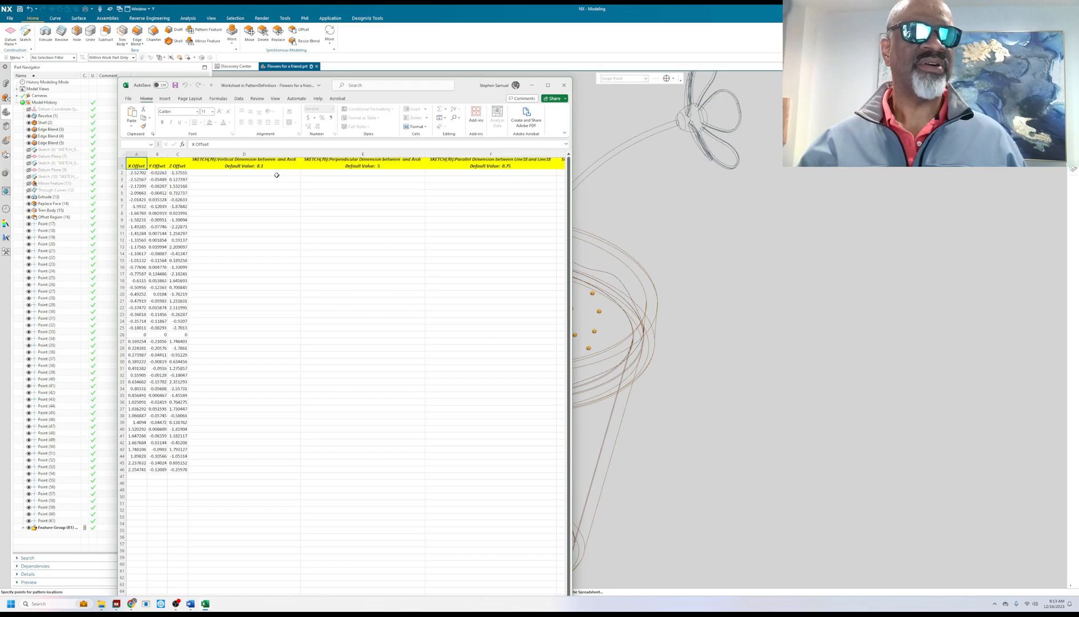
mouse_move(261, 173)
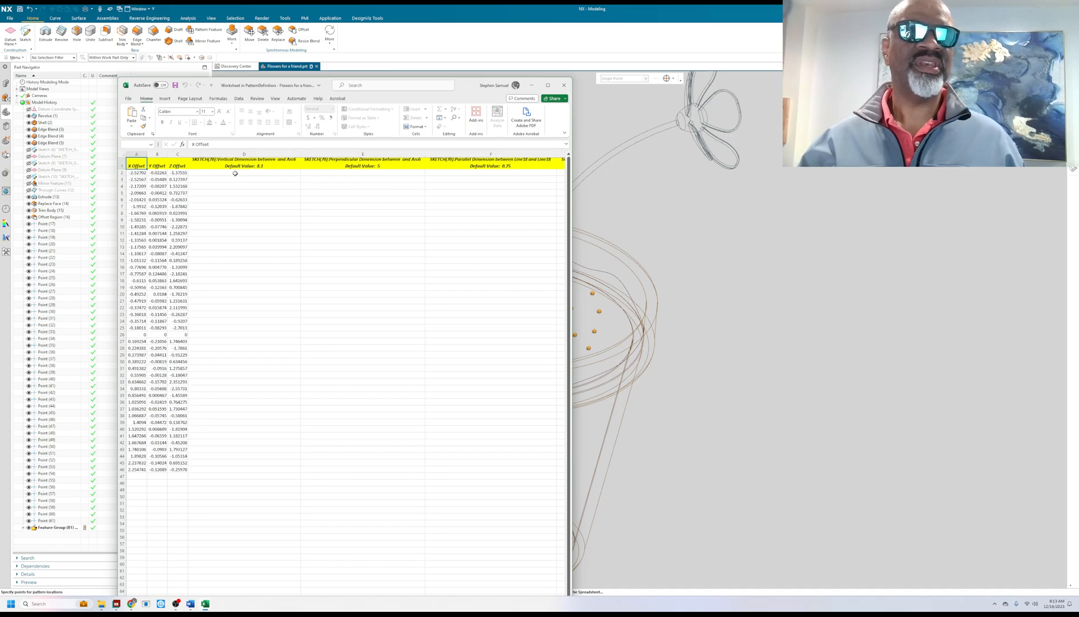
Step: Enter a RAND()-based height formula in D2 and fill it down to row 46
left_click(235, 173)
type("=2")
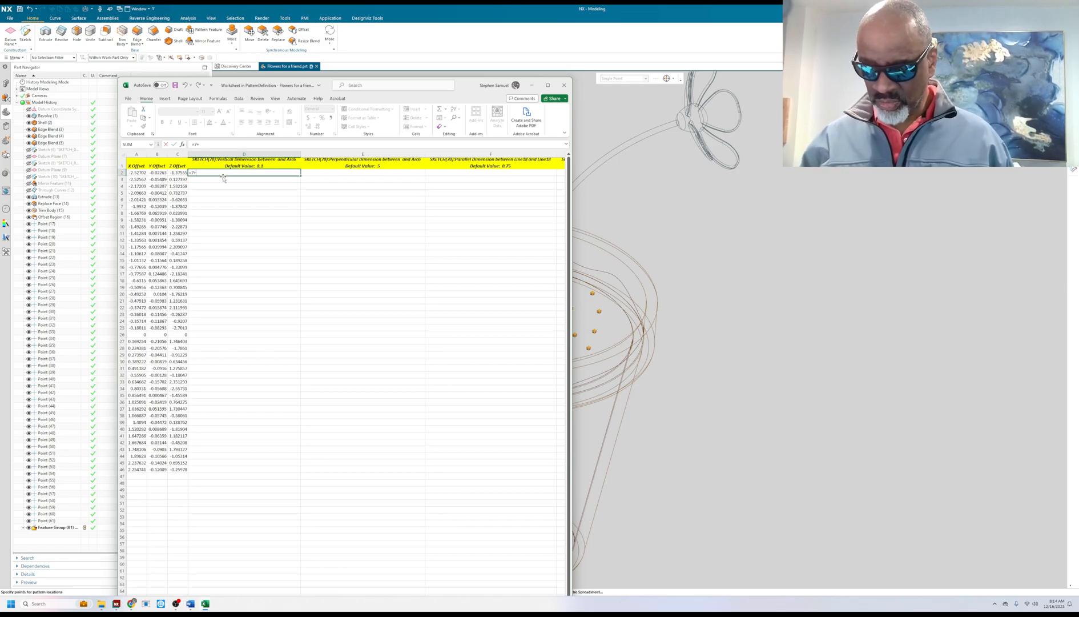
type("*rand(")
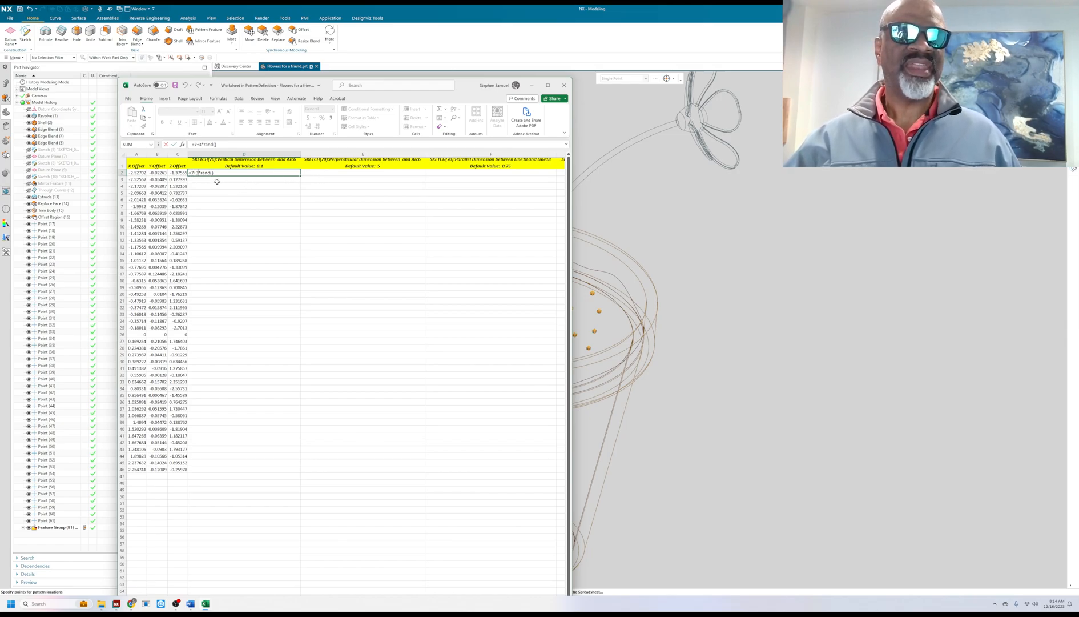
key("Enter")
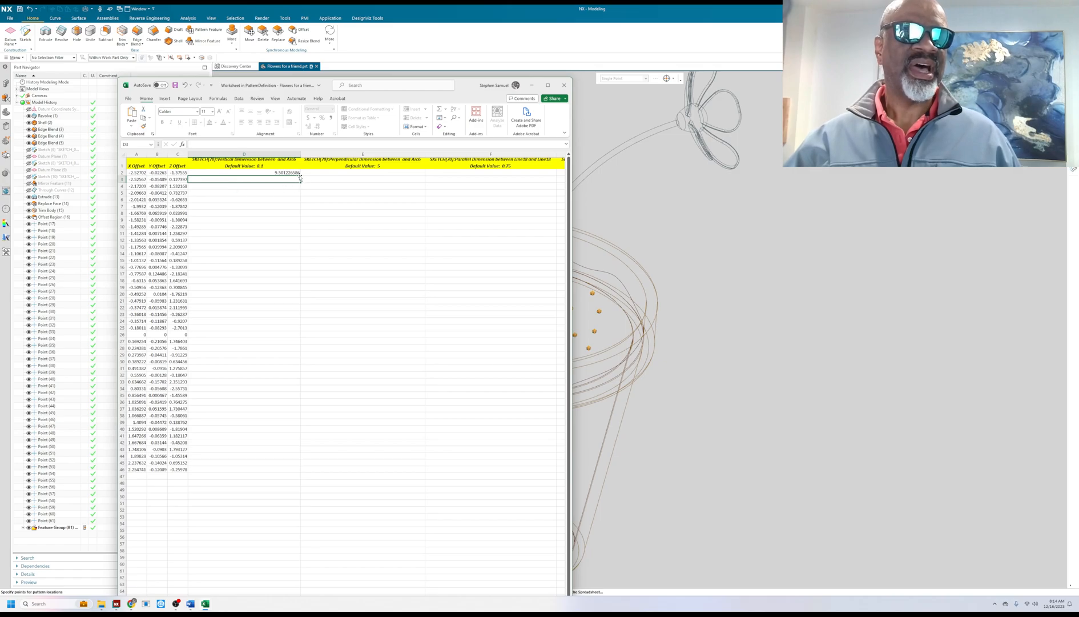
left_click(271, 173)
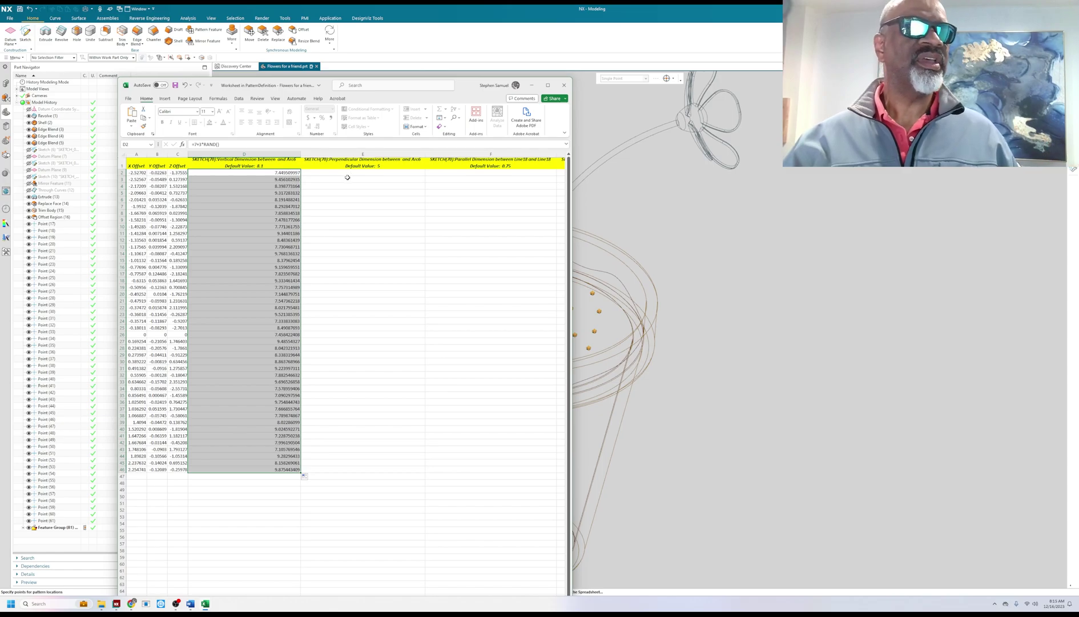
mouse_move(378, 174)
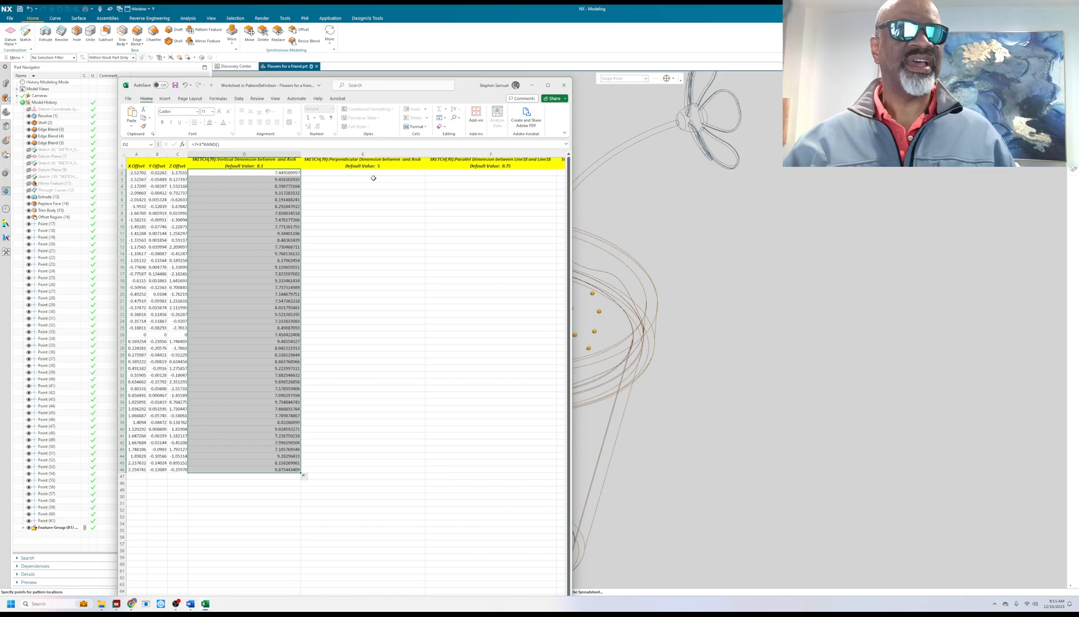
left_click(363, 173)
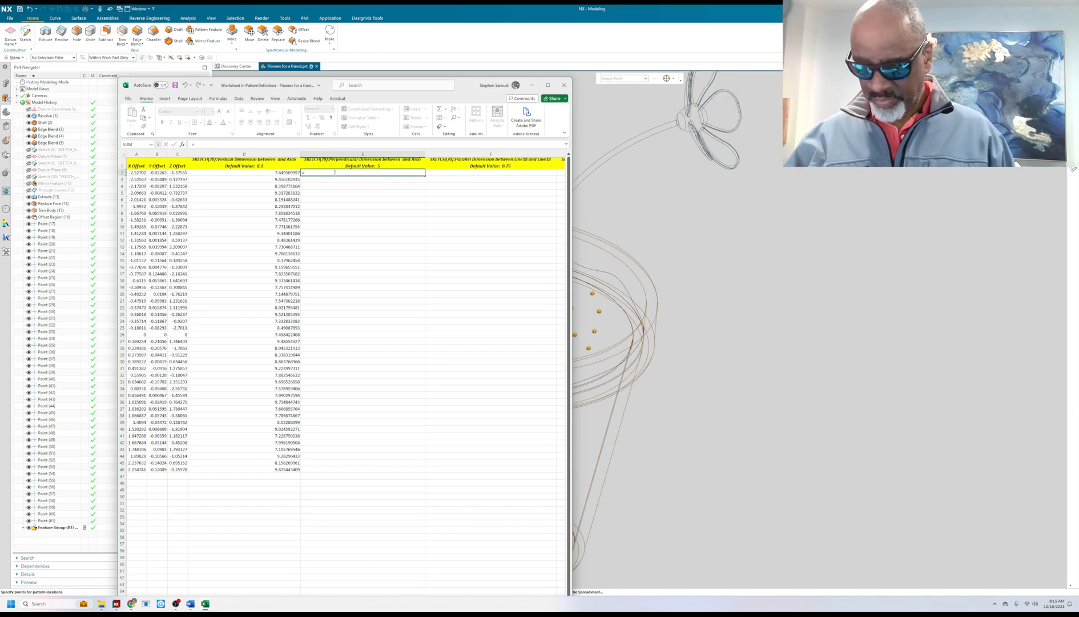
Step: Enter =1+6*RAND() in E2 and fill it down to row 46
type("=1+6*")
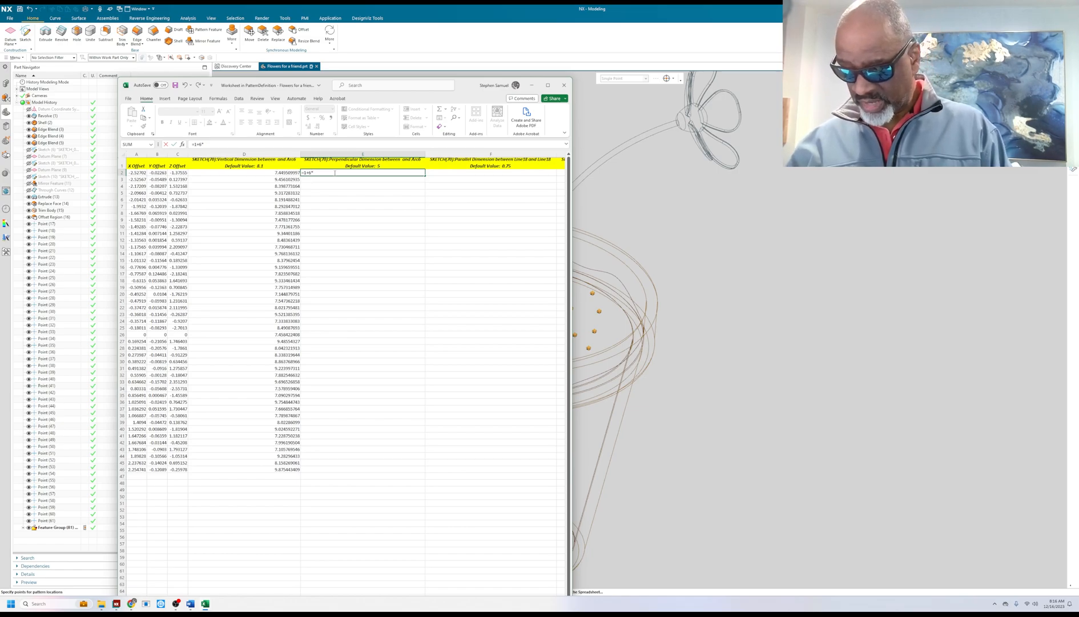
type("rand(")
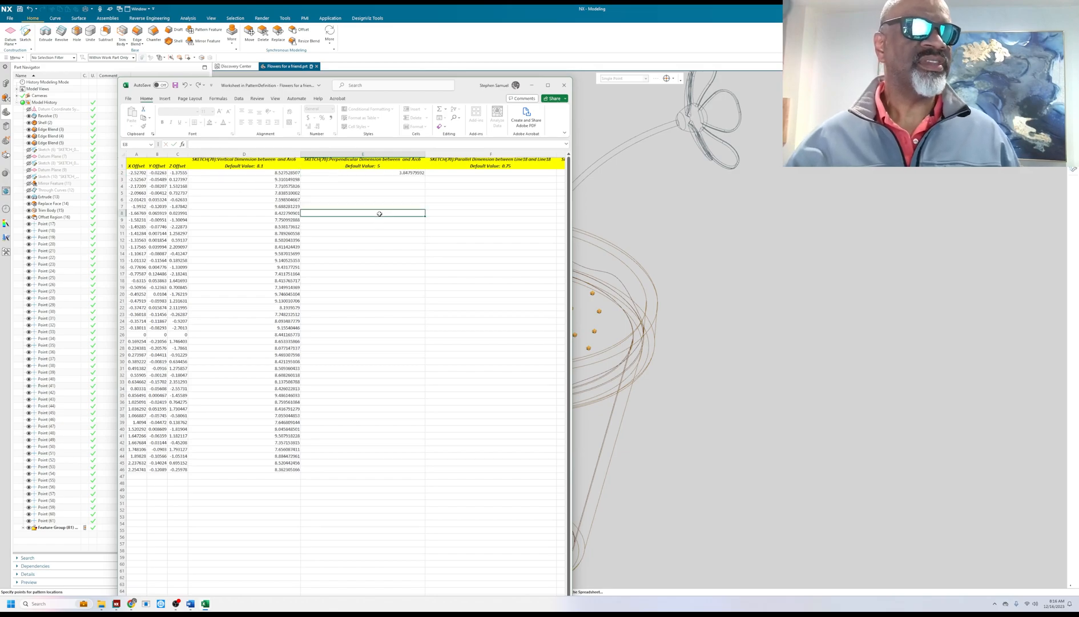
left_click(379, 173)
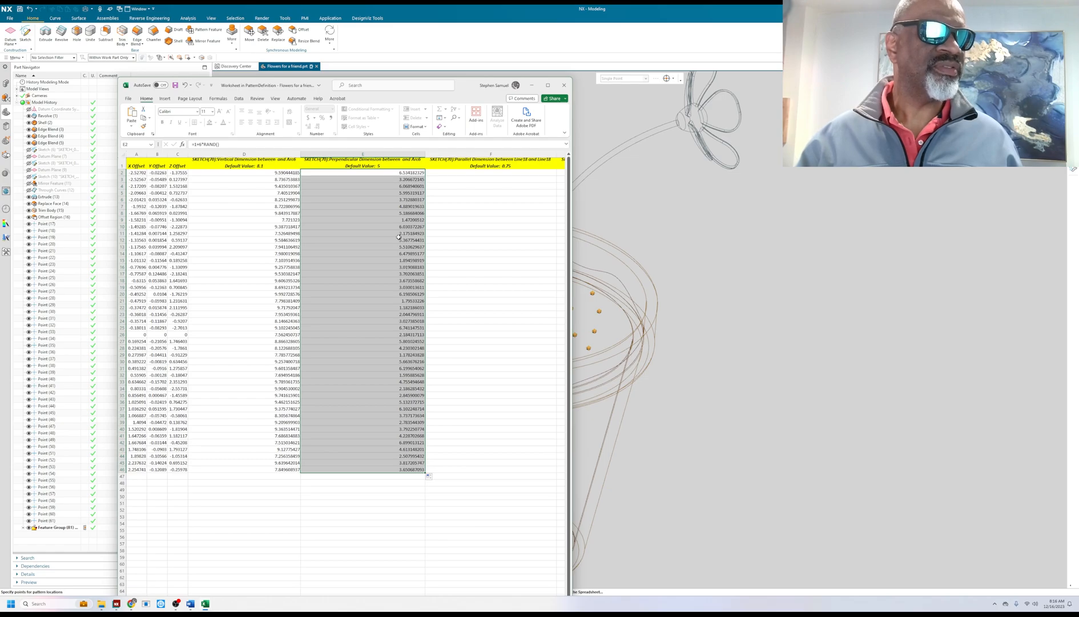
mouse_move(391, 195)
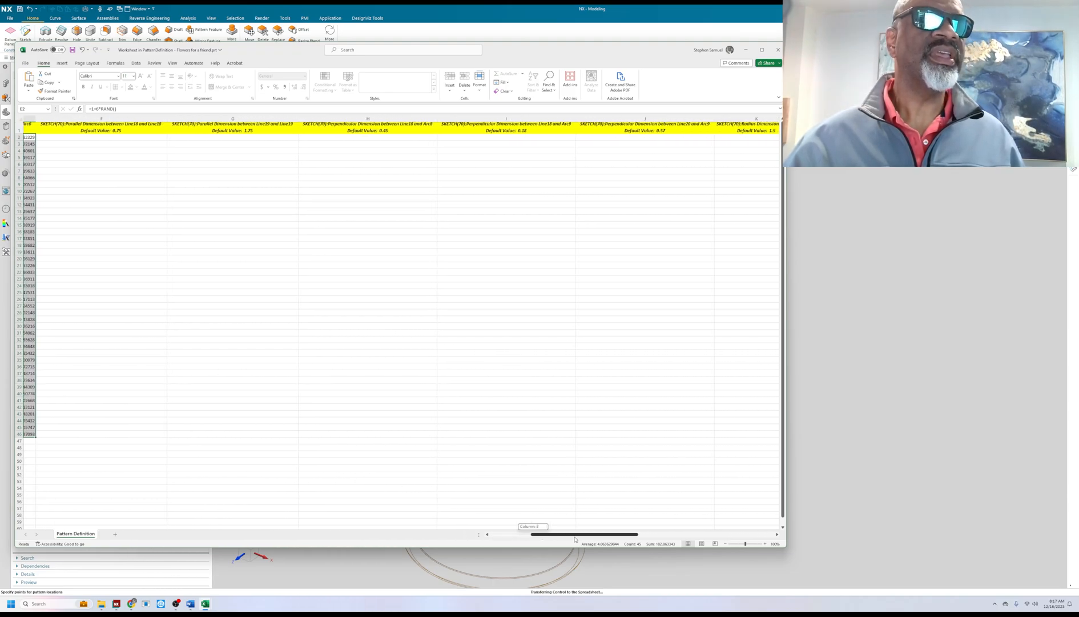
Step: Enter =0.7+0.6*RAND() in row 2 of the SCALE Scale factor column
scroll("right", 3)
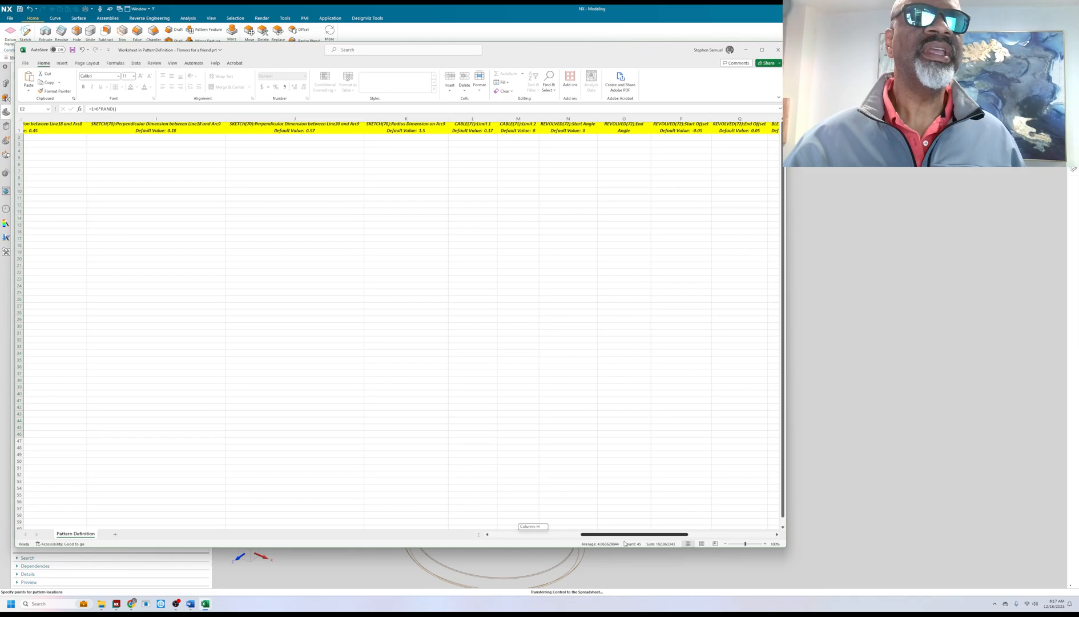
scroll("right", 3)
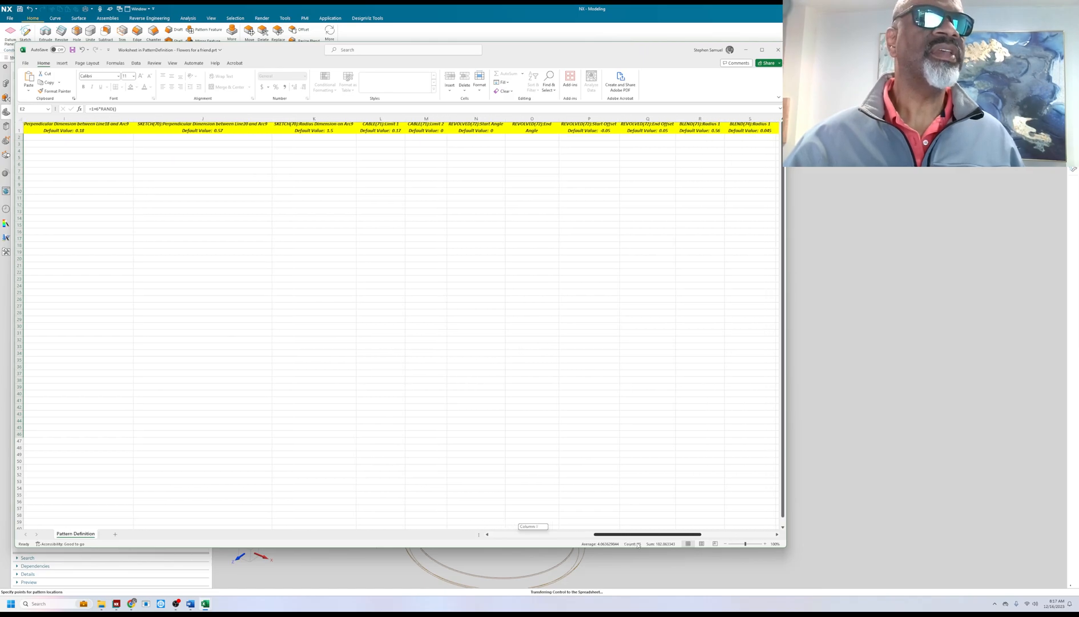
scroll("right", 3)
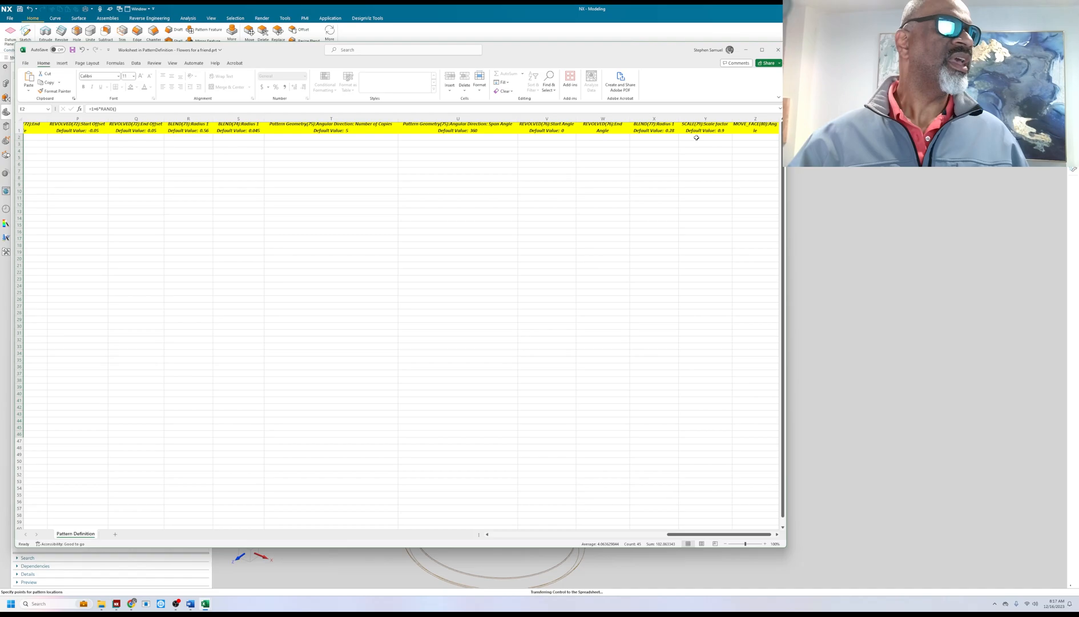
left_click(698, 138)
type("=1.2")
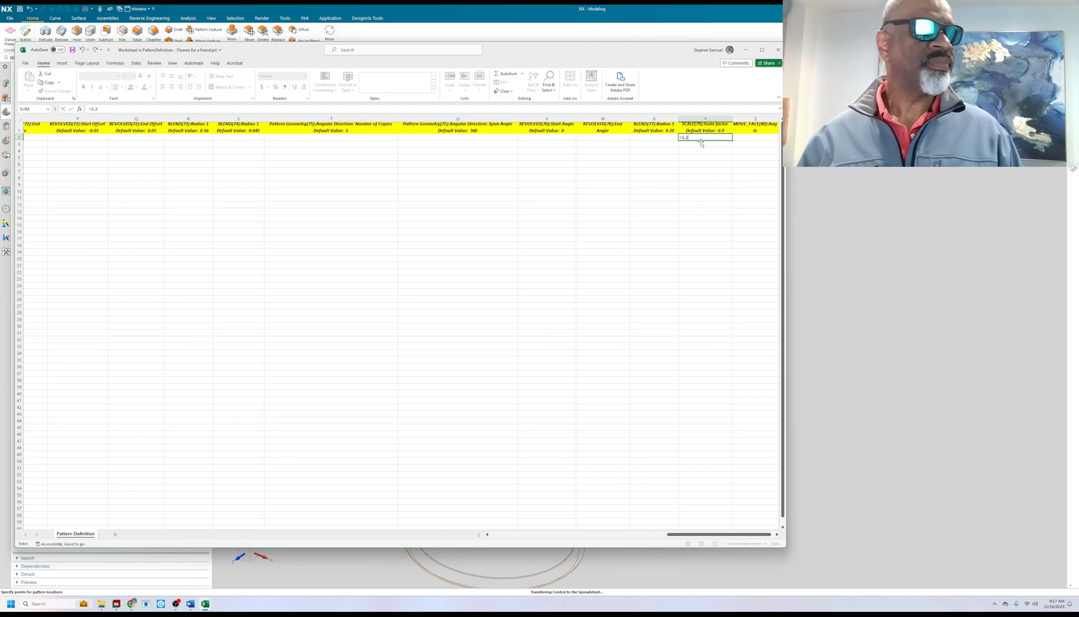
type("+")
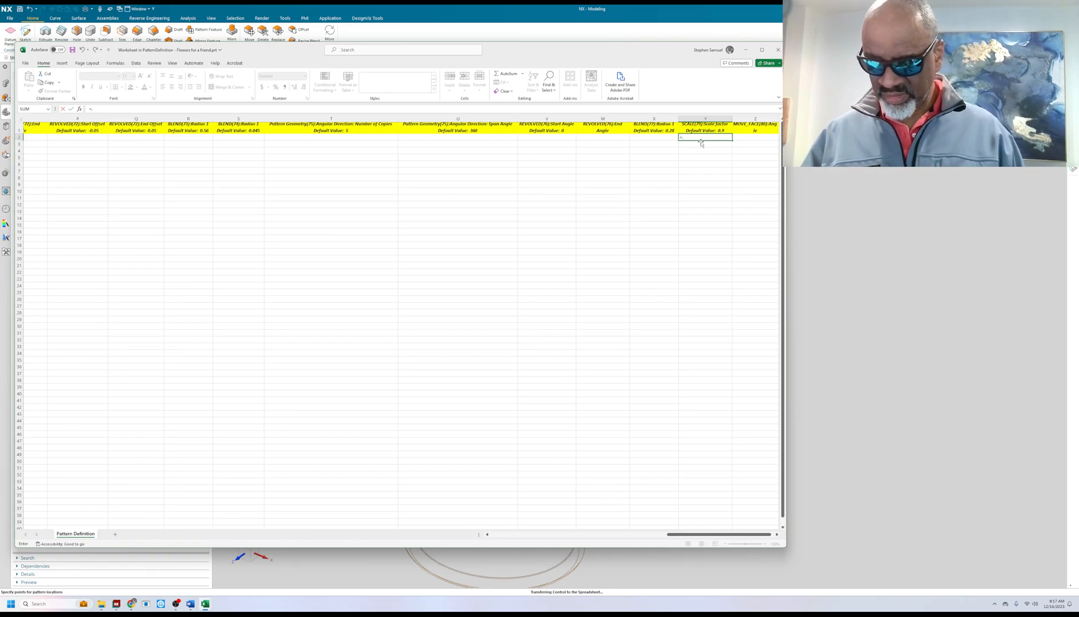
type("=.7+.6*")
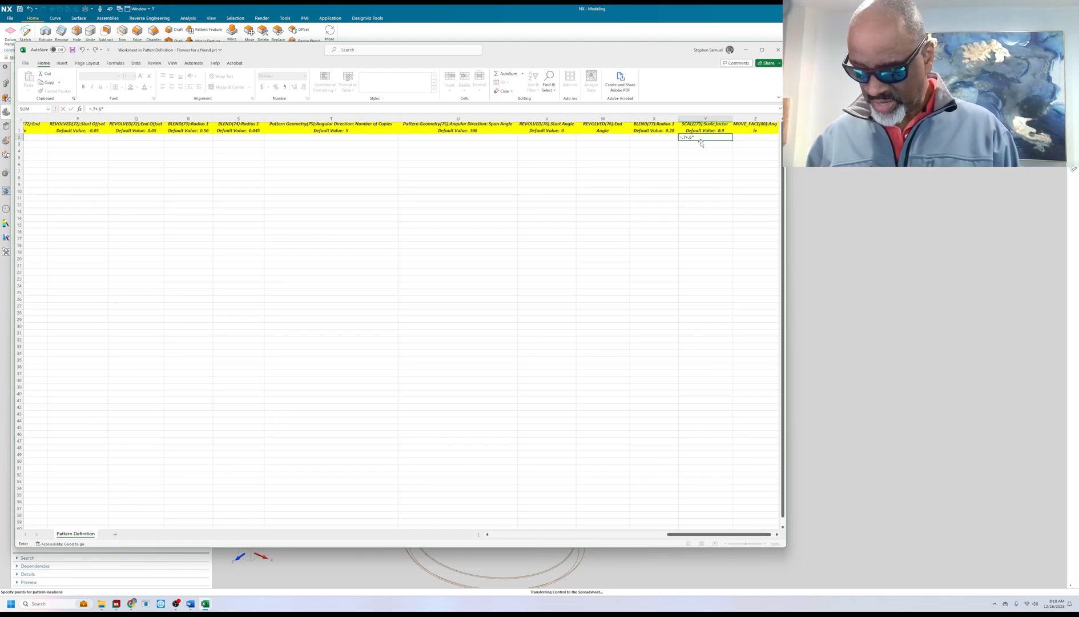
type("rand(")
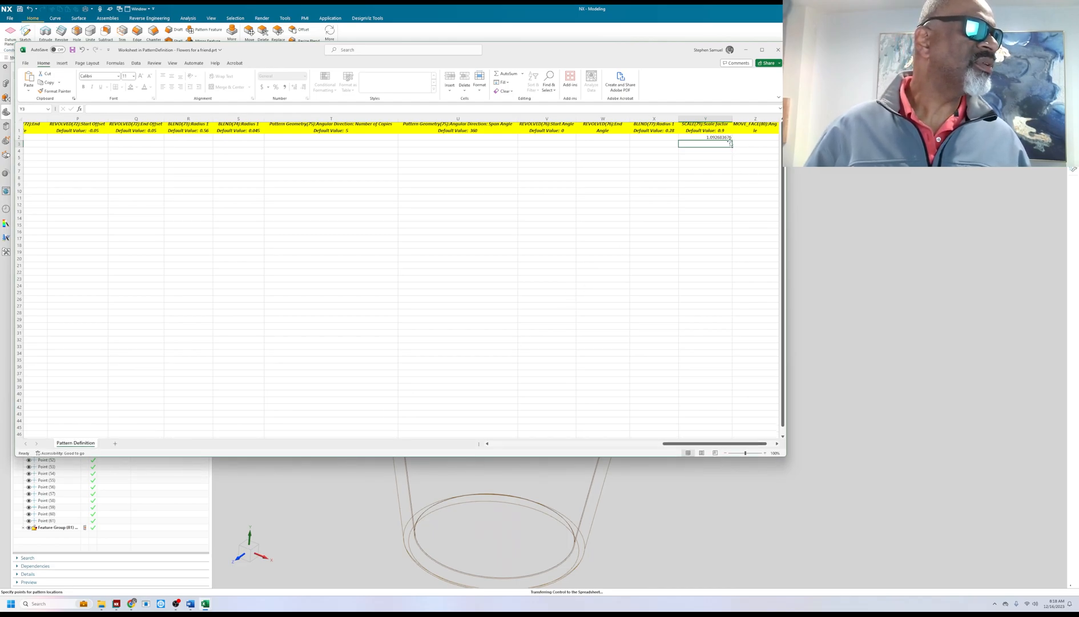
Step: Drag the scale formula's fill handle from row 2 down to row 46
left_click(704, 137)
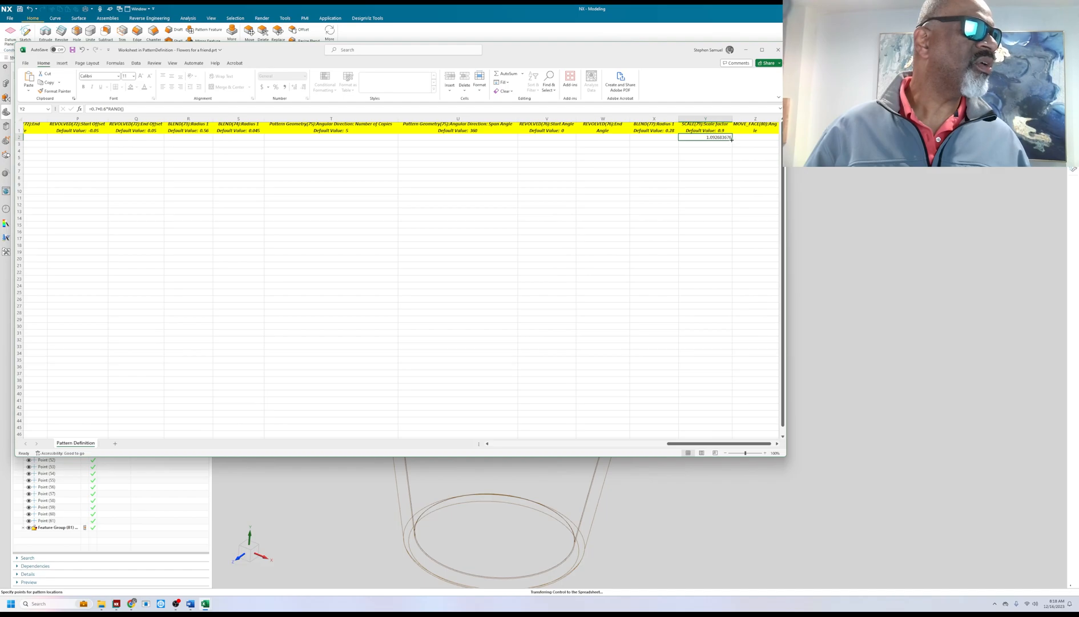
left_click_drag(705, 136, 694, 423)
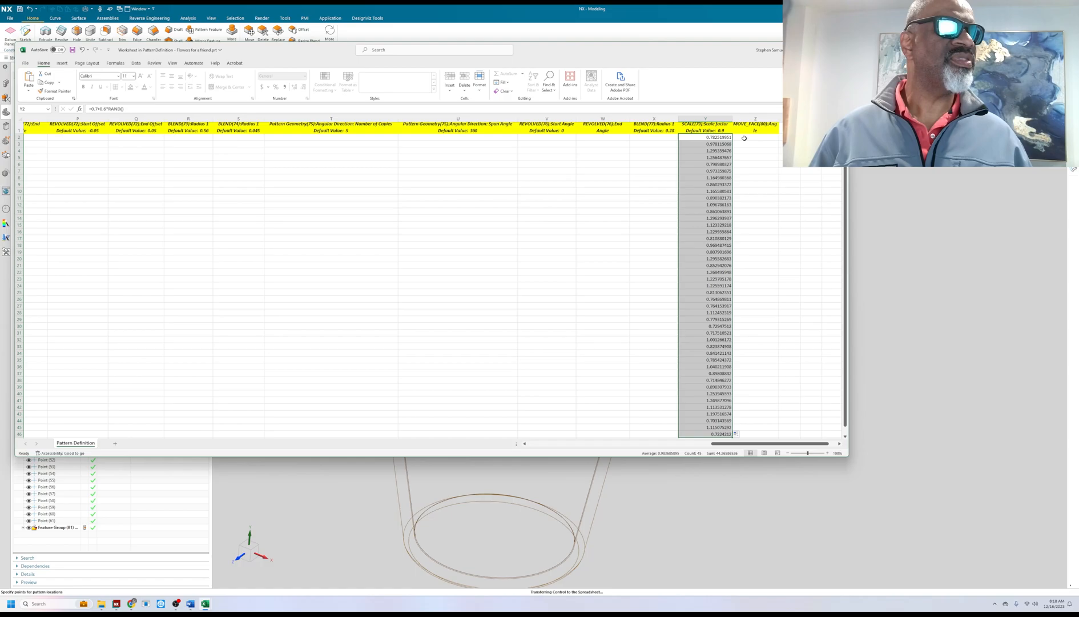
left_click(757, 137)
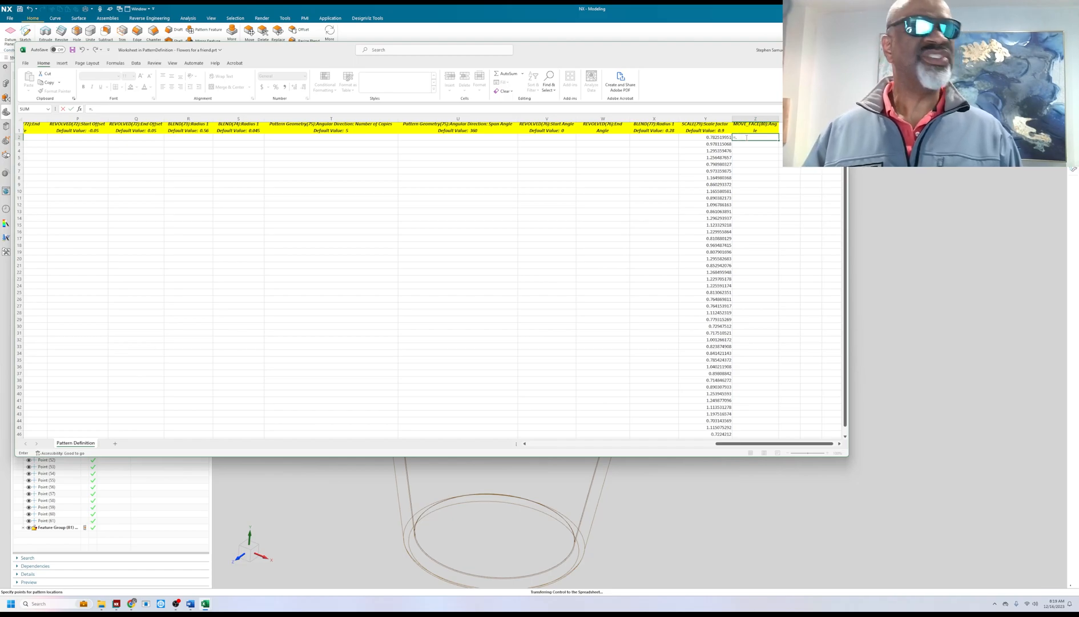
Step: Enter =0.001+360*RAND() in row 2 of the MOVE_FACE angle column
type("=.001")
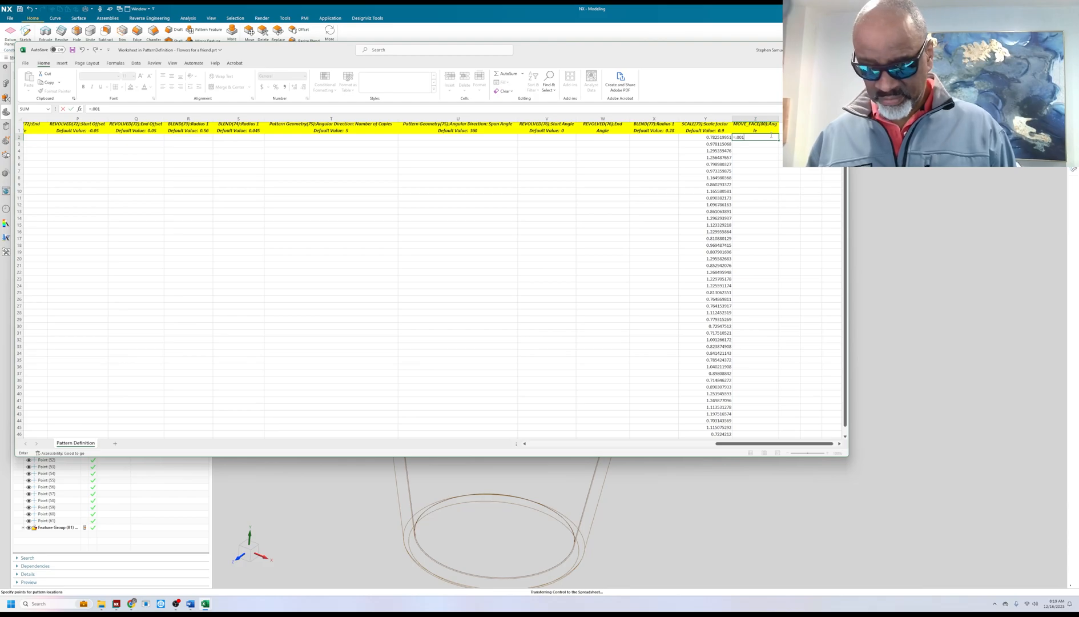
type("+")
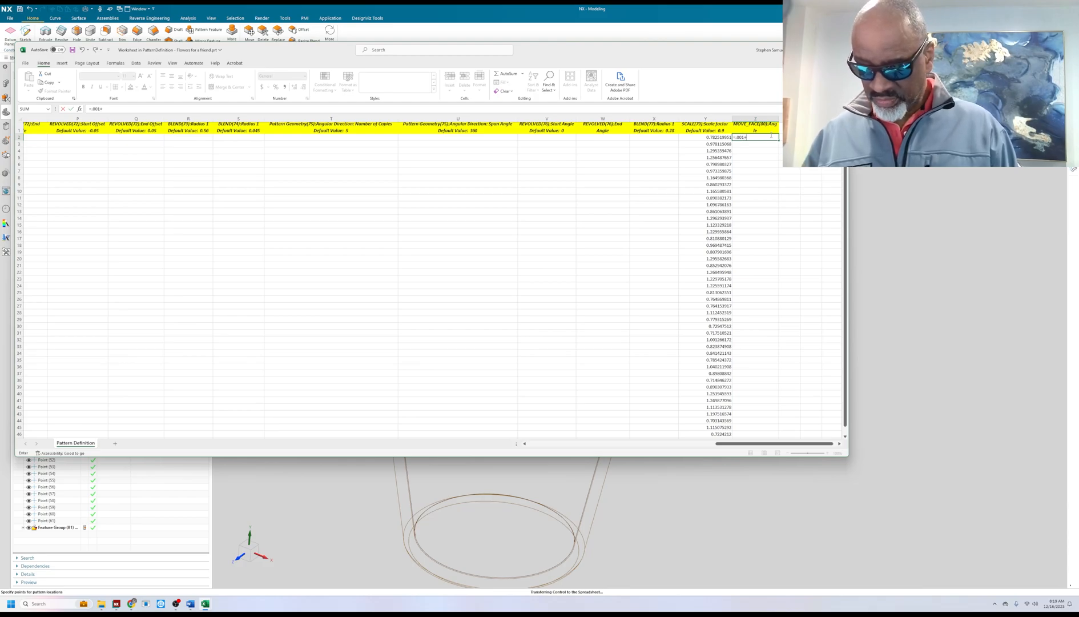
type("360*")
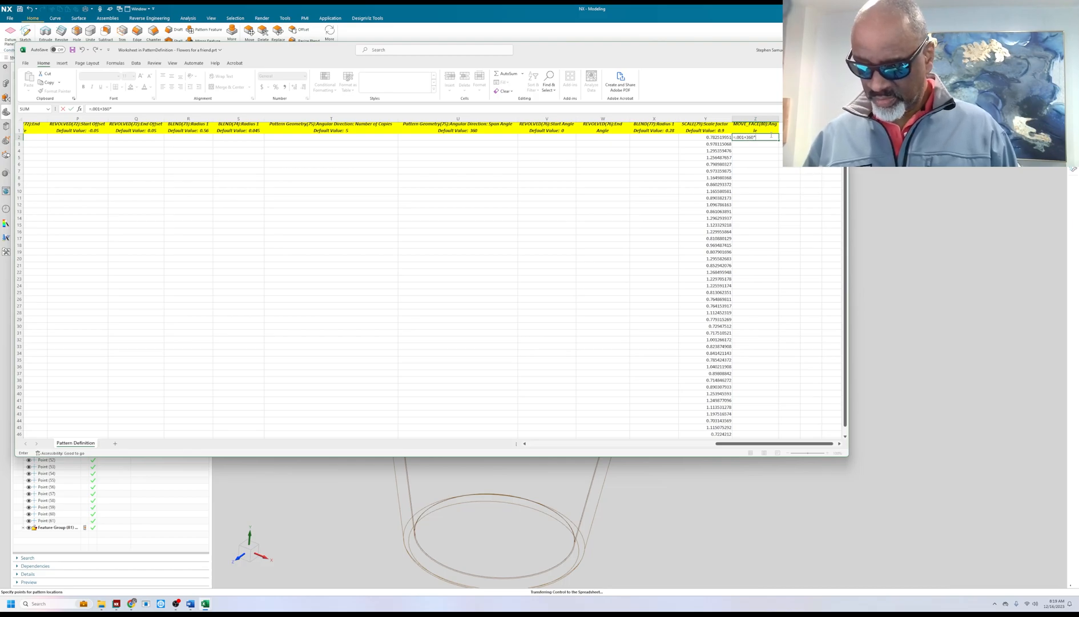
type("rand(")
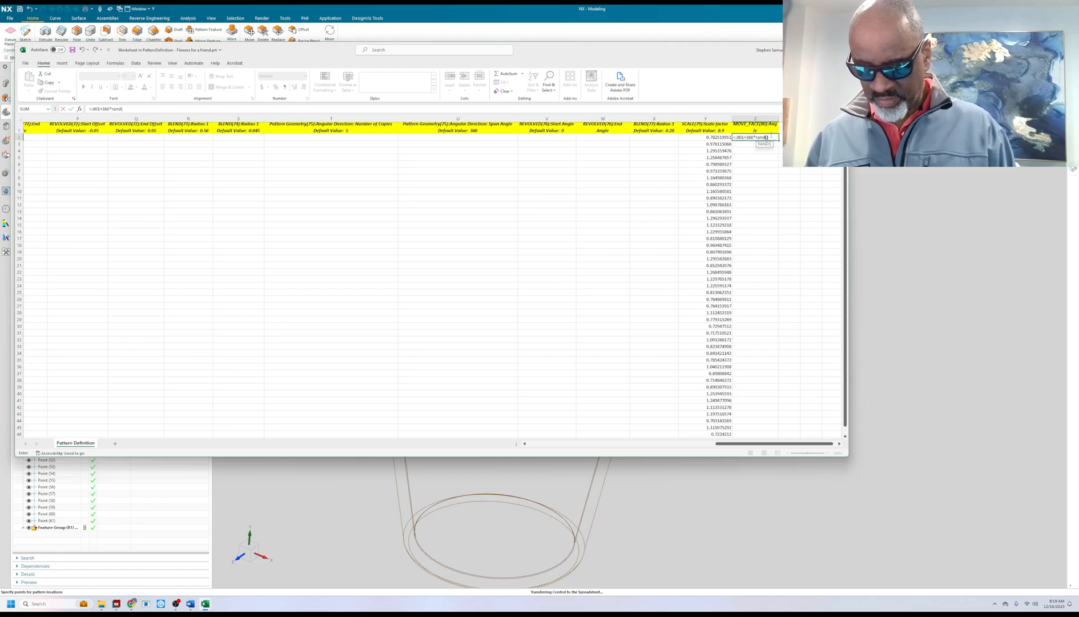
key("Enter")
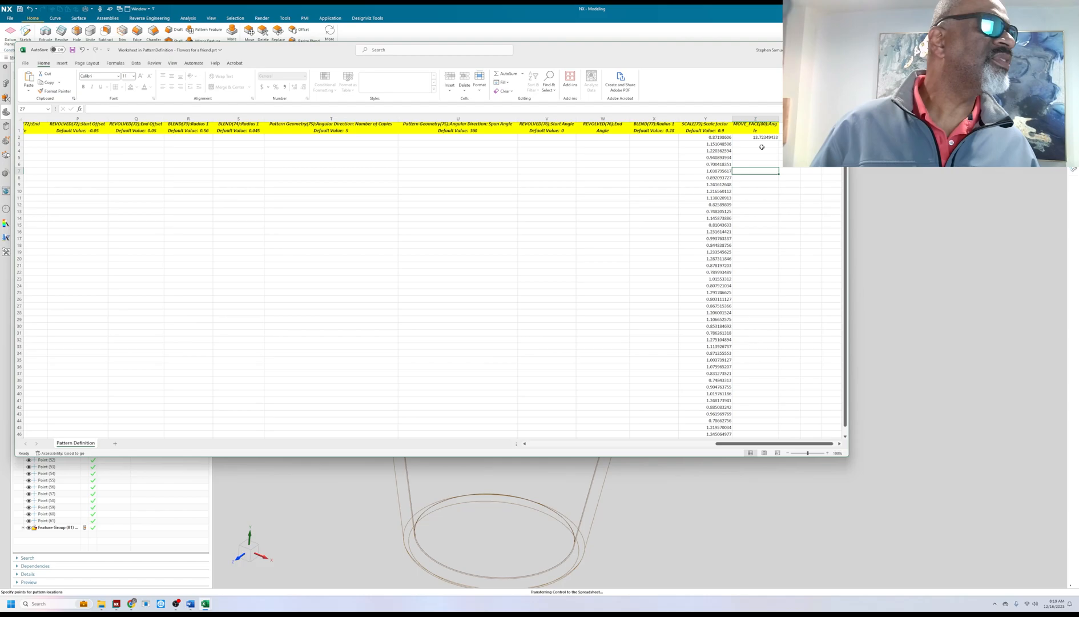
left_click(764, 137)
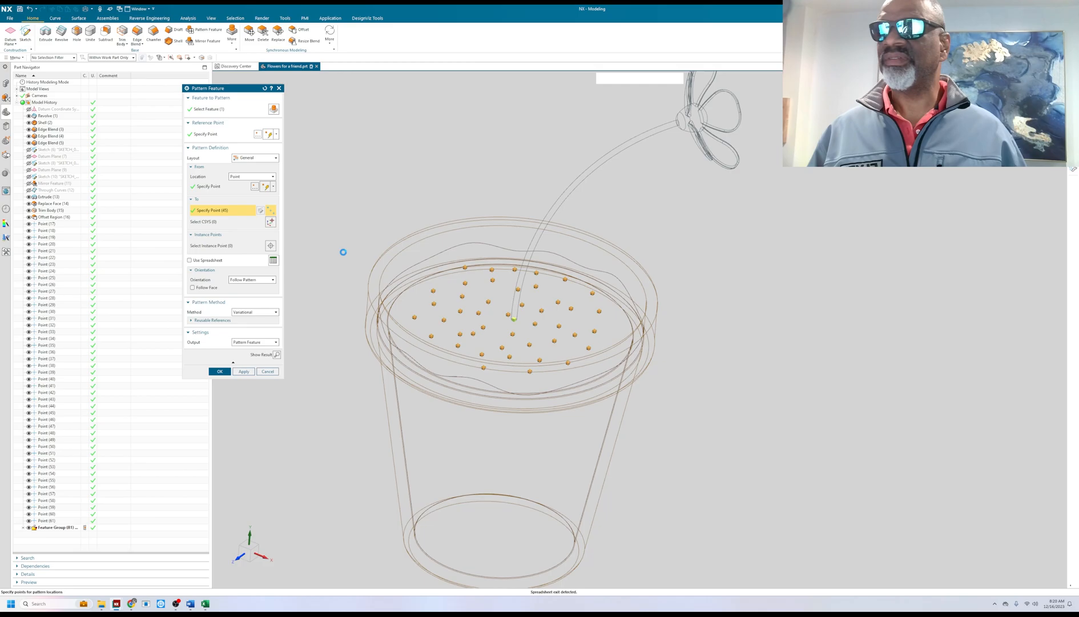
Step: Check Use Spreadsheet in Pattern Feature and confirm with OK
left_click(190, 259)
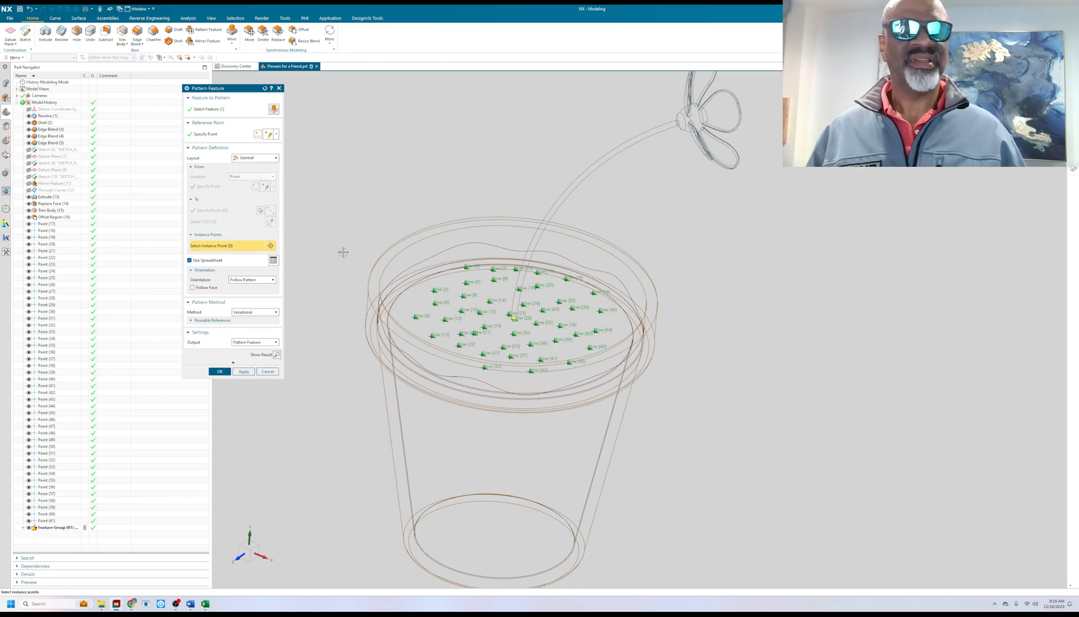
mouse_move(320, 301)
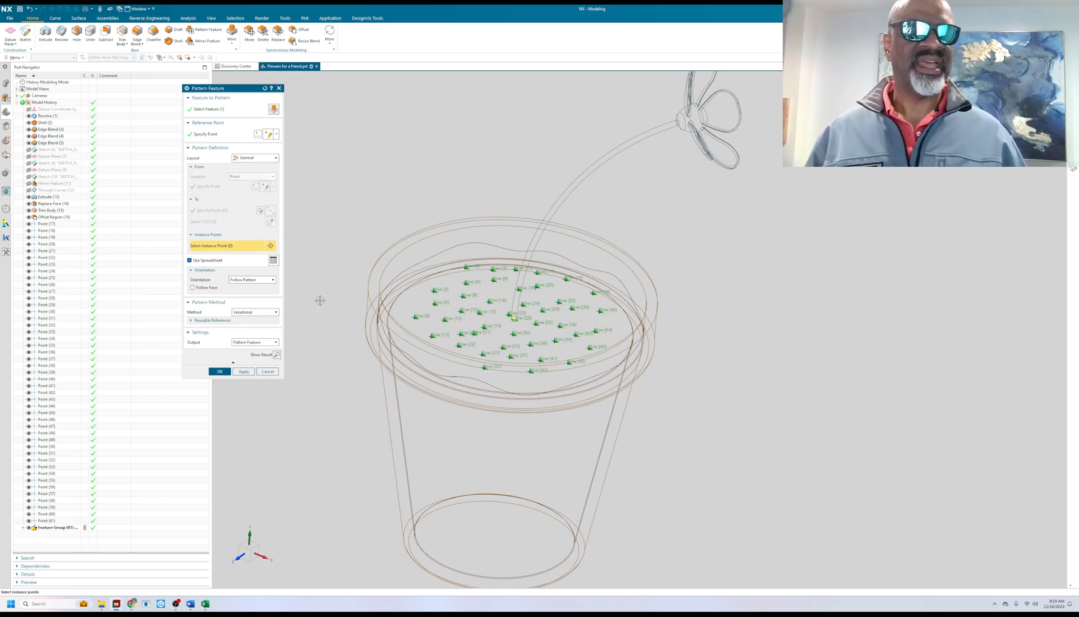
left_click(219, 372)
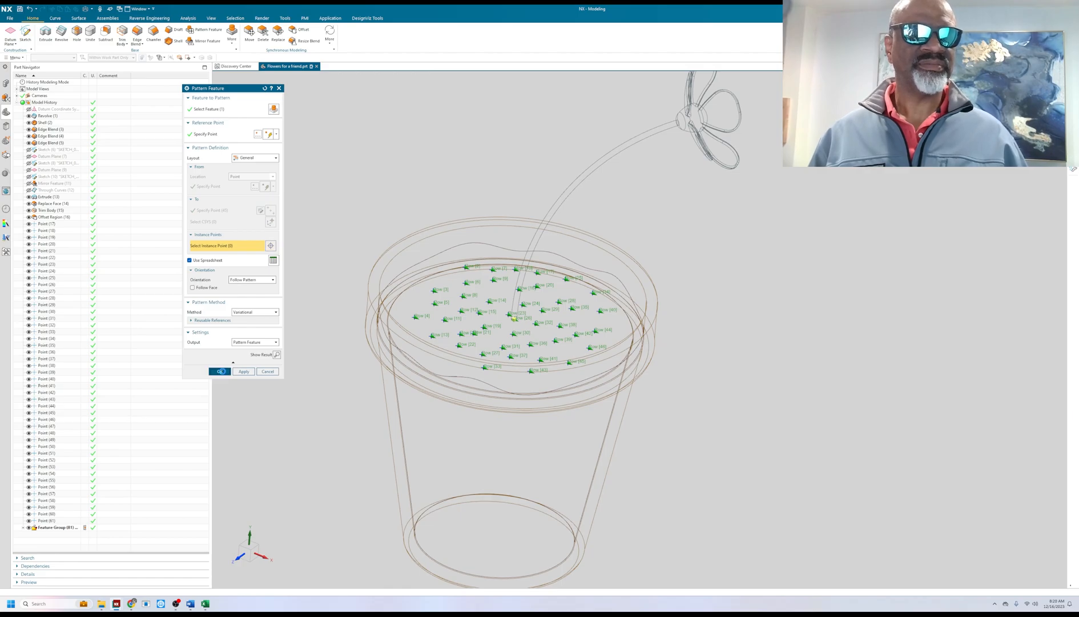
left_click(219, 371)
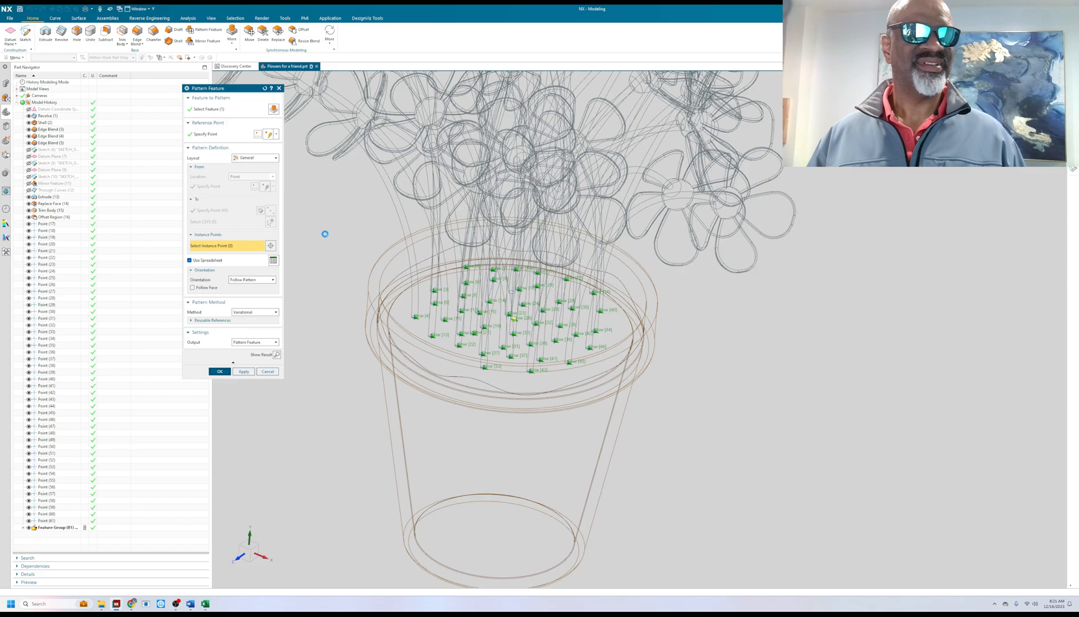
left_click(219, 371)
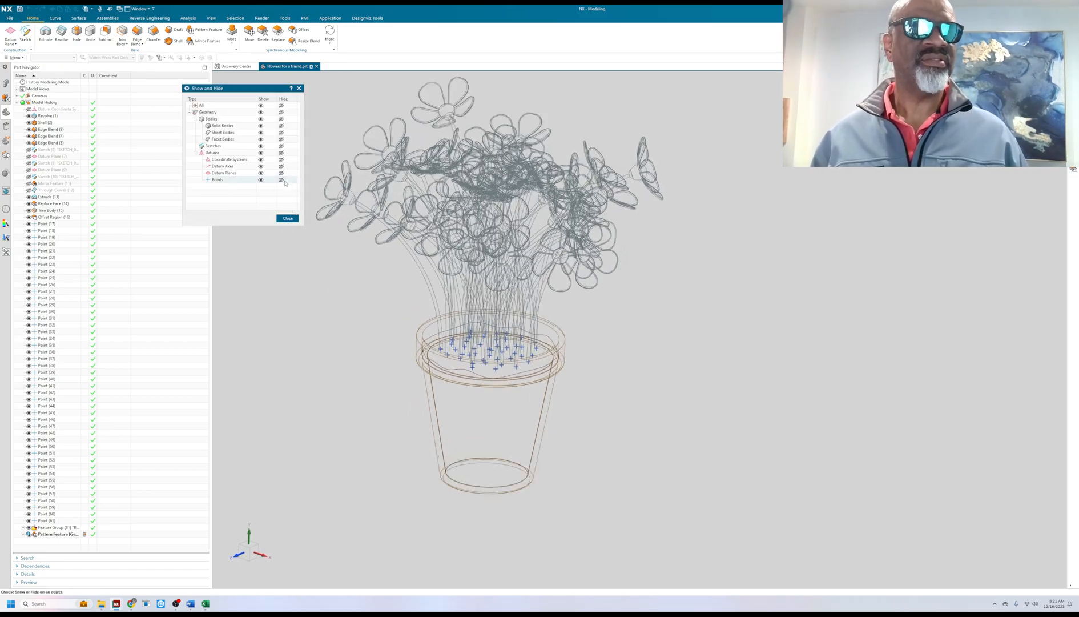
Step: Hide all Points in the Show and Hide dialog
left_click(287, 218)
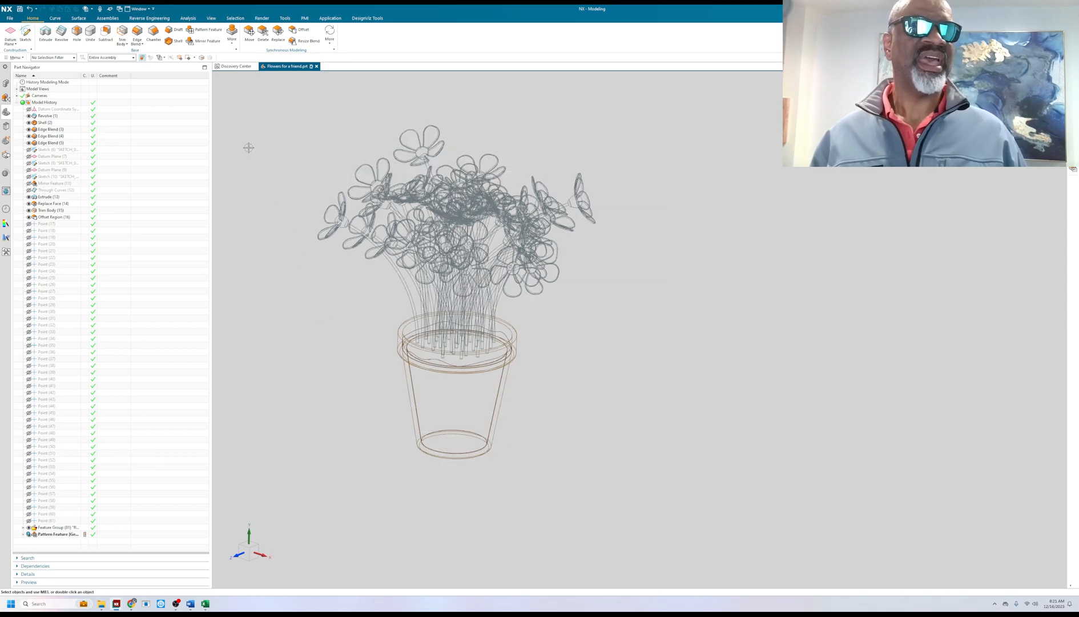
left_click(214, 18)
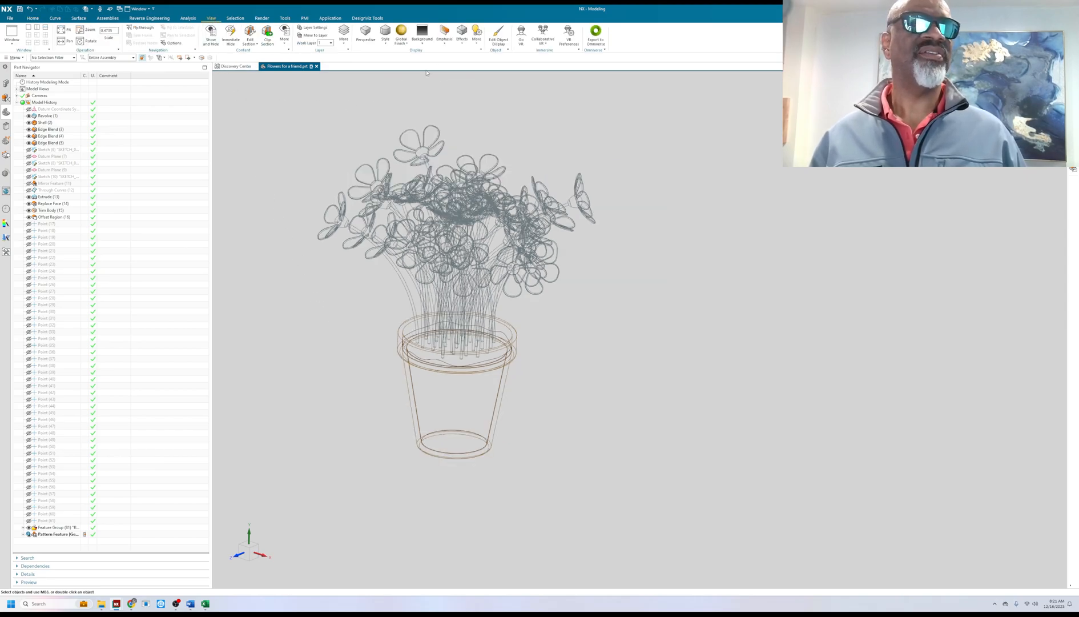
Step: Turn on True Shading and orbit the bouquet to view it from another angle
left_click(385, 33)
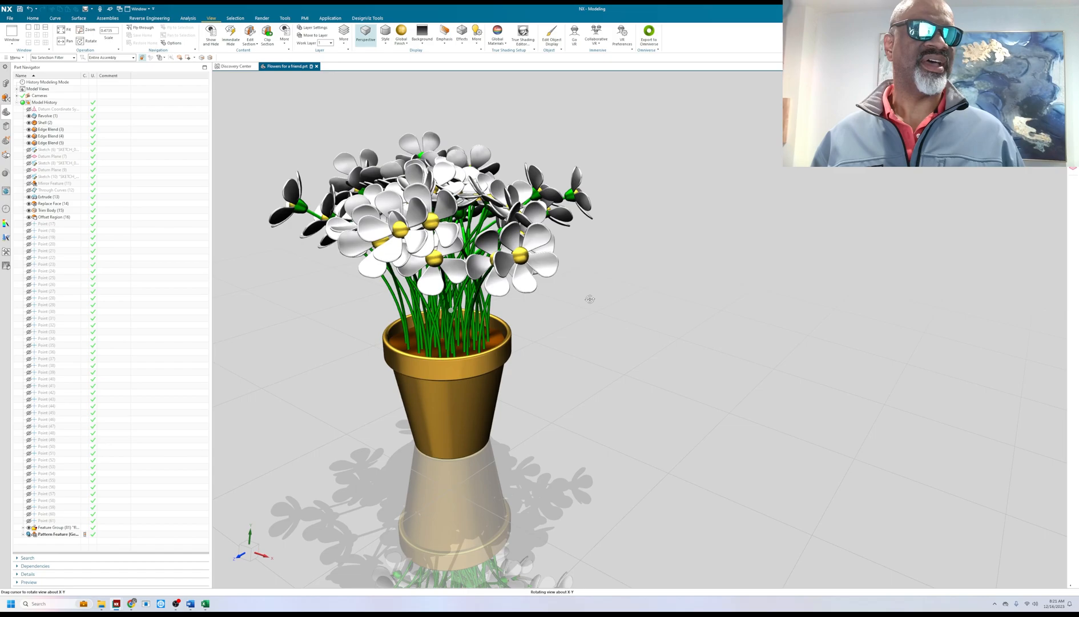
left_click_drag(589, 298, 387, 306)
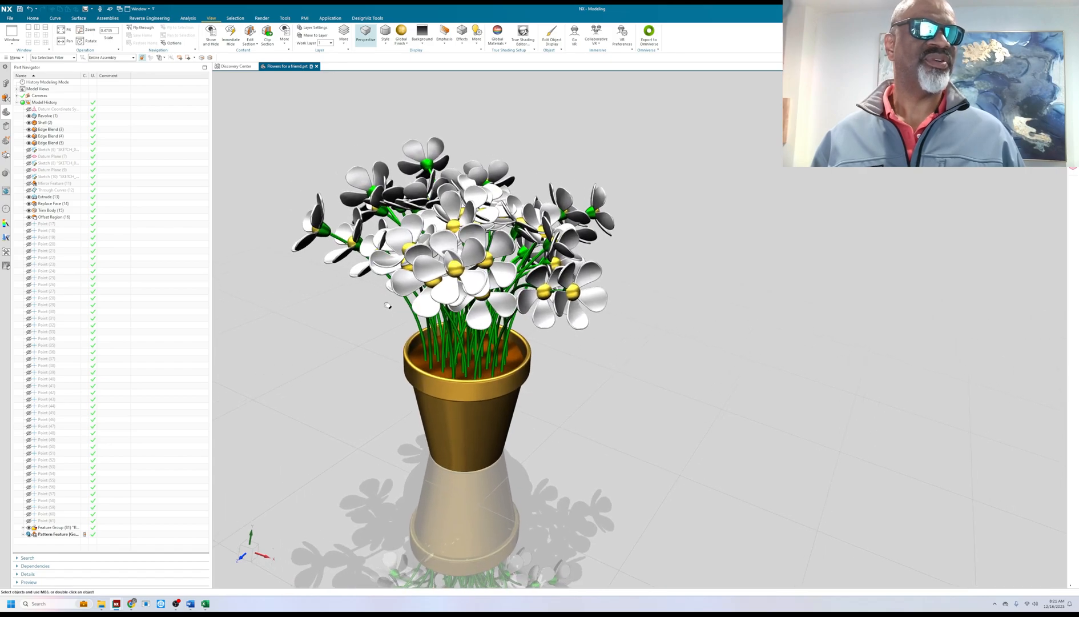